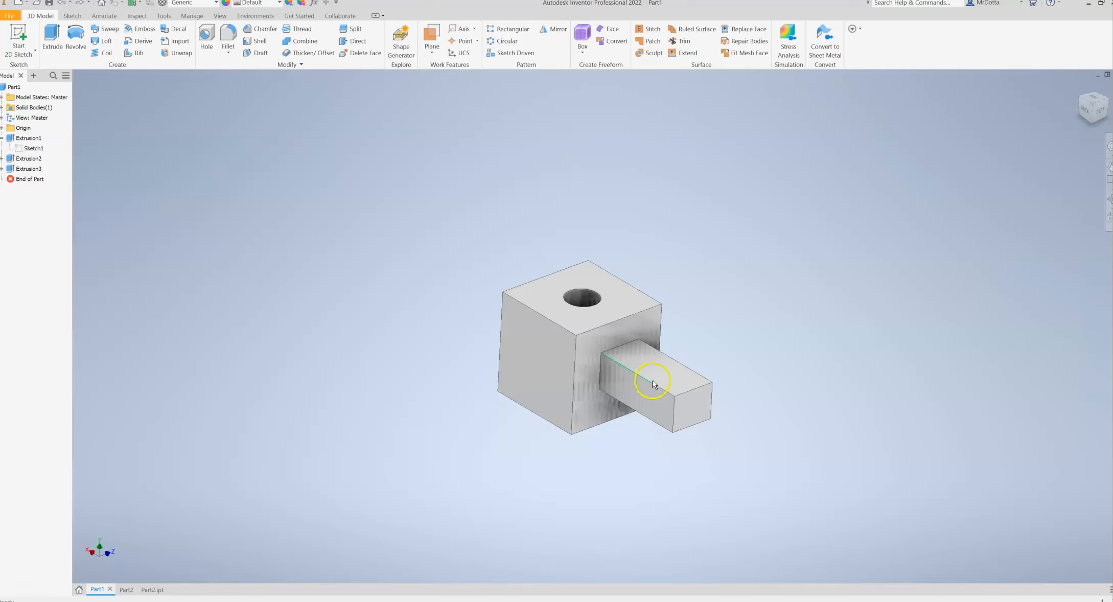
pyautogui.moveTo(740, 430)
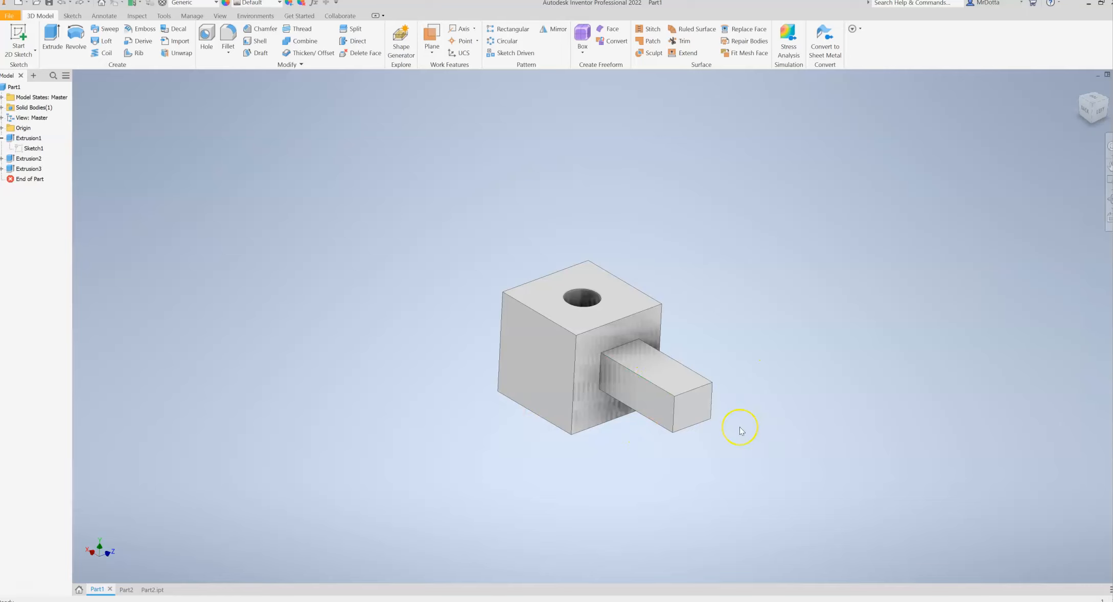
pyautogui.moveTo(740, 432)
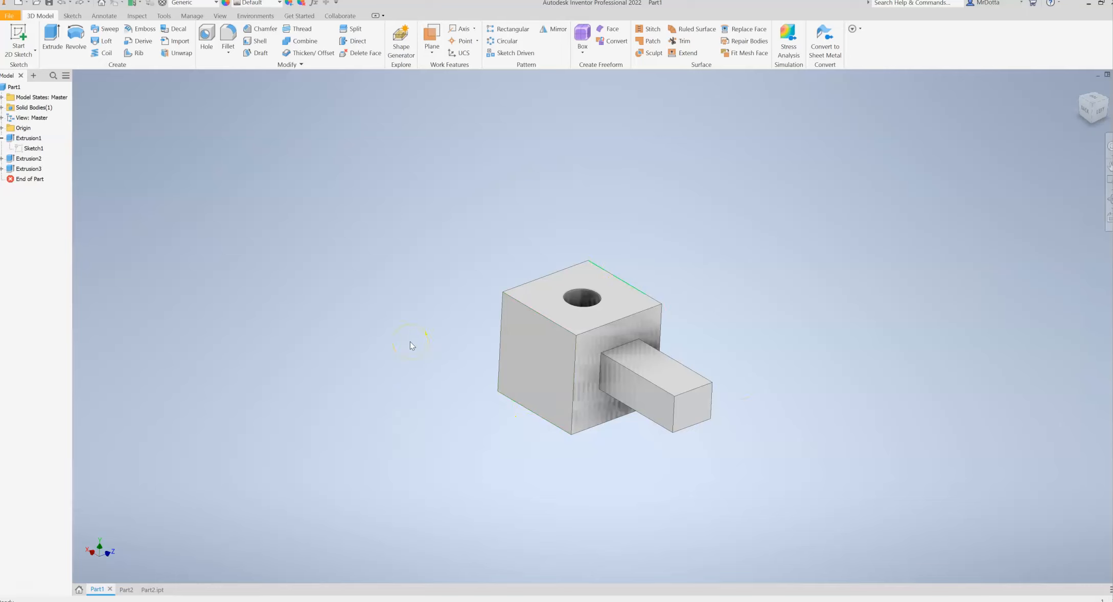
pyautogui.moveTo(591, 226)
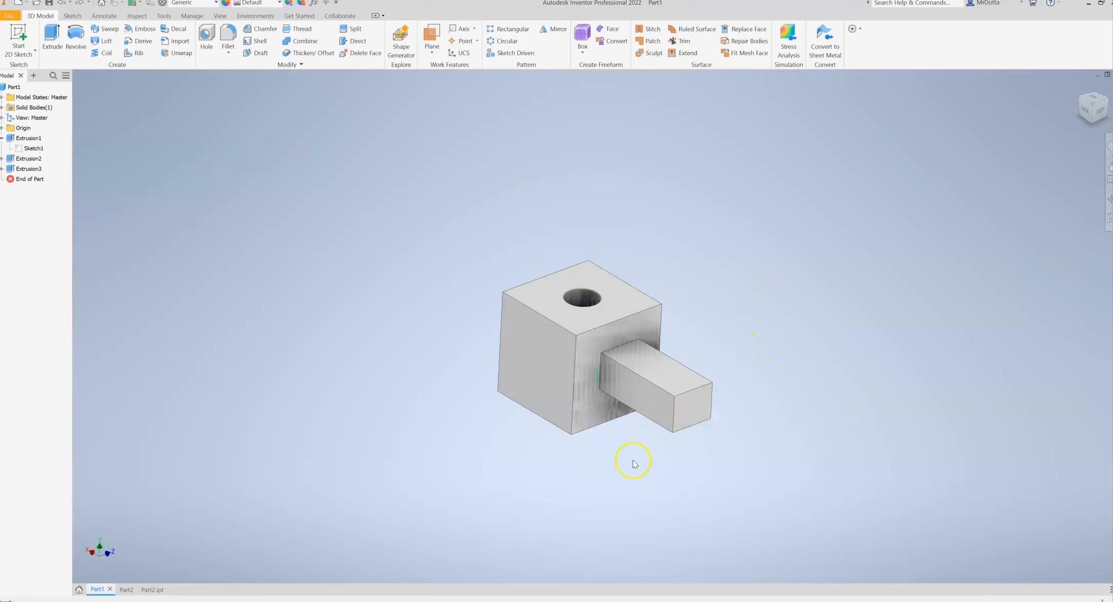
pyautogui.moveTo(588, 375)
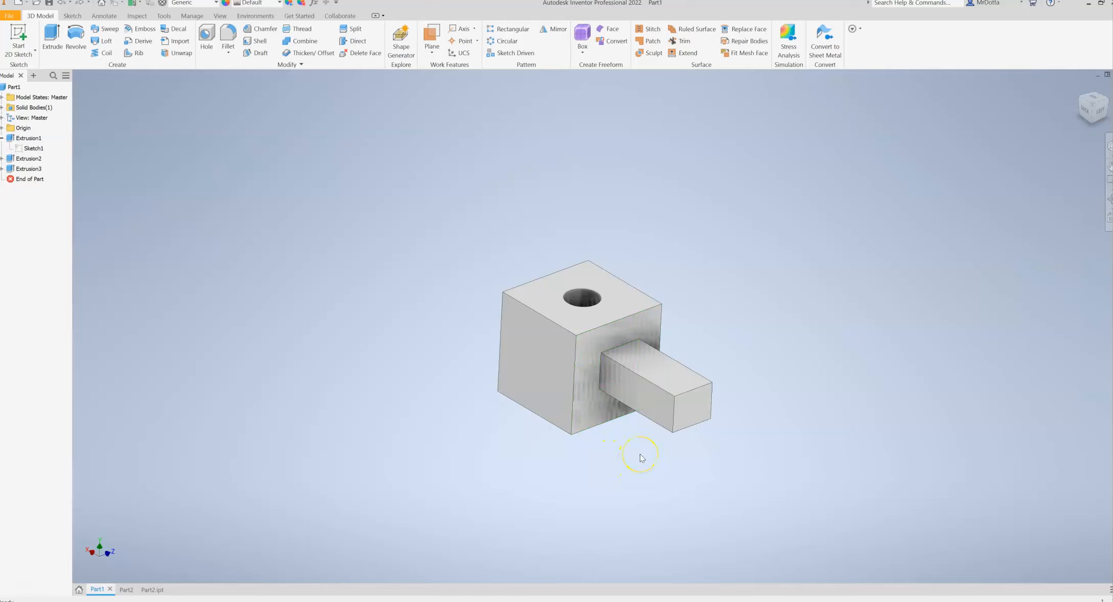
pyautogui.moveTo(614, 398)
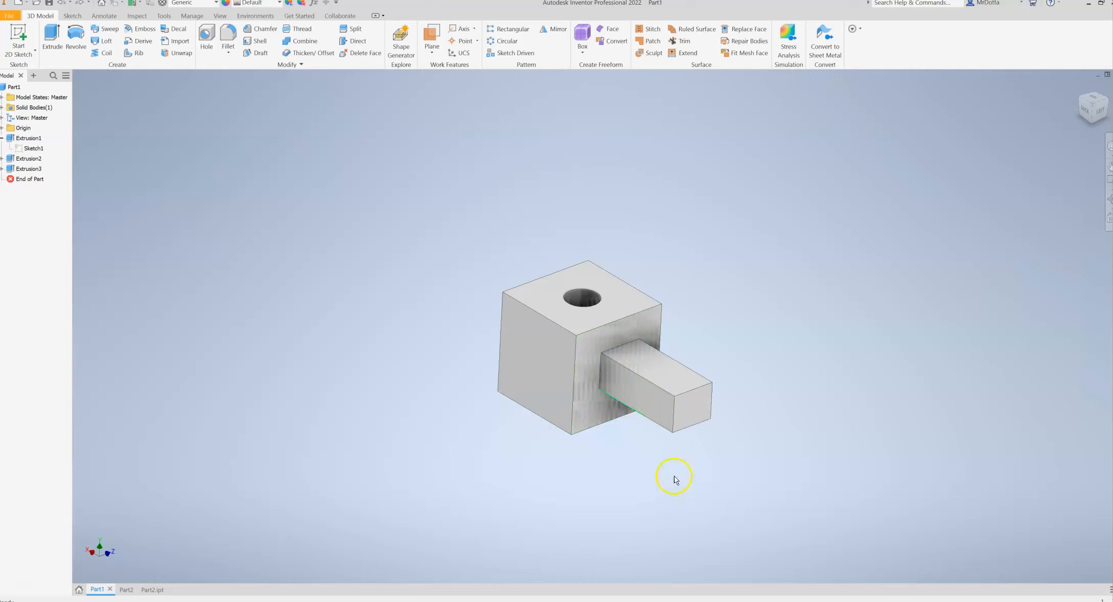
pyautogui.moveTo(641, 500)
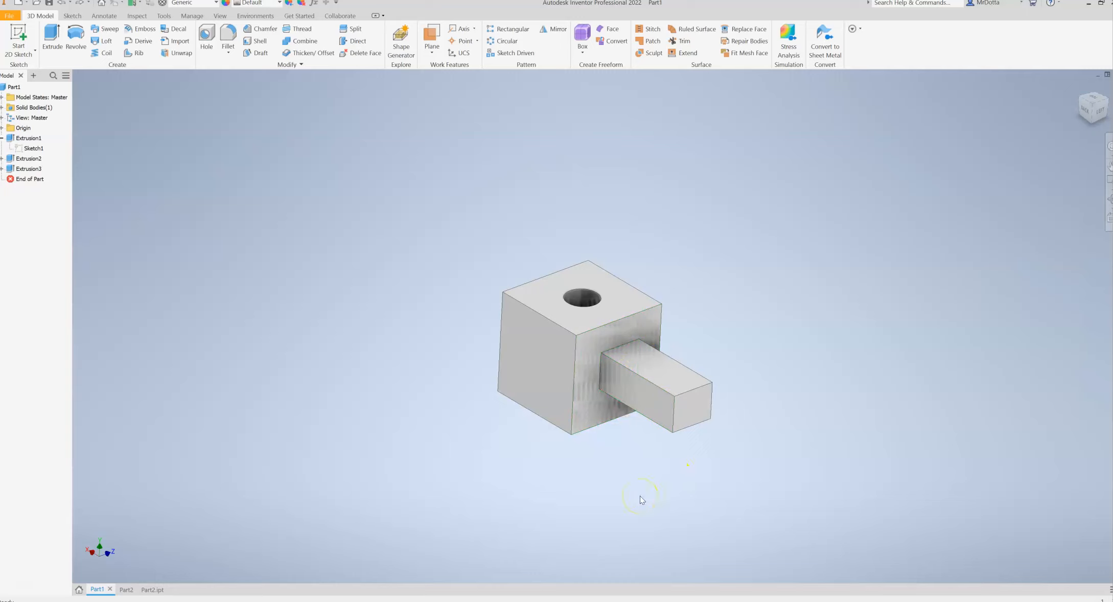
pyautogui.moveTo(640, 500)
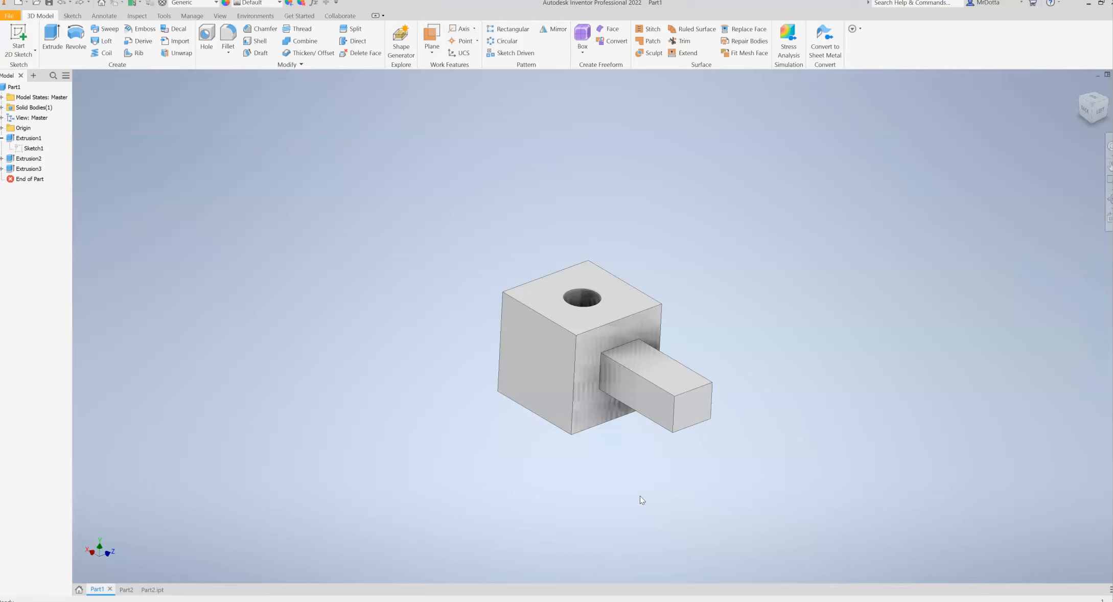
pyautogui.moveTo(400, 304)
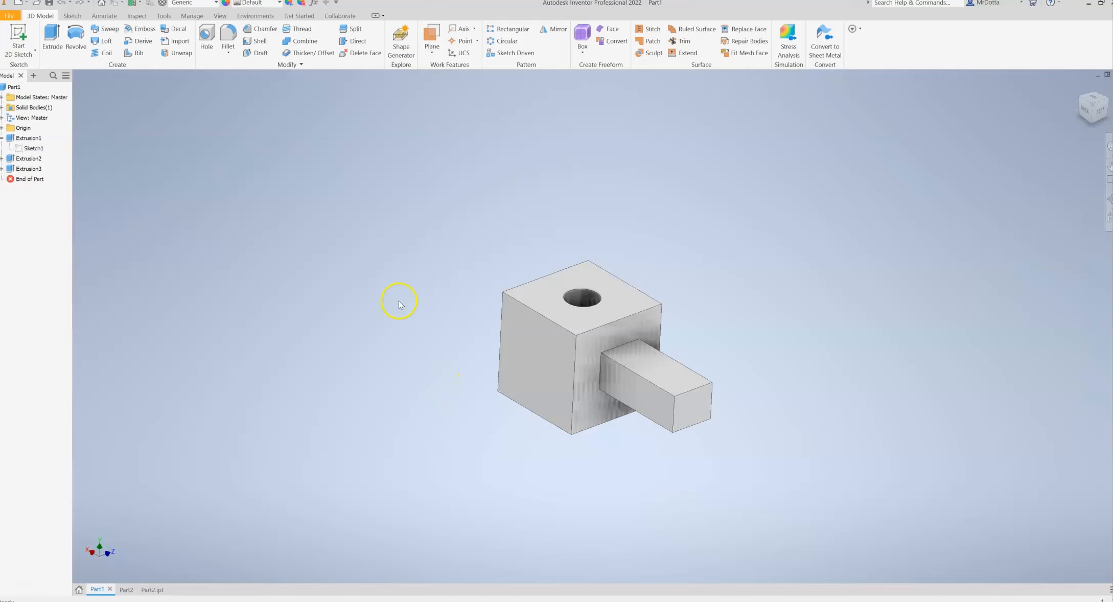
pyautogui.moveTo(399, 301)
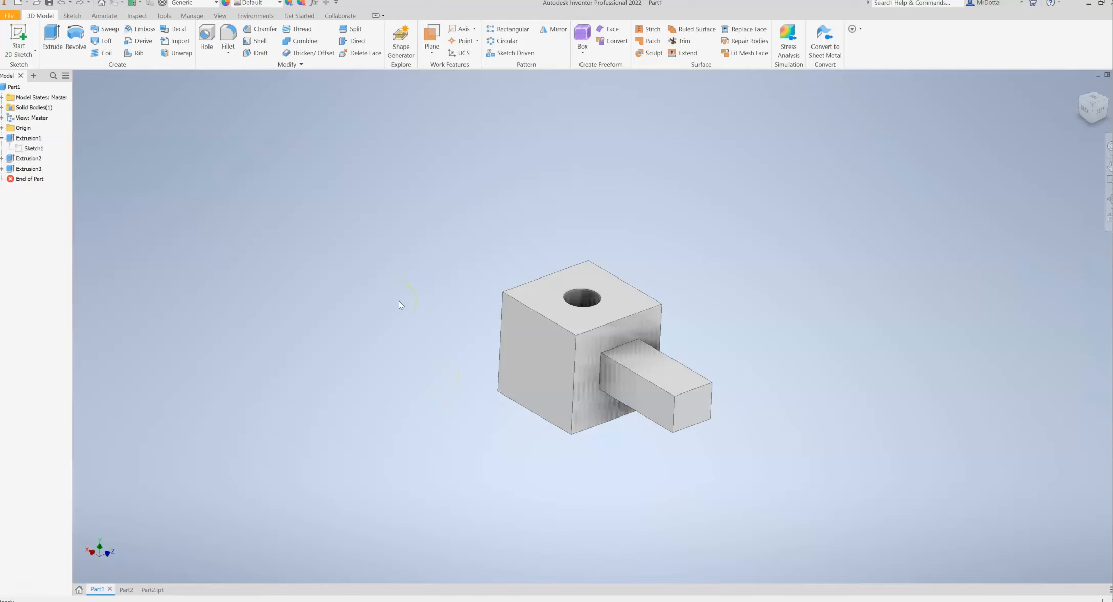
pyautogui.moveTo(448, 314)
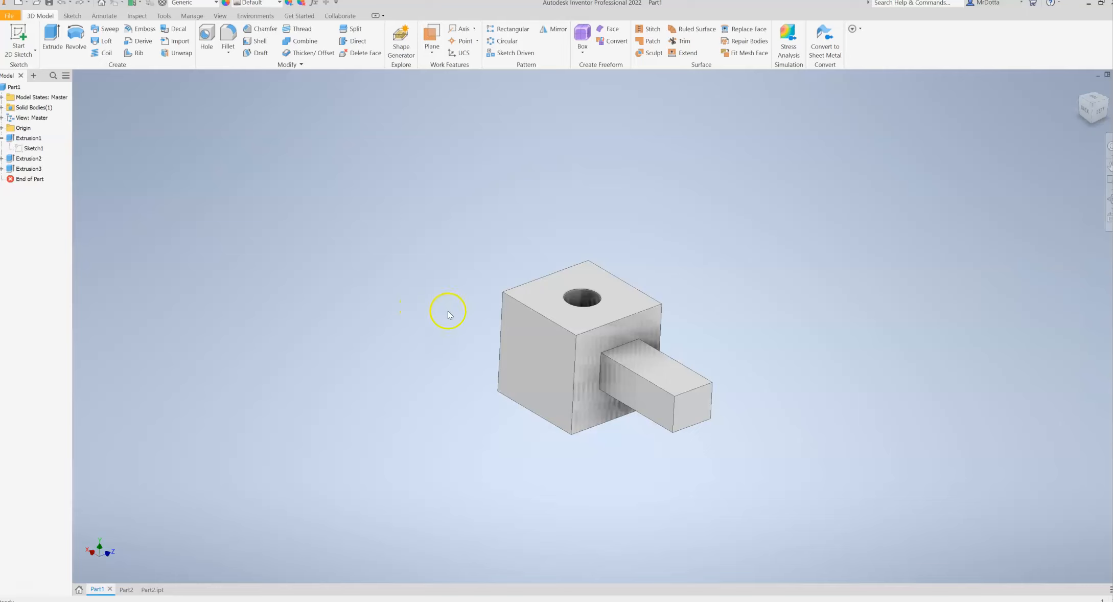
pyautogui.moveTo(498, 337)
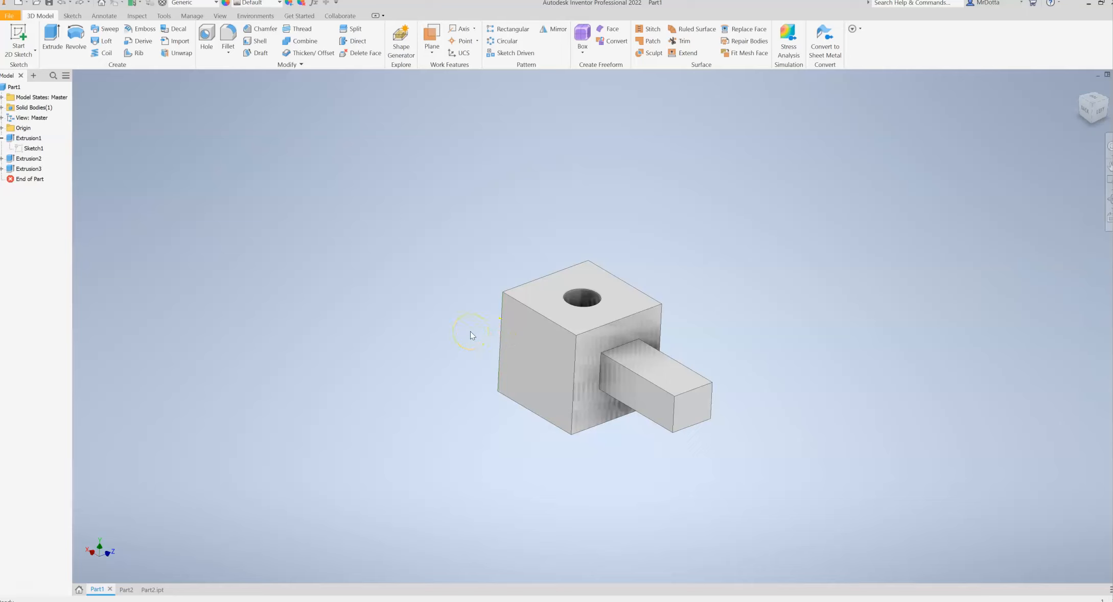
pyautogui.moveTo(489, 335)
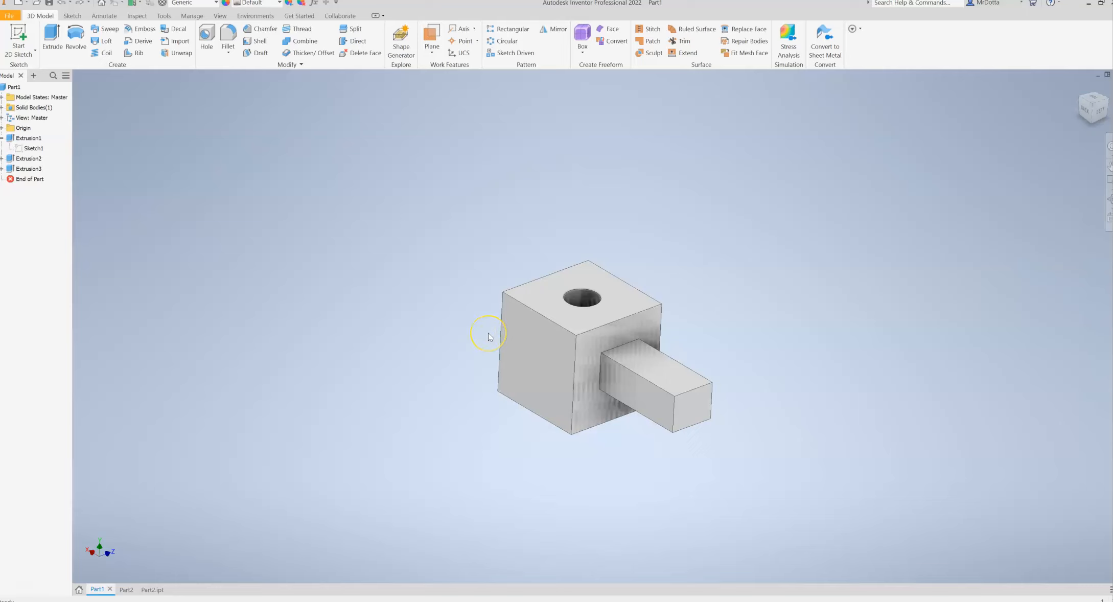
pyautogui.moveTo(338, 214)
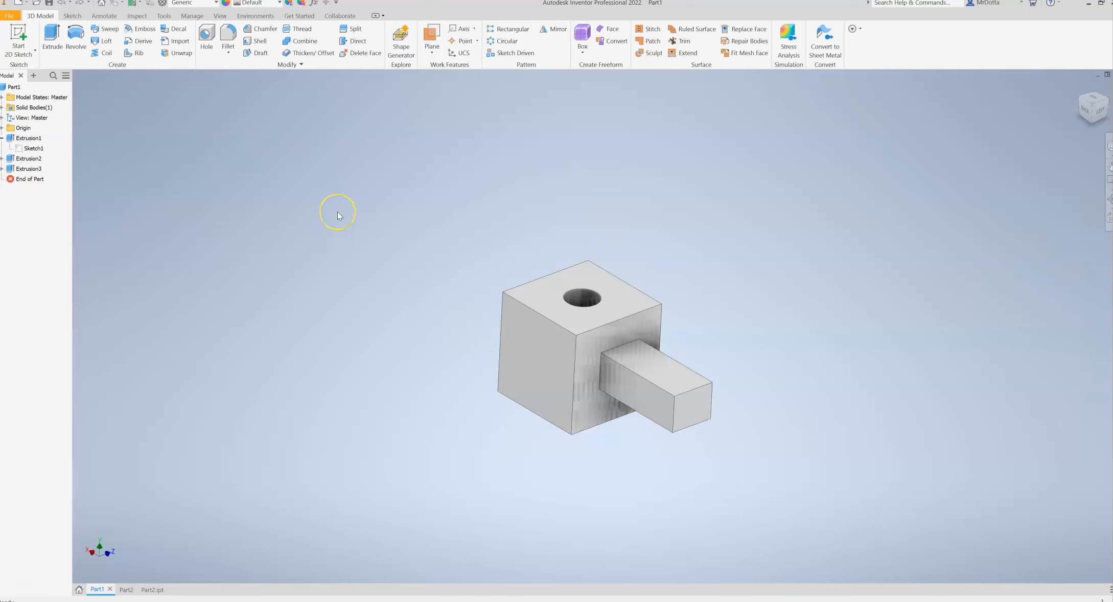
pyautogui.moveTo(338, 215)
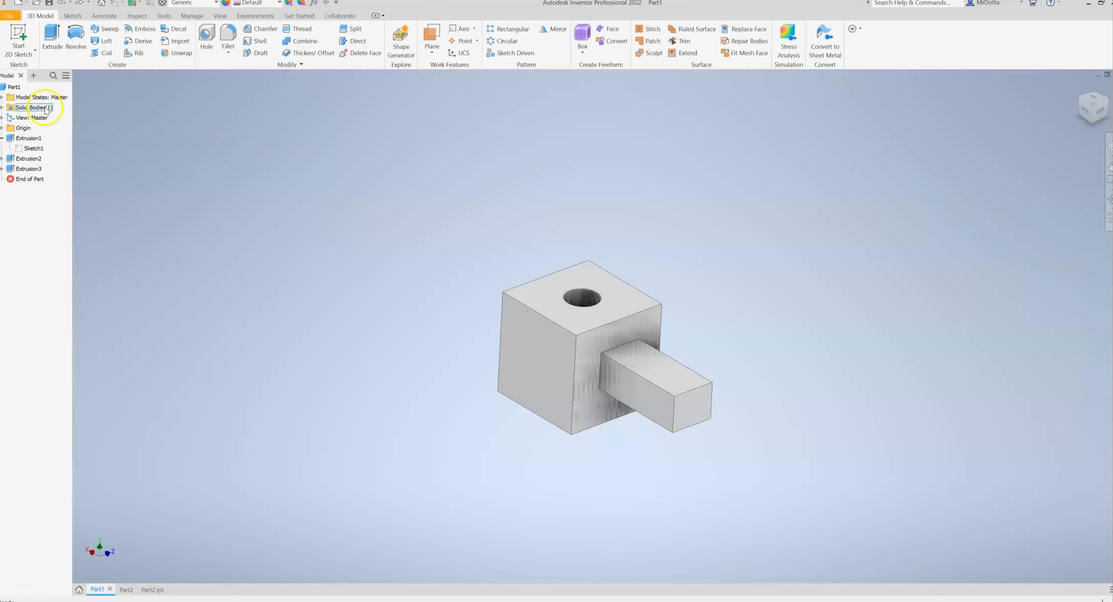
# Browse the Part1 model tree, collapsing and reselecting Extrusion1 and its neighbours
pyautogui.click(23, 128)
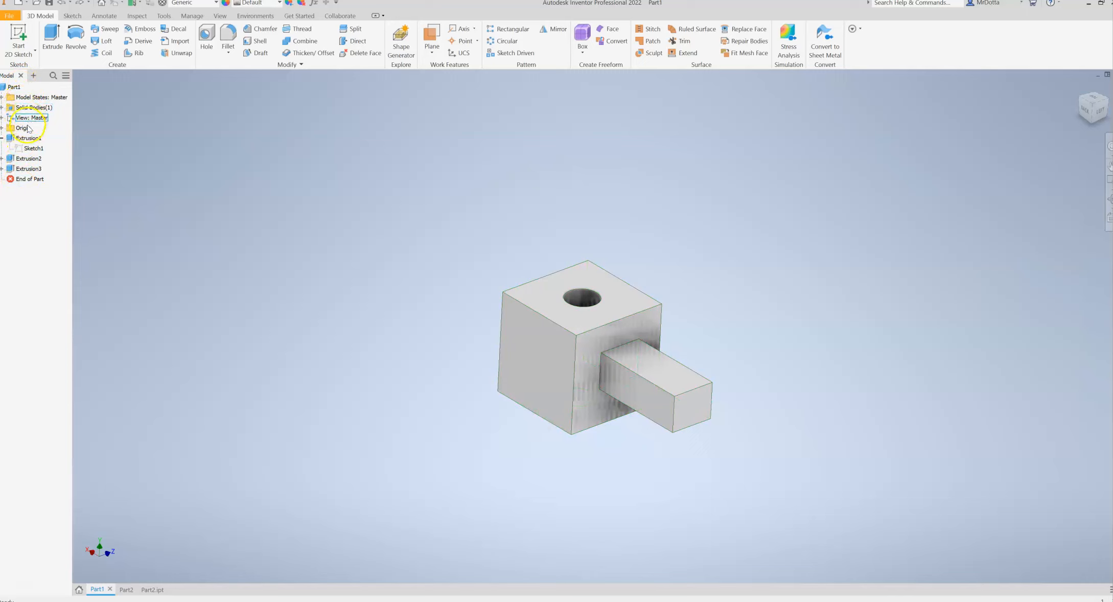
pyautogui.click(29, 158)
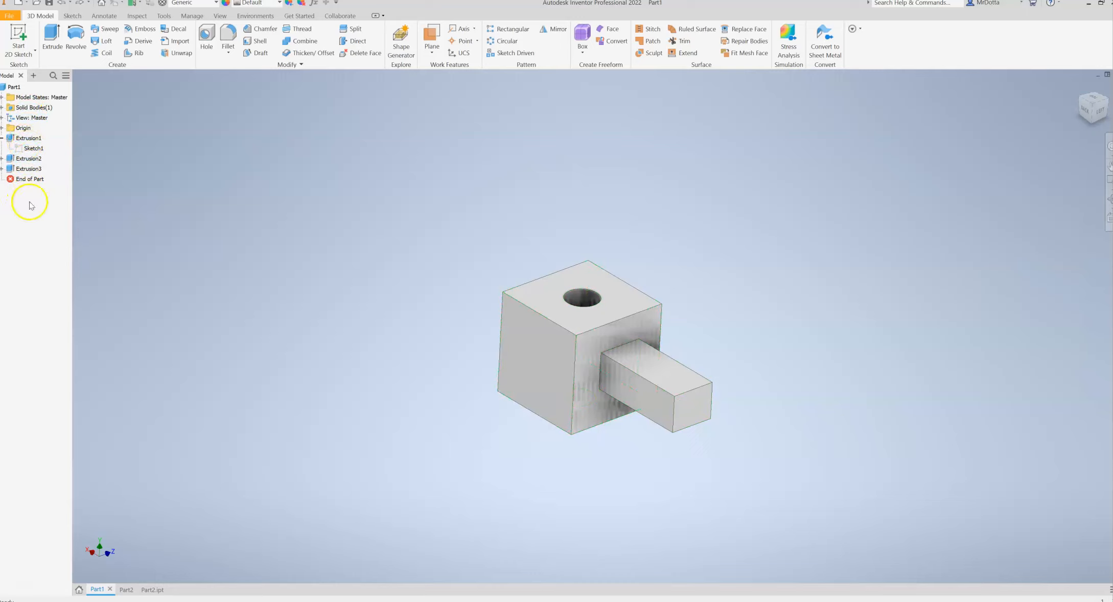
pyautogui.click(32, 118)
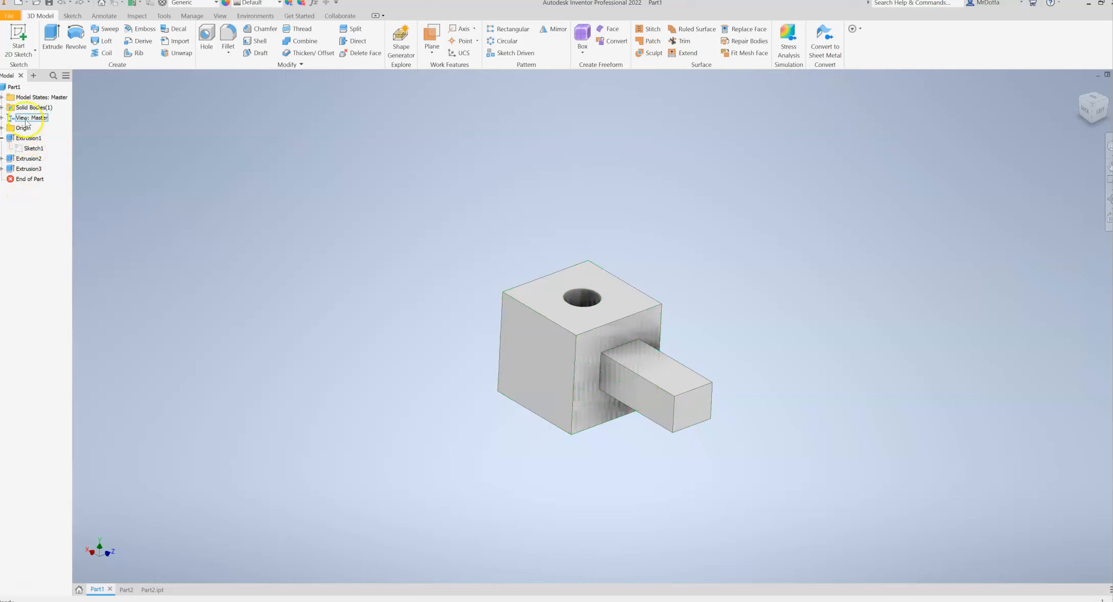
pyautogui.click(14, 87)
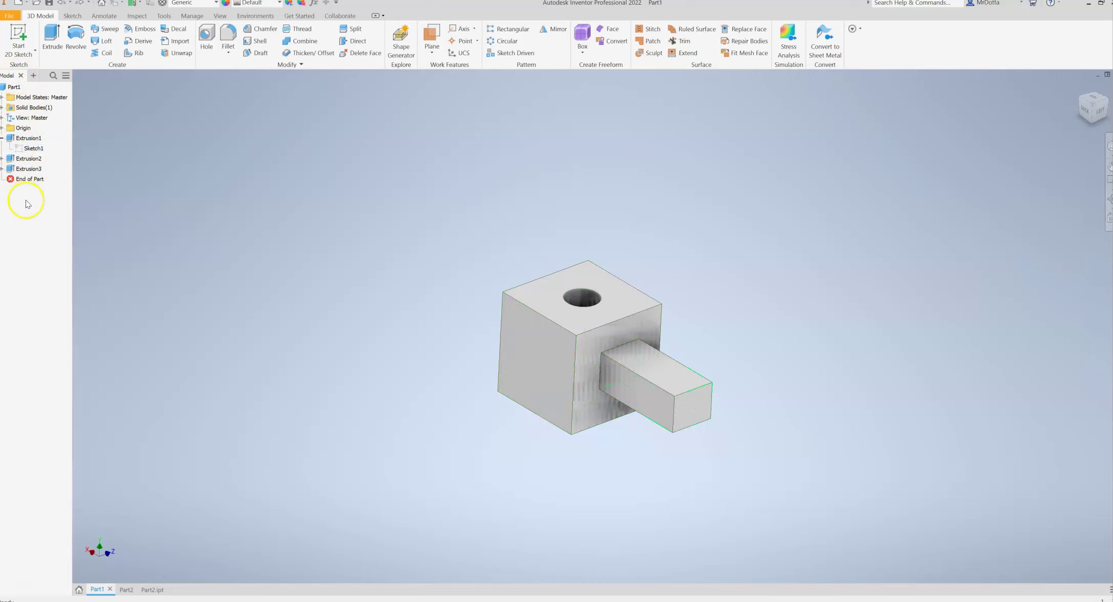
pyautogui.moveTo(27, 203)
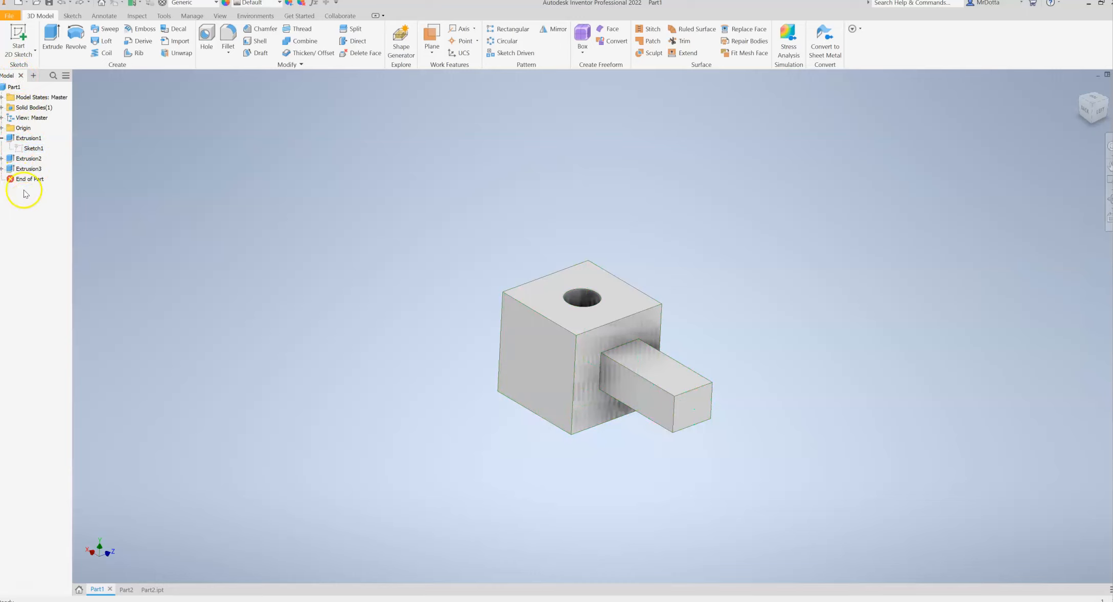
pyautogui.click(5, 138)
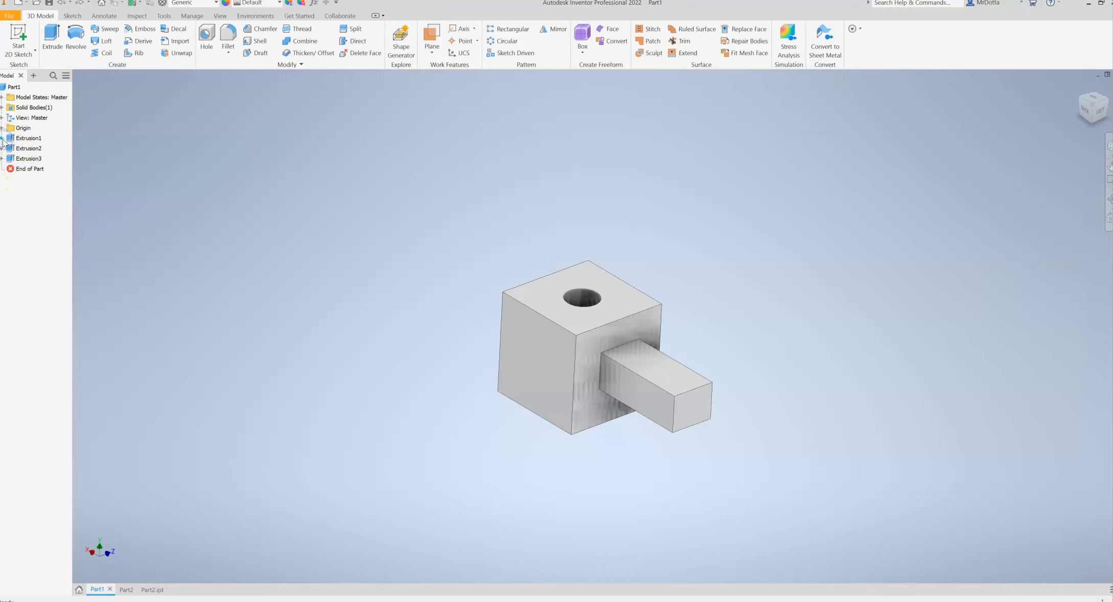
pyautogui.click(28, 138)
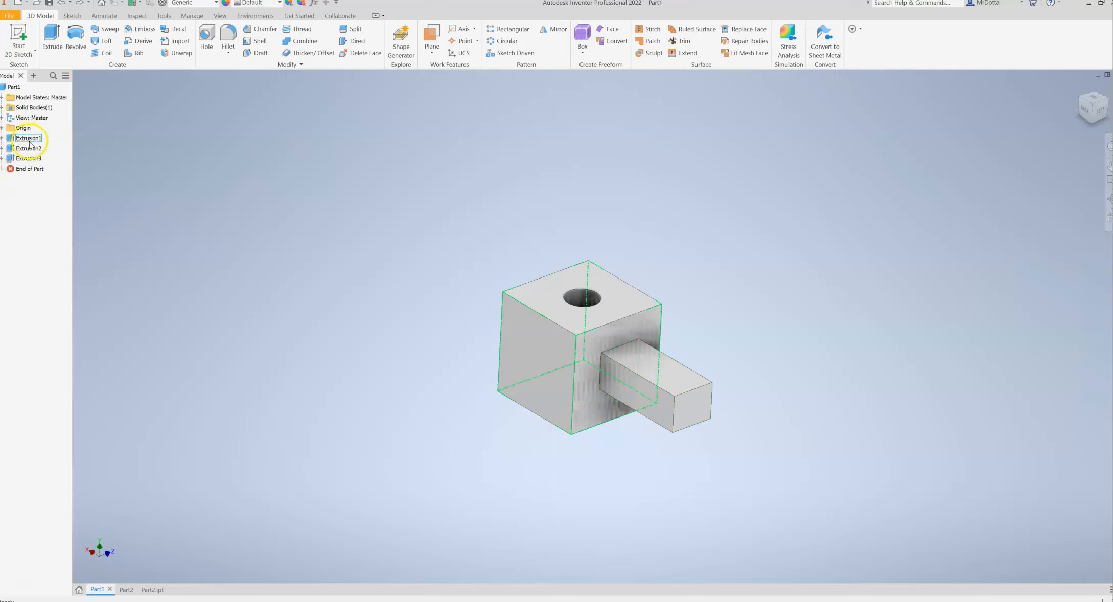
pyautogui.click(29, 148)
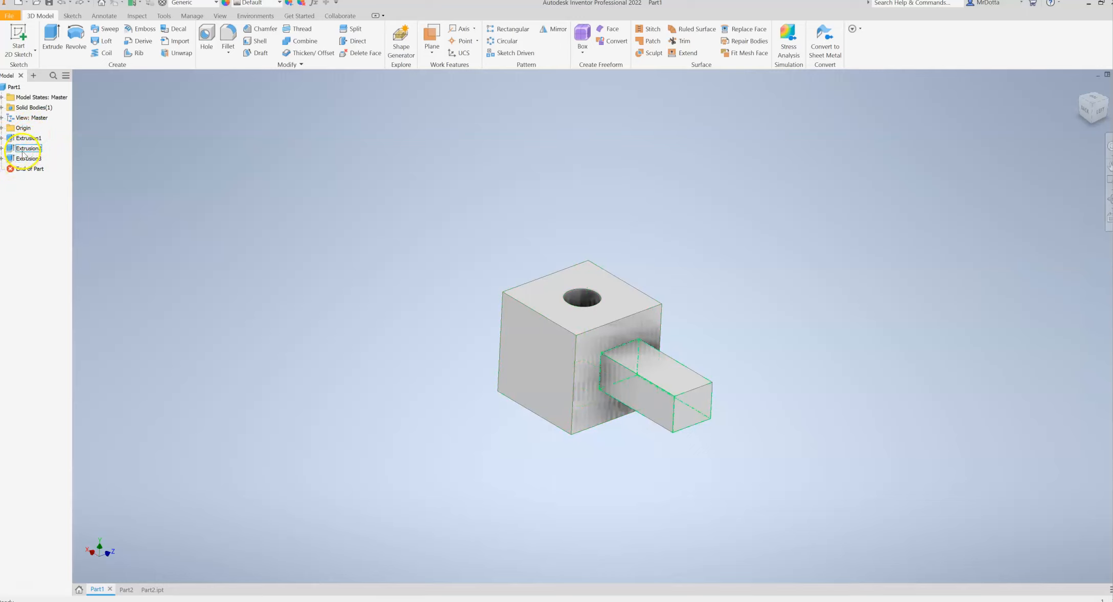
pyautogui.click(29, 138)
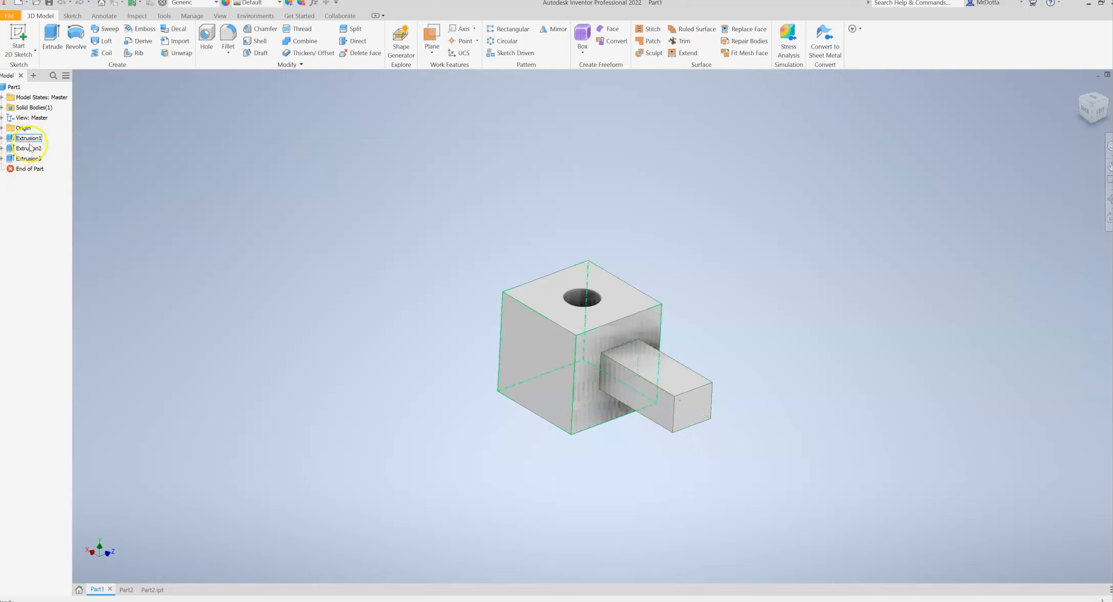
pyautogui.click(29, 138)
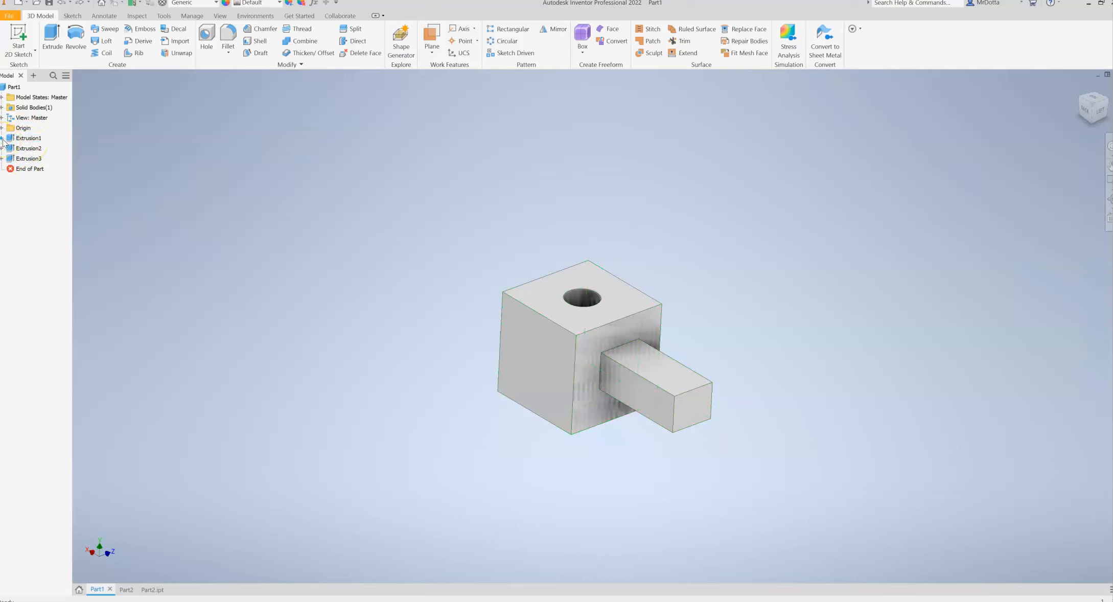
# Expand Extrusion1, Extrusion2 and Extrusion3 to reveal Sketch1, Sketch2 and Sketch3
pyautogui.click(29, 138)
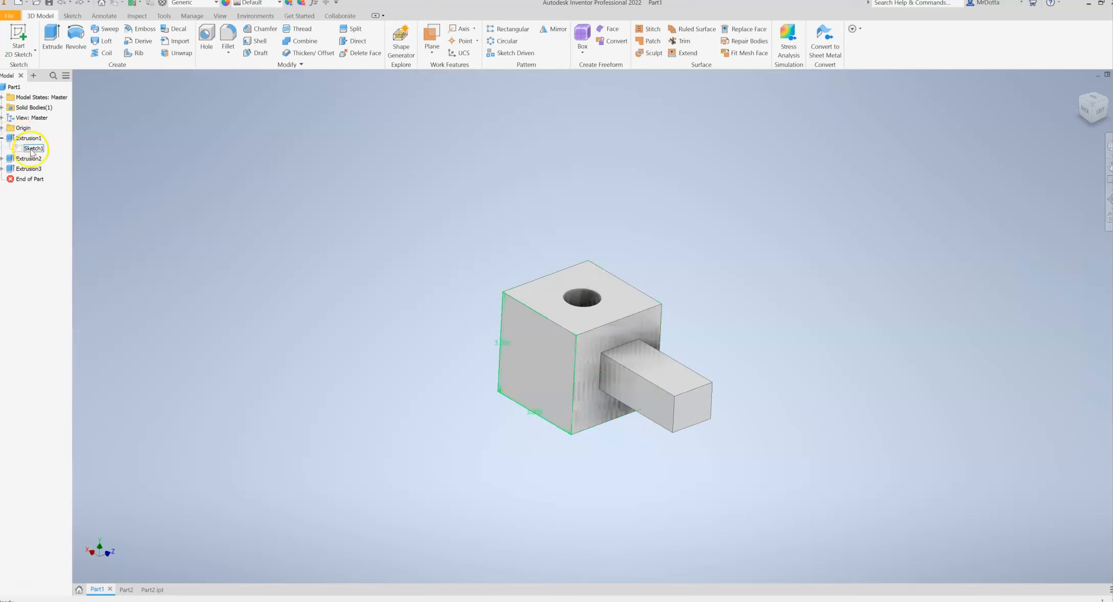
pyautogui.click(30, 159)
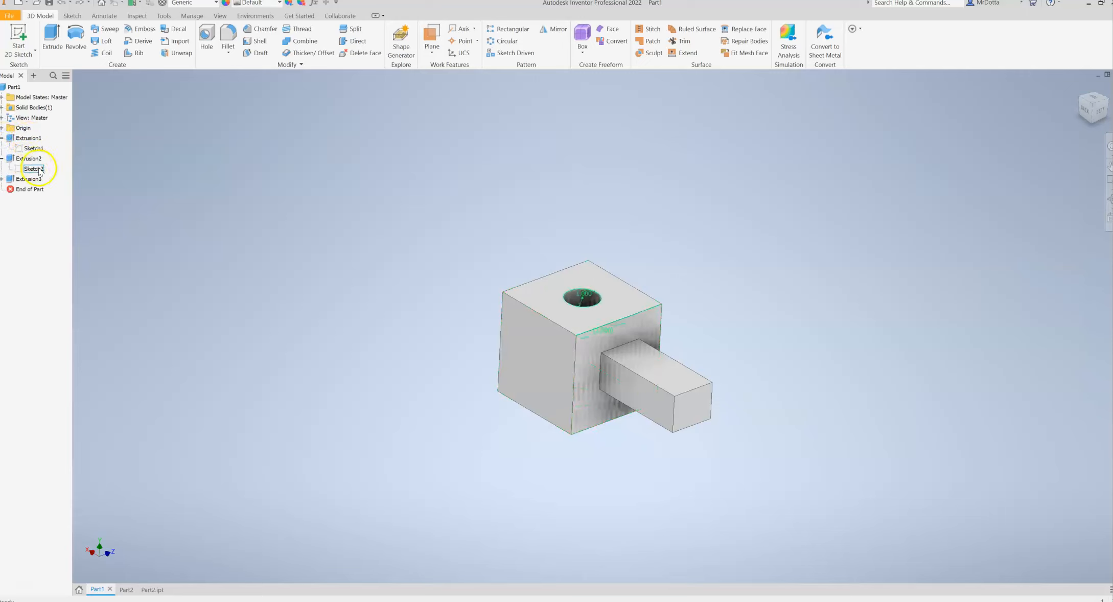
pyautogui.click(34, 189)
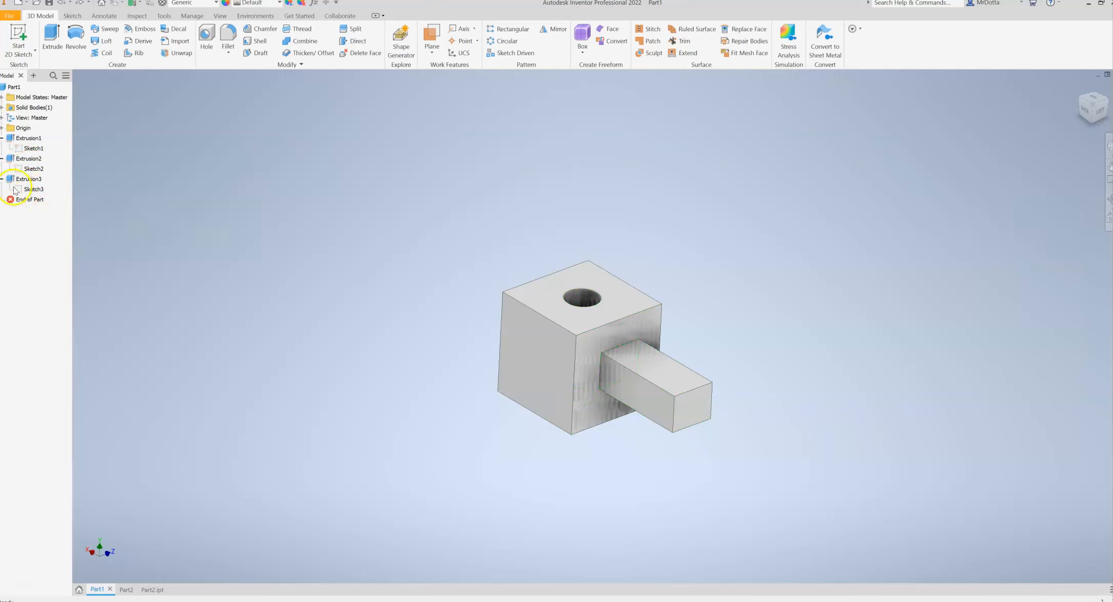
pyautogui.click(34, 169)
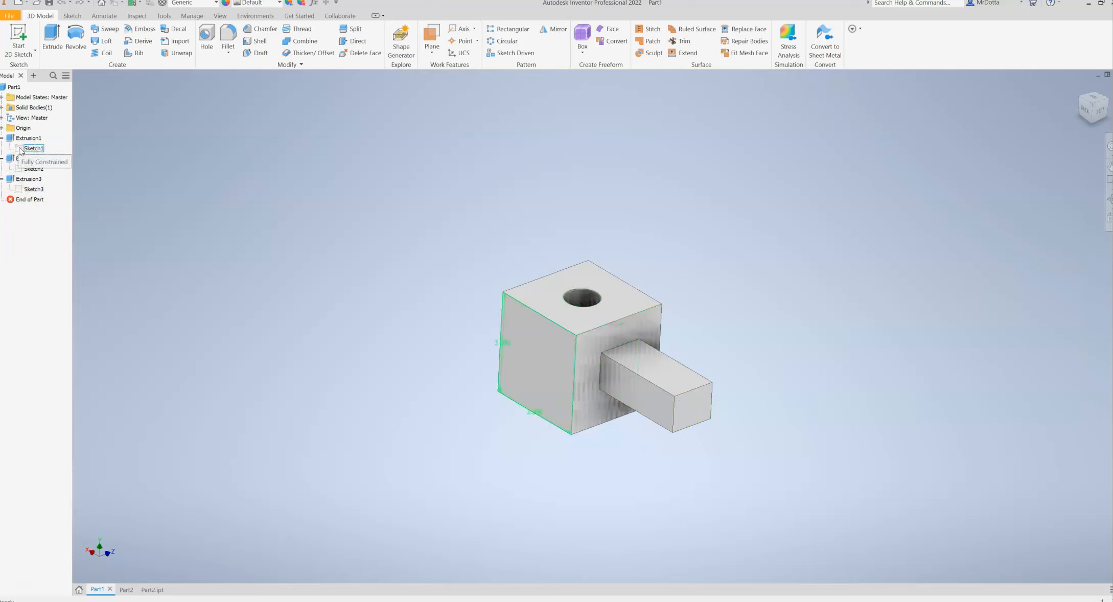
# Edit Sketch1 and change the rectangle's 3.000 height dimension to 6 1/2
pyautogui.doubleClick(34, 149)
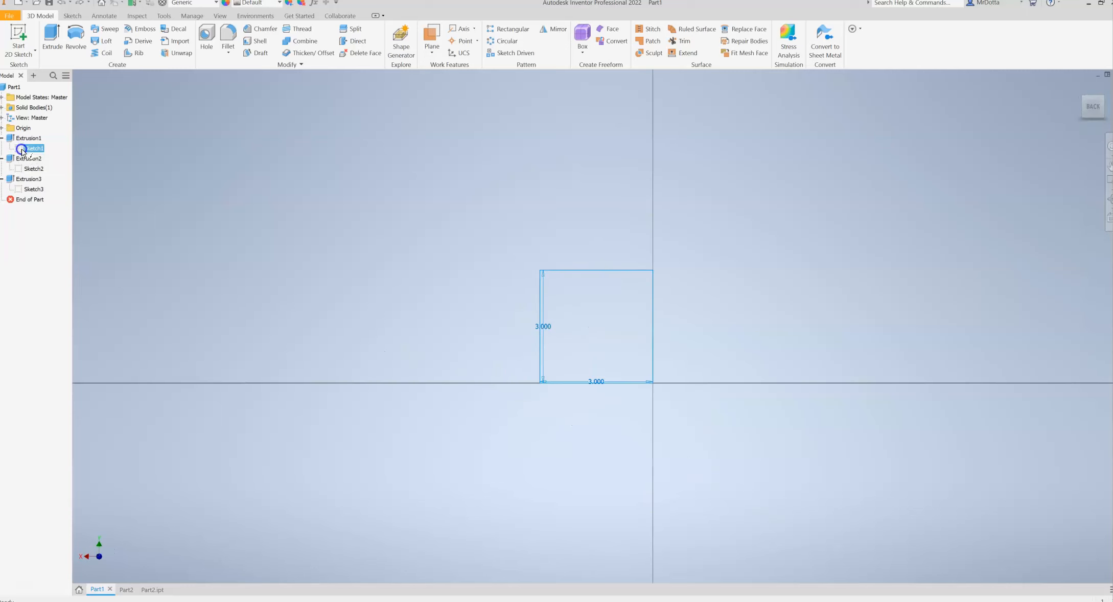
pyautogui.doubleClick(33, 147)
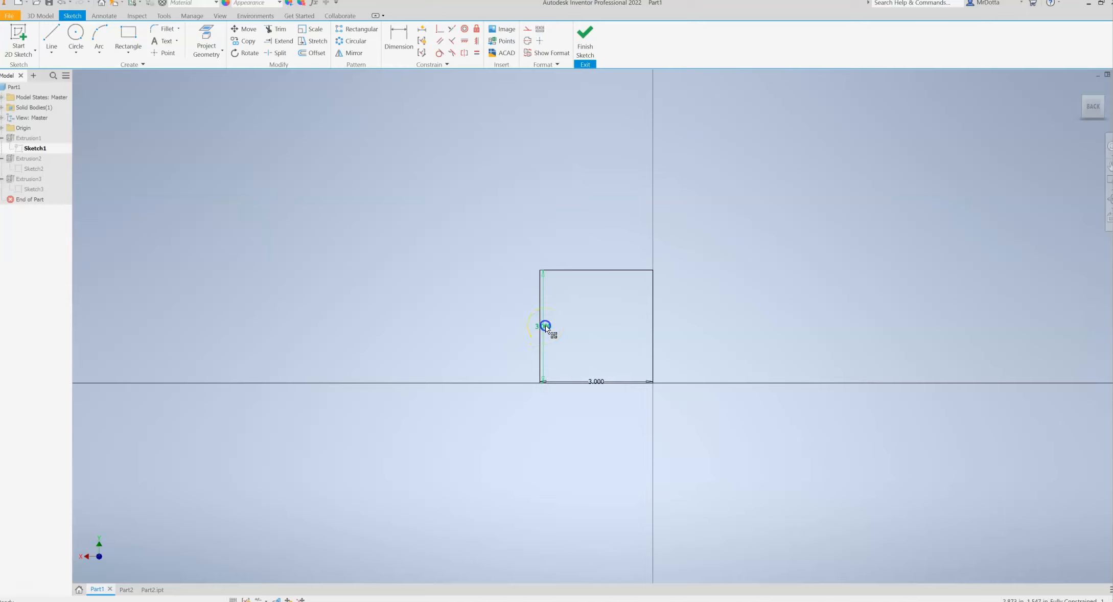
pyautogui.click(545, 328)
pyautogui.write('6')
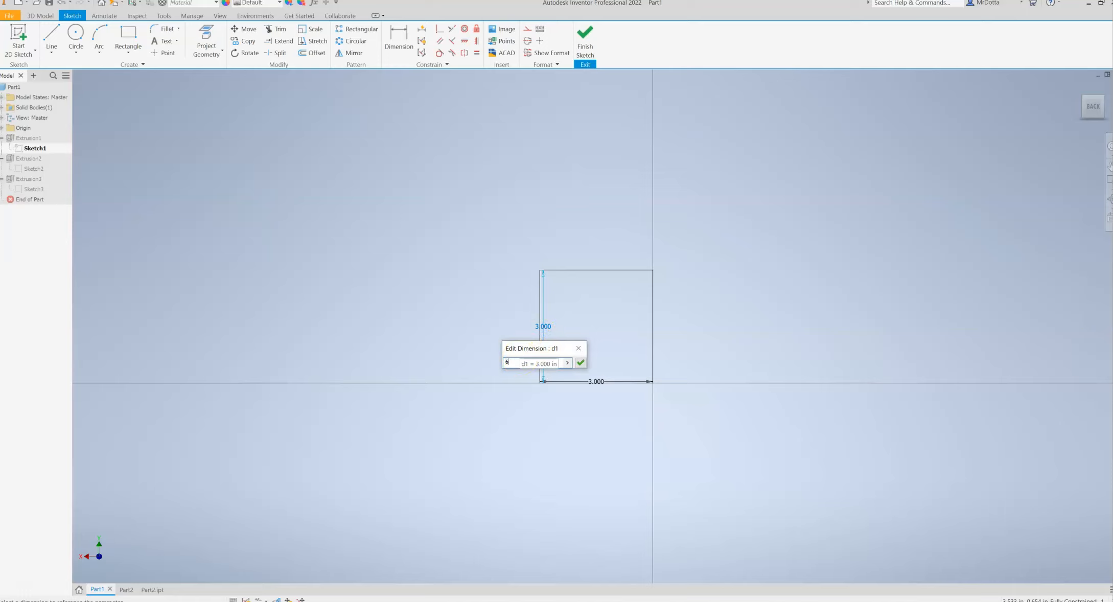
pyautogui.write('1/')
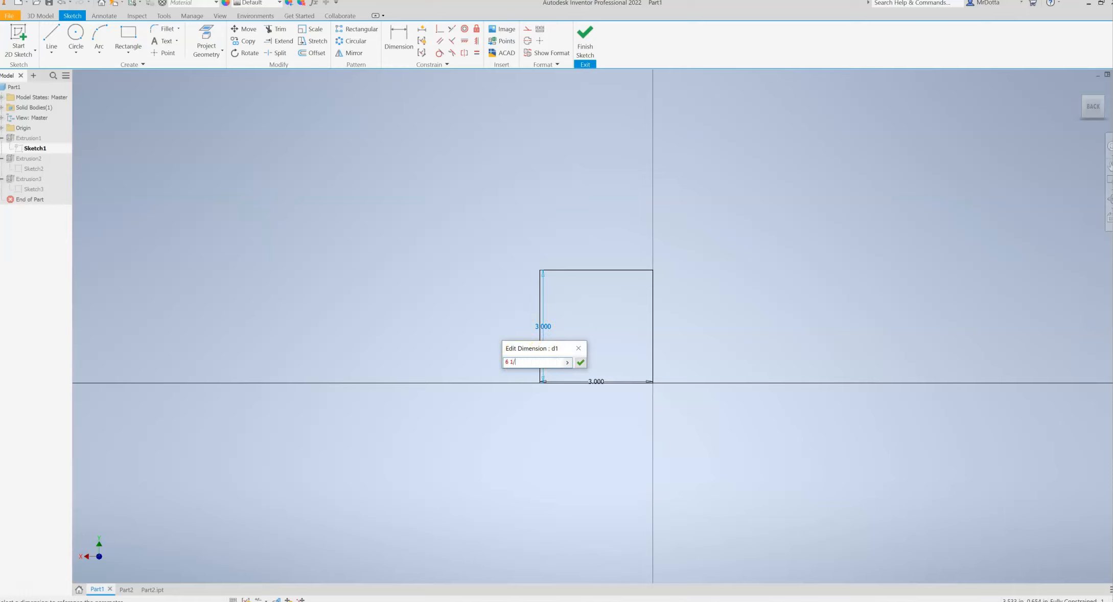
pyautogui.write('2')
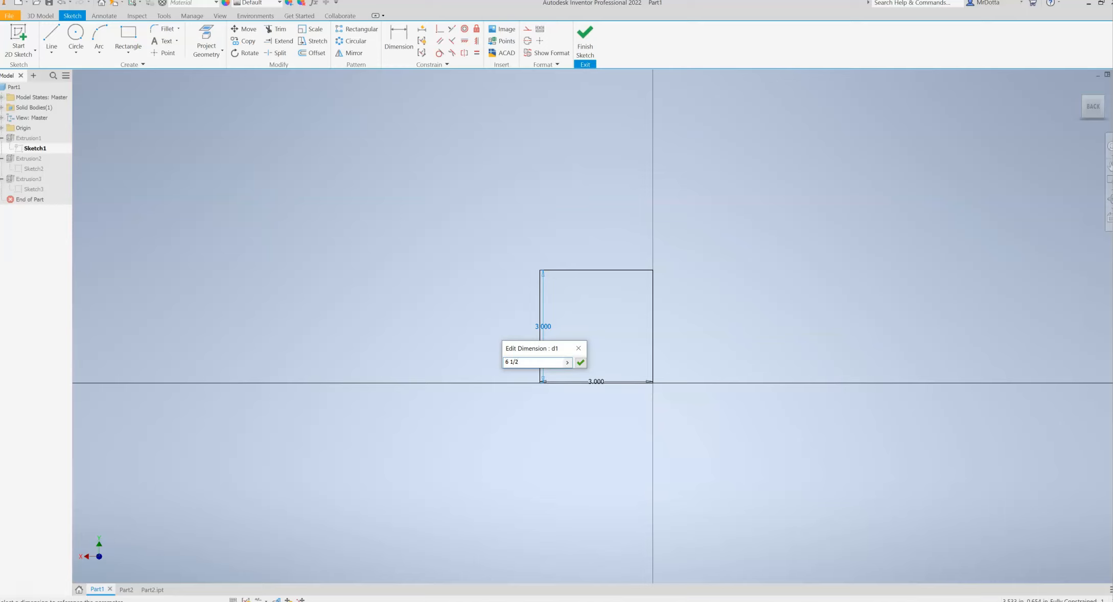
pyautogui.click(580, 362)
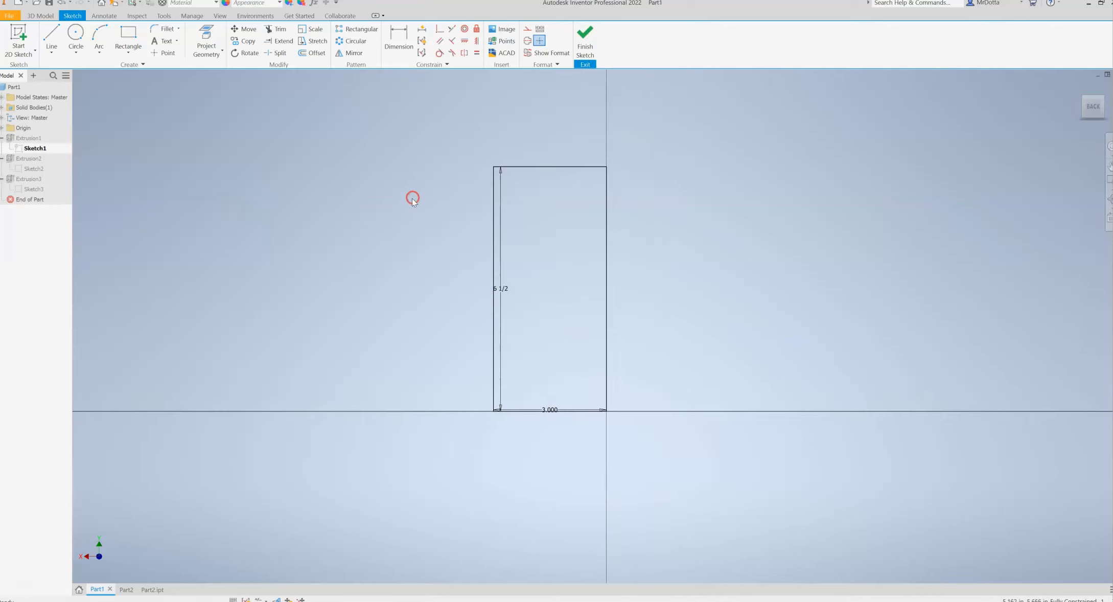
pyautogui.moveTo(550, 410)
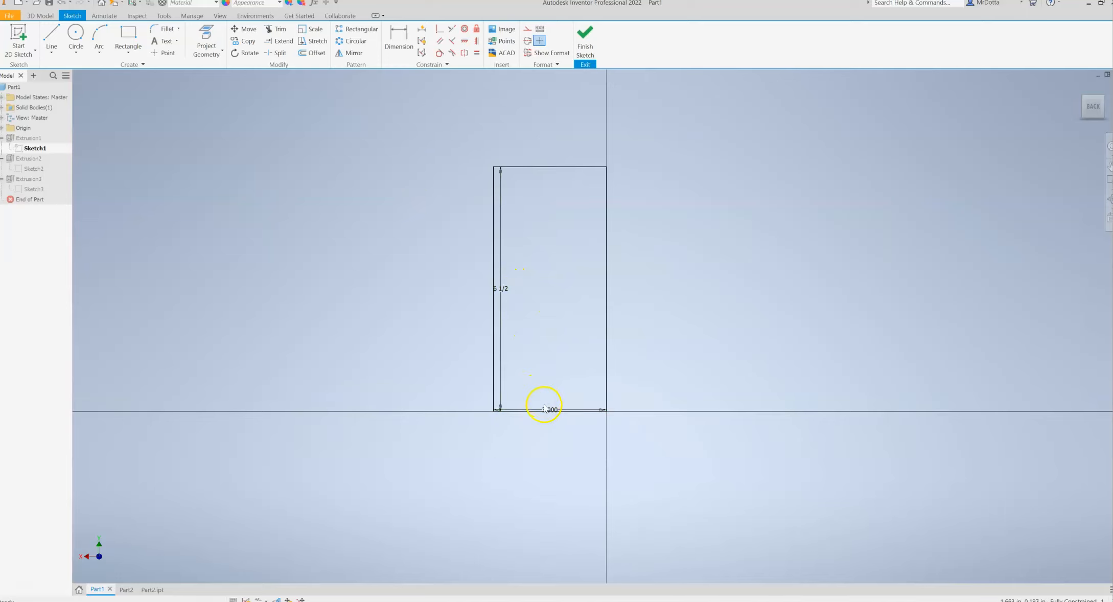
pyautogui.moveTo(537, 171)
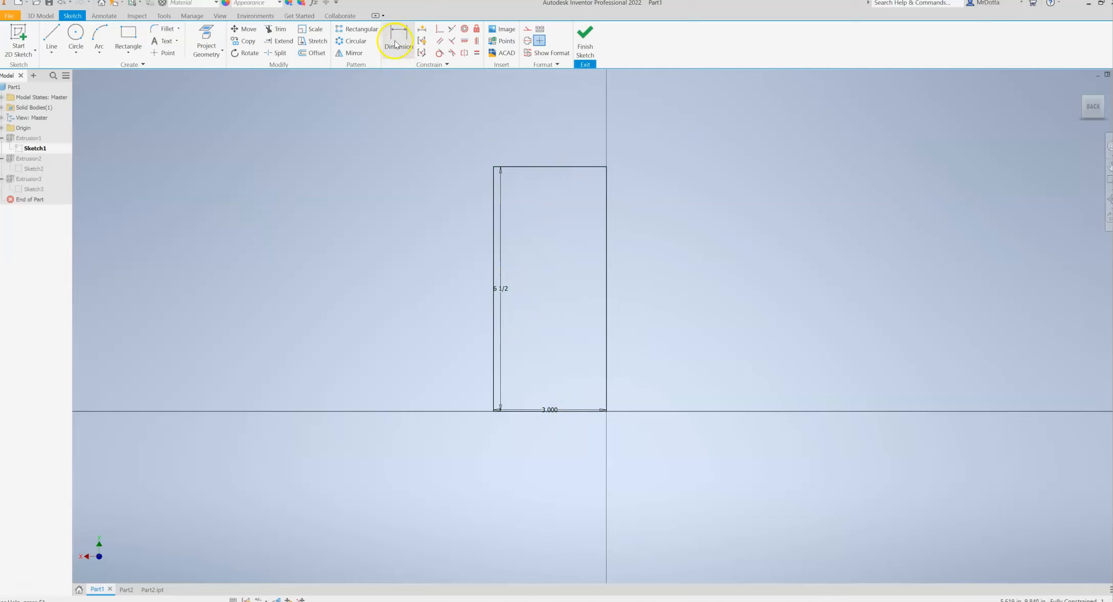
# Place a driven (3.000) width dimension above the rectangle's top edge, accepting the over-constrain warning
pyautogui.click(398, 41)
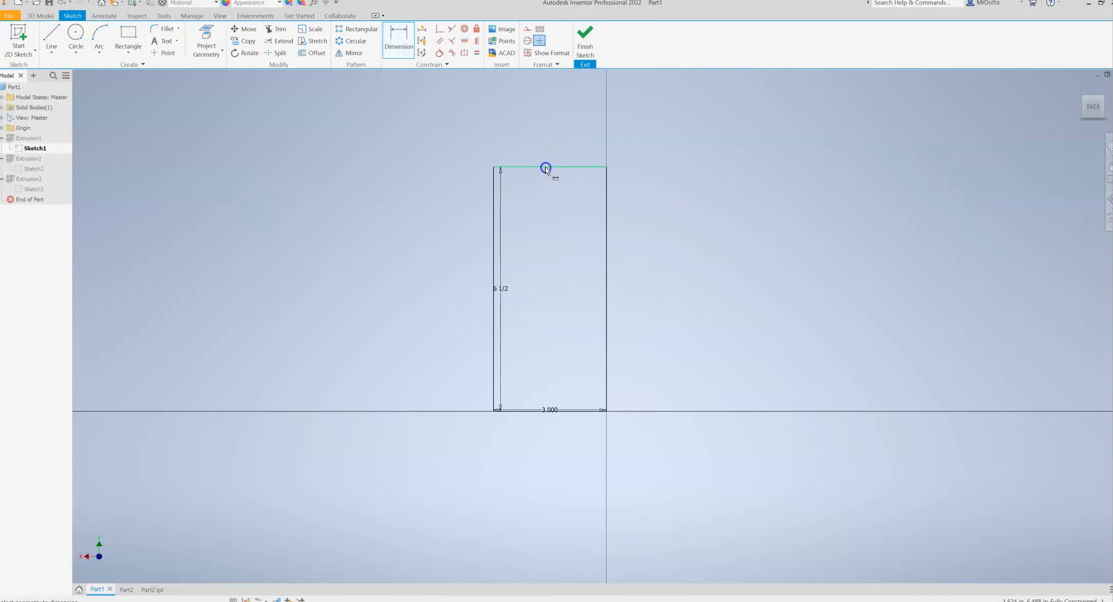
pyautogui.click(546, 168)
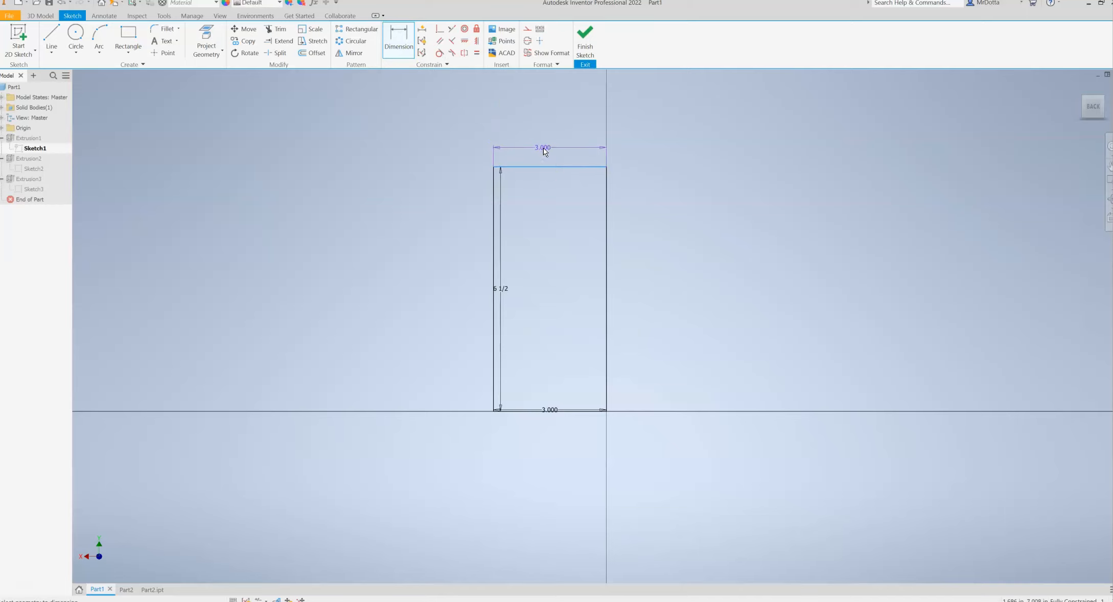
pyautogui.click(543, 148)
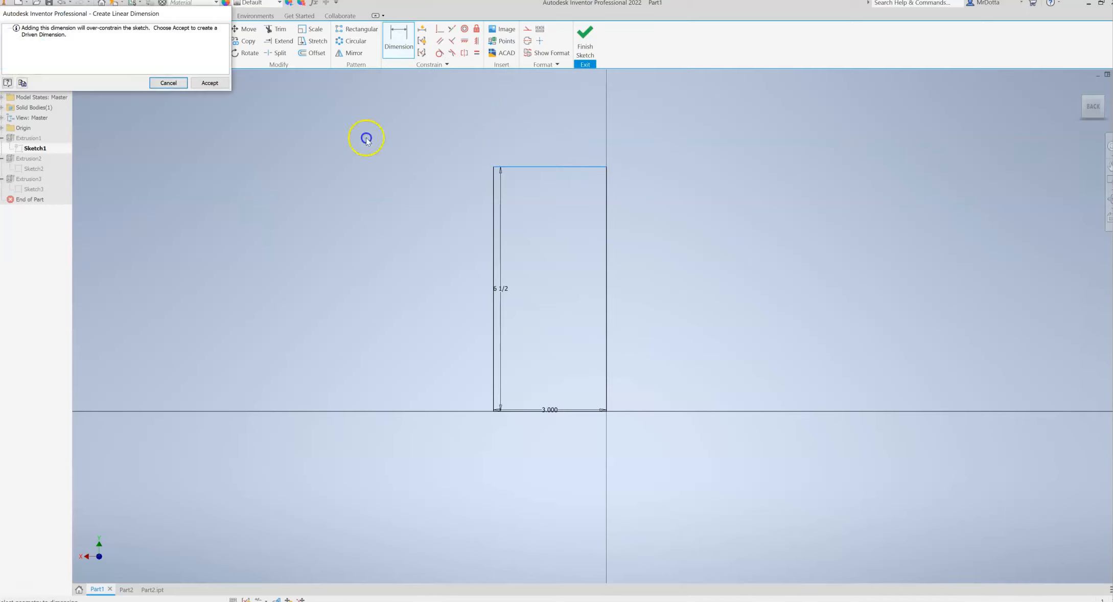
pyautogui.moveTo(183, 107)
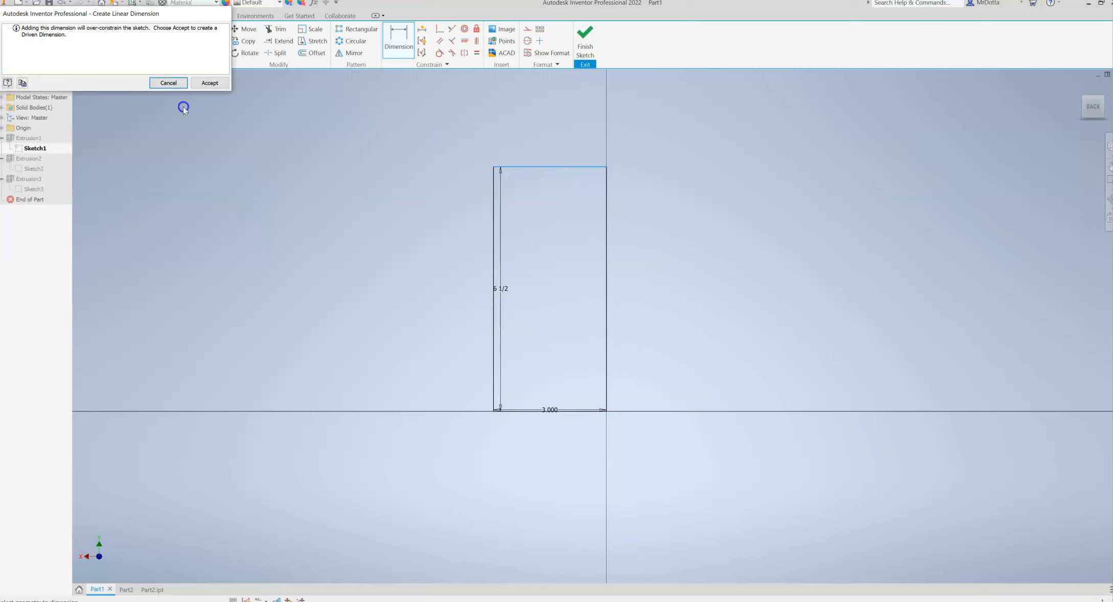
pyautogui.moveTo(132, 54)
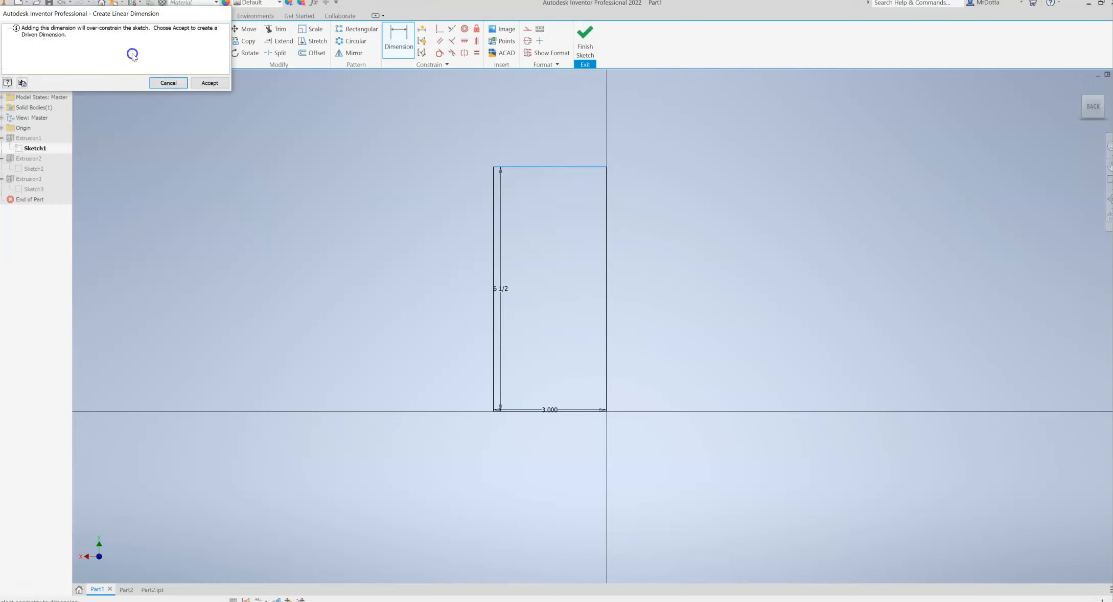
pyautogui.moveTo(182, 74)
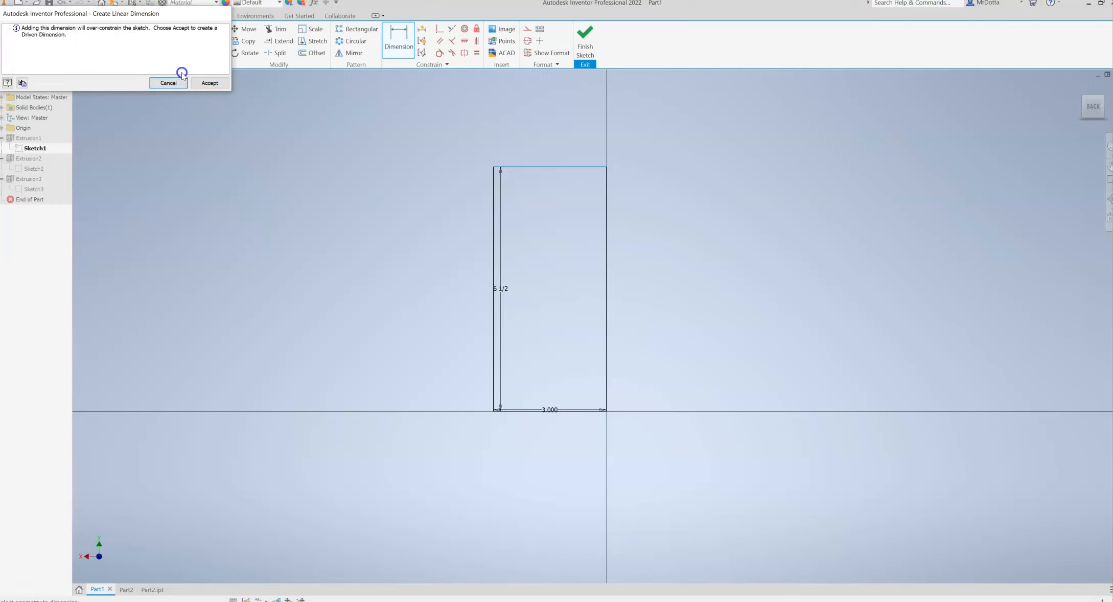
pyautogui.click(208, 83)
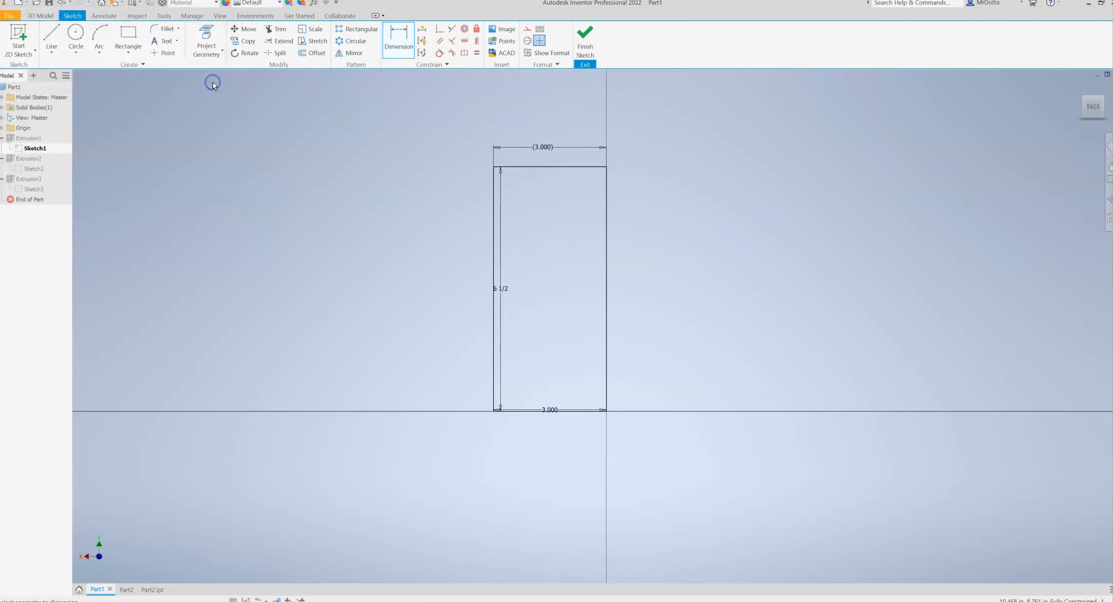
pyautogui.moveTo(467, 111)
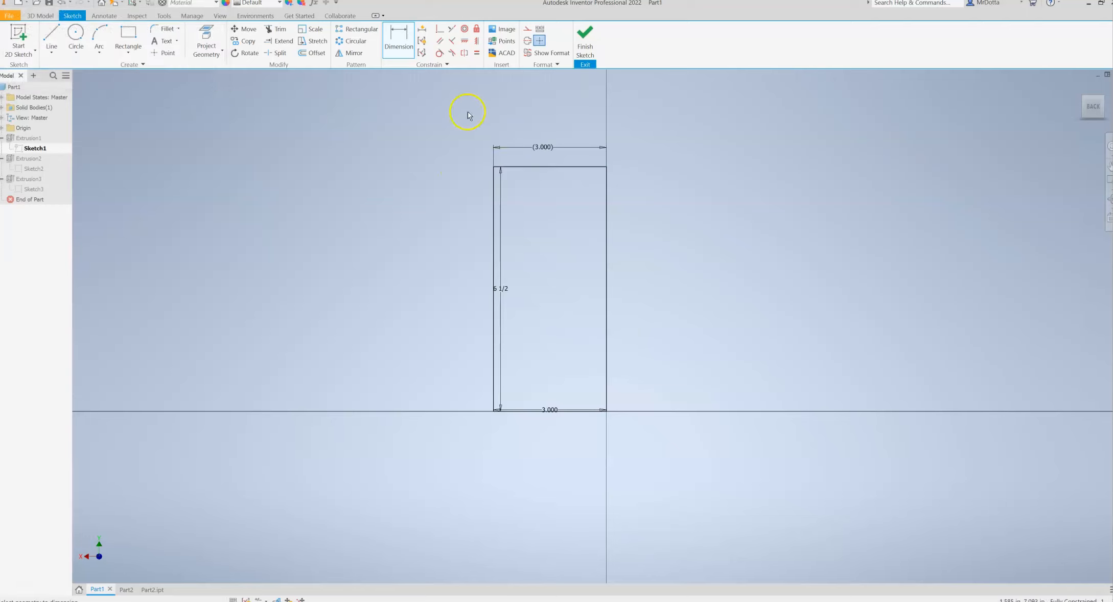
pyautogui.moveTo(515, 178)
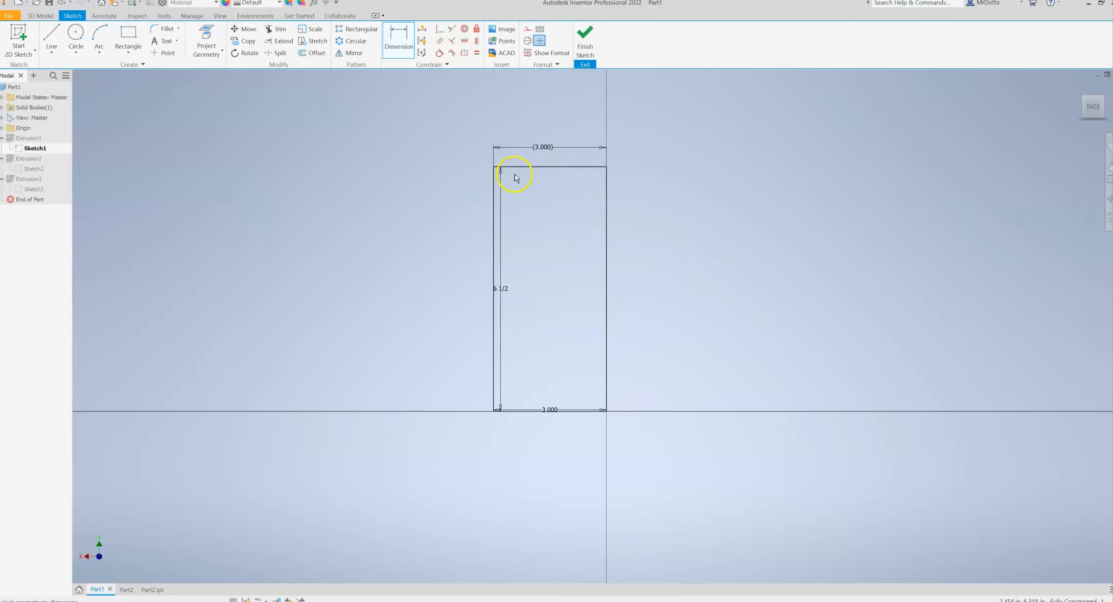
pyautogui.moveTo(460, 135)
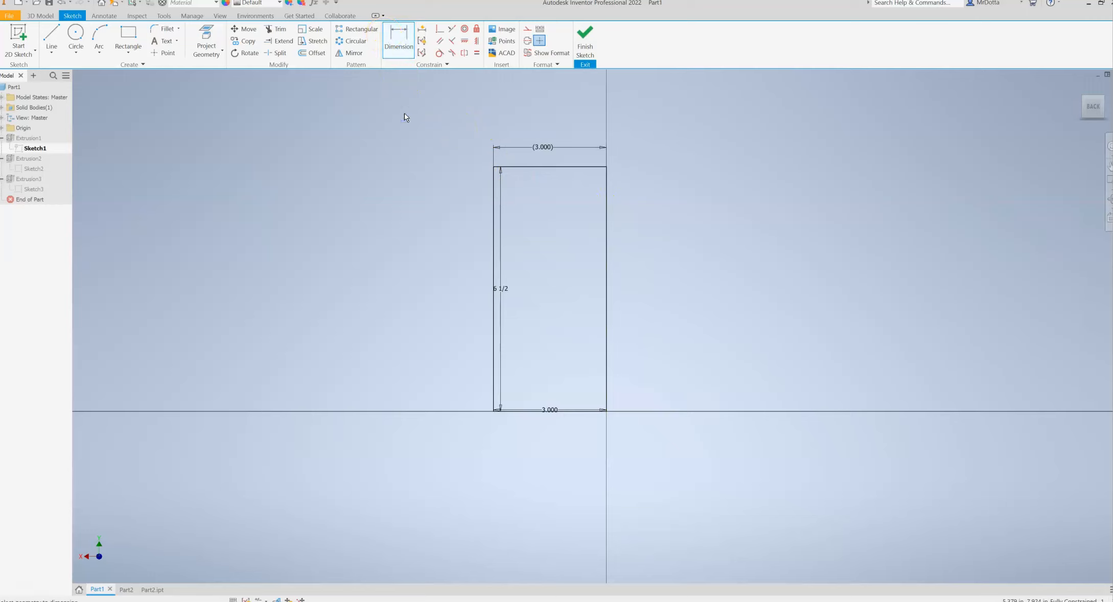
pyautogui.moveTo(510, 293)
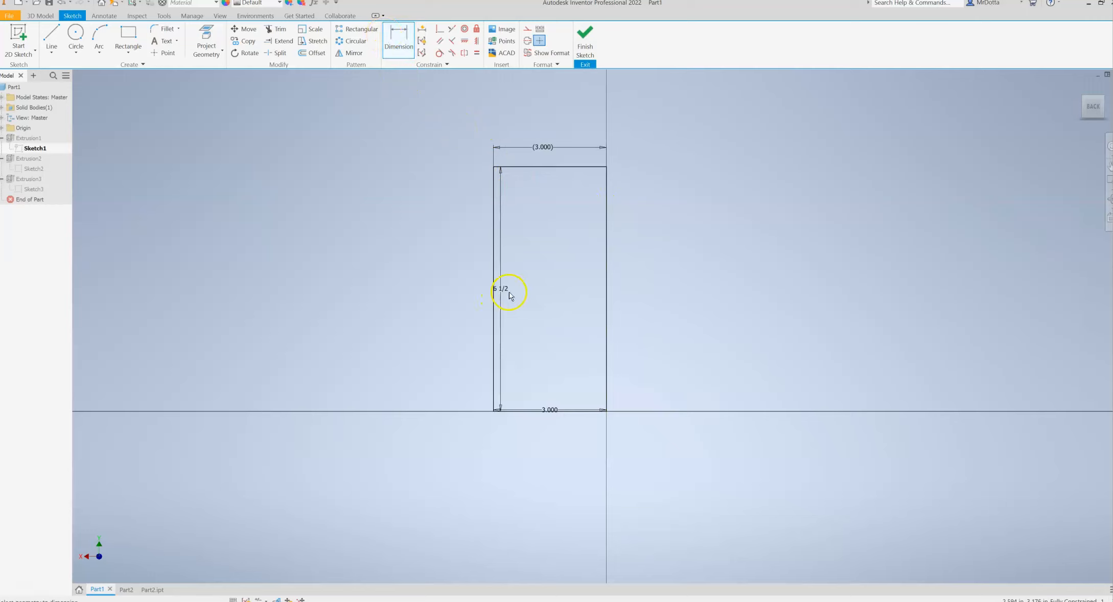
pyautogui.click(501, 289)
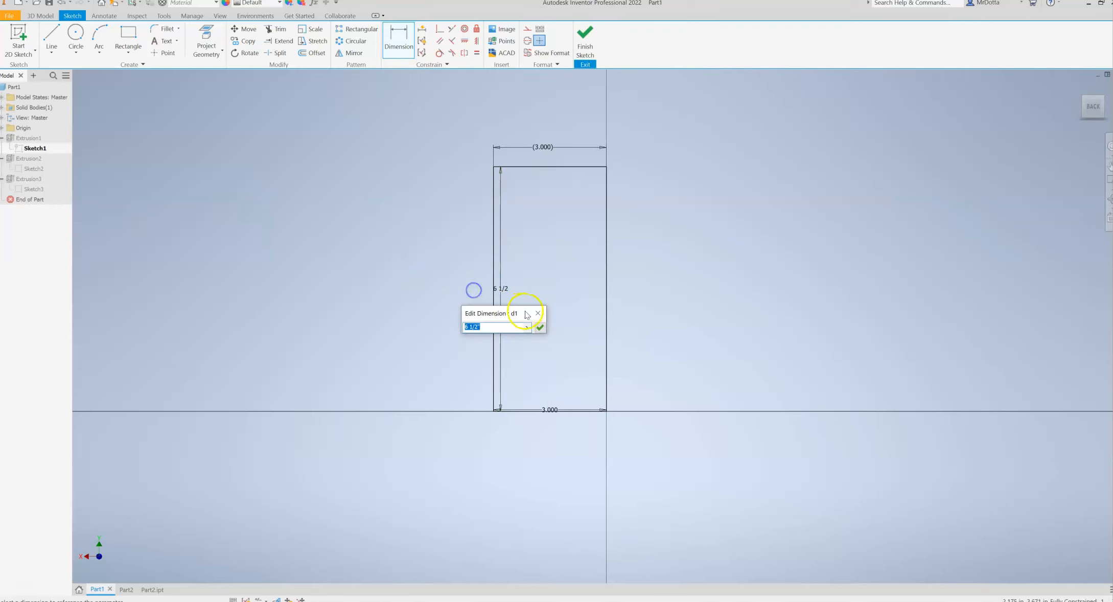
pyautogui.click(540, 327)
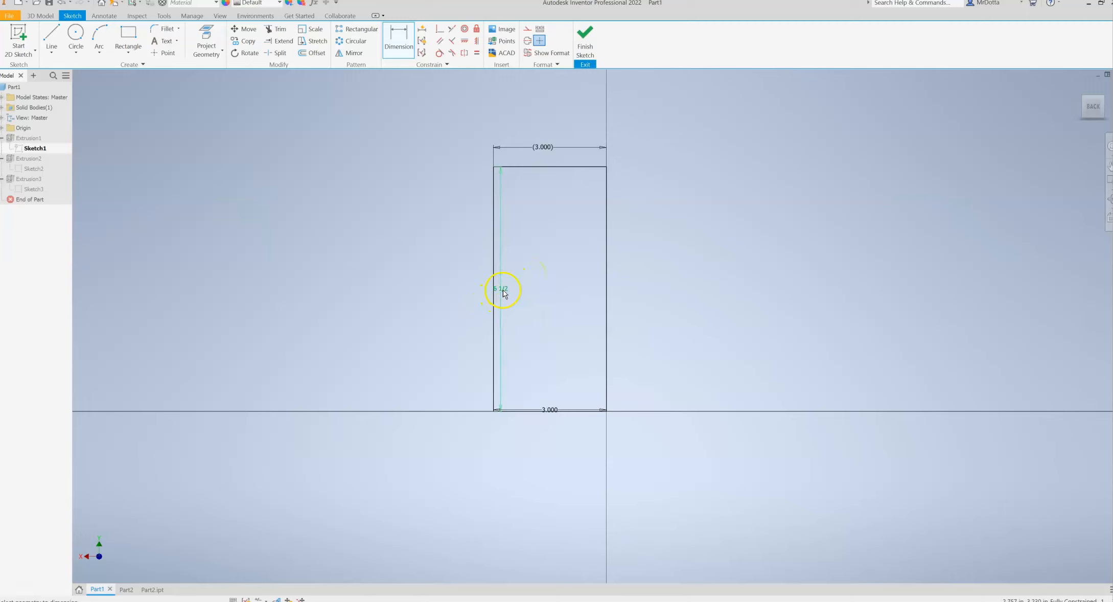
# Finish Sketch1 so the part rebuilds as the tall block, and return to the home isometric view
pyautogui.click(585, 39)
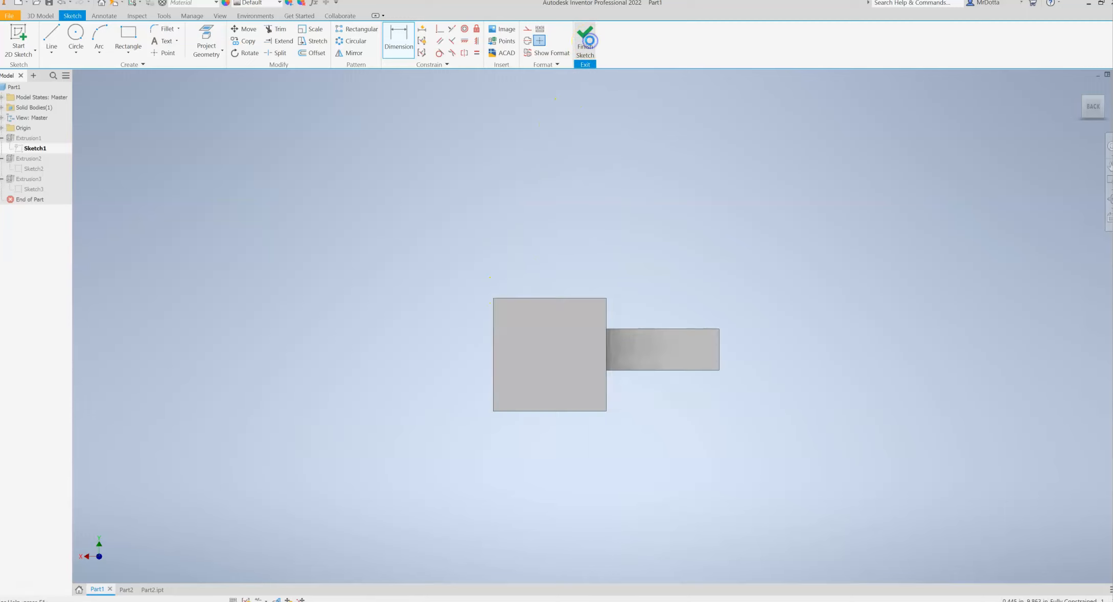
pyautogui.click(585, 39)
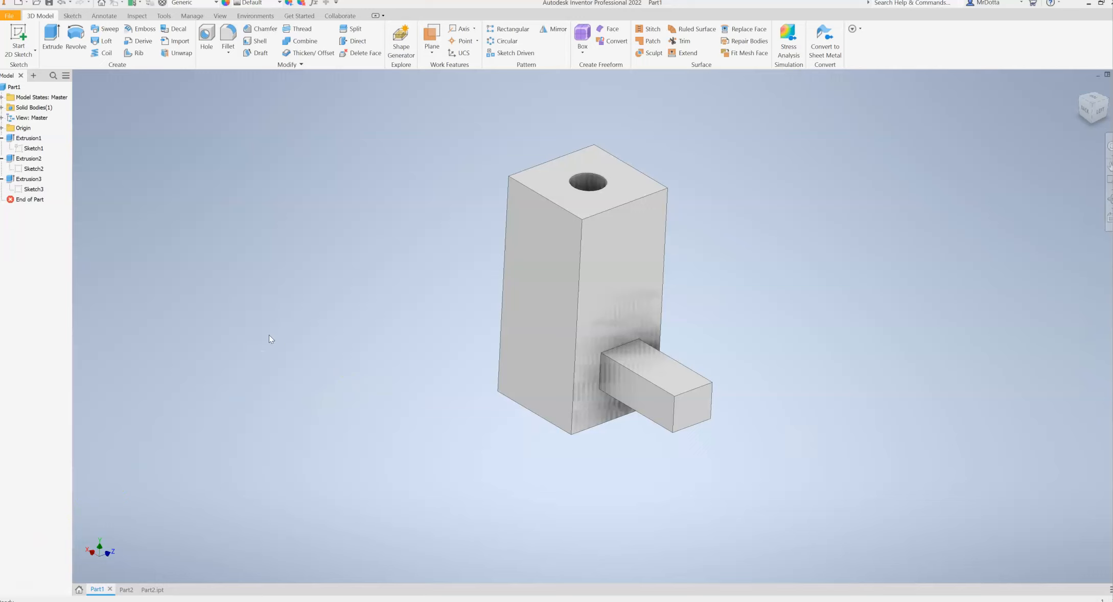
pyautogui.moveTo(177, 216)
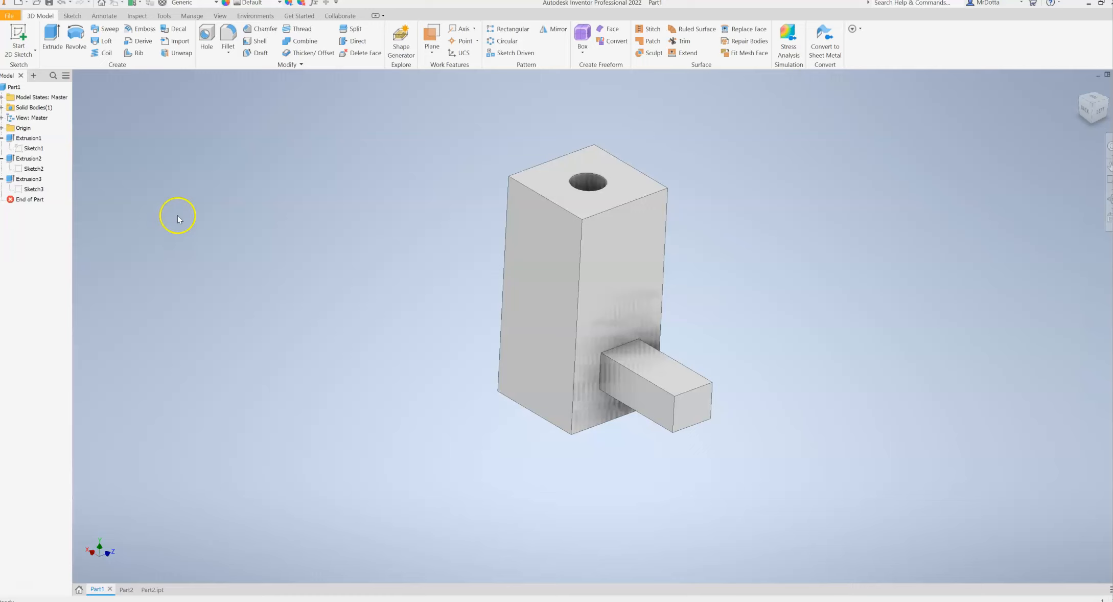
# Delete the side-peg Extrusion3 while unchecking consumed sketches so its sketch is kept
pyautogui.click(29, 179)
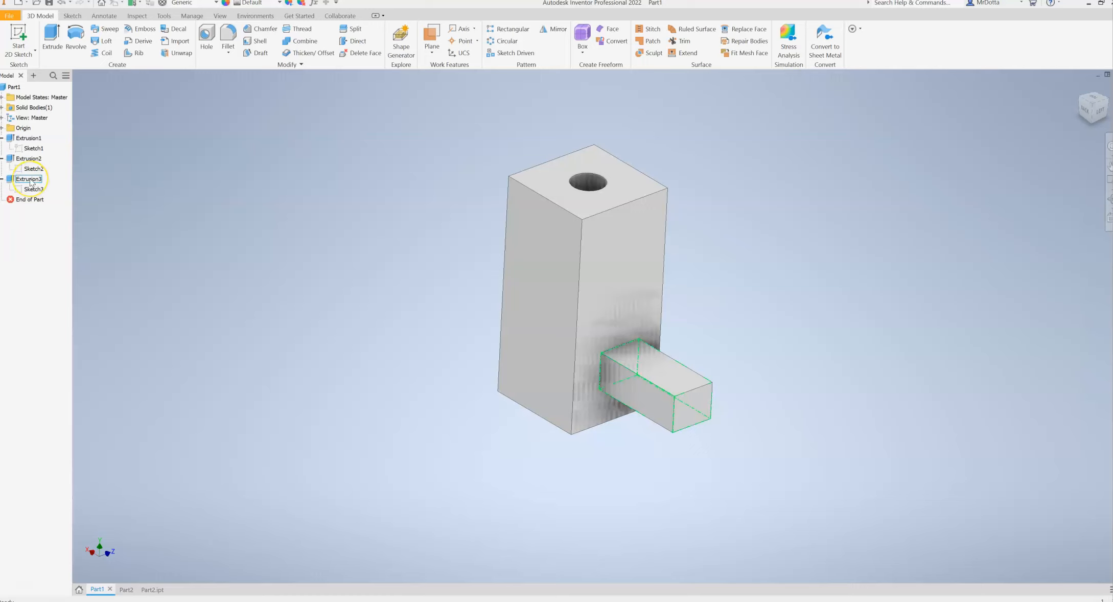
pyautogui.moveTo(29, 179)
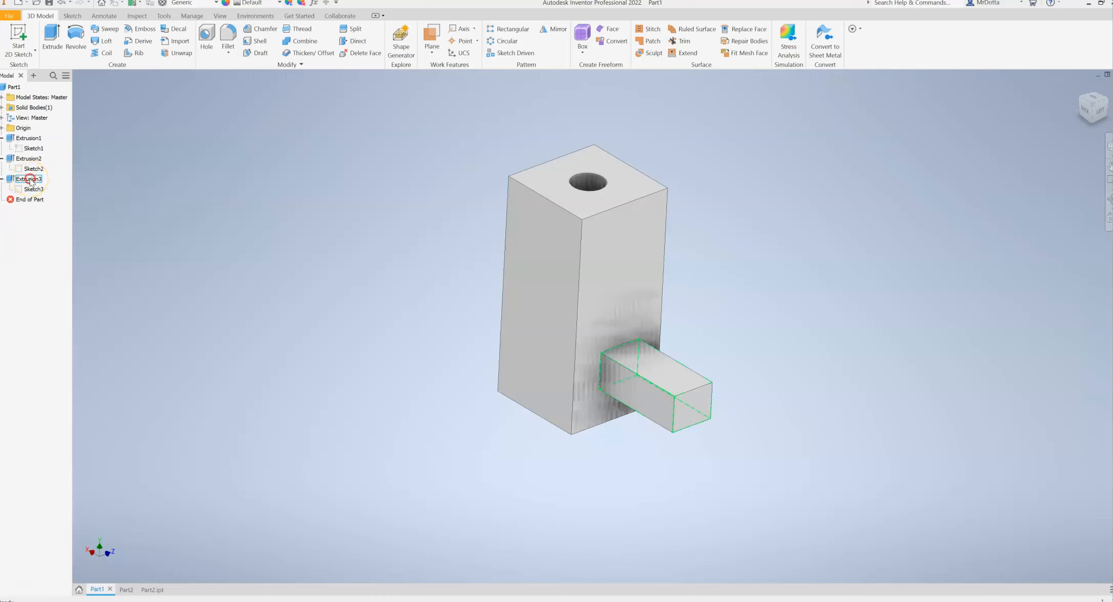
pyautogui.rightClick(29, 179)
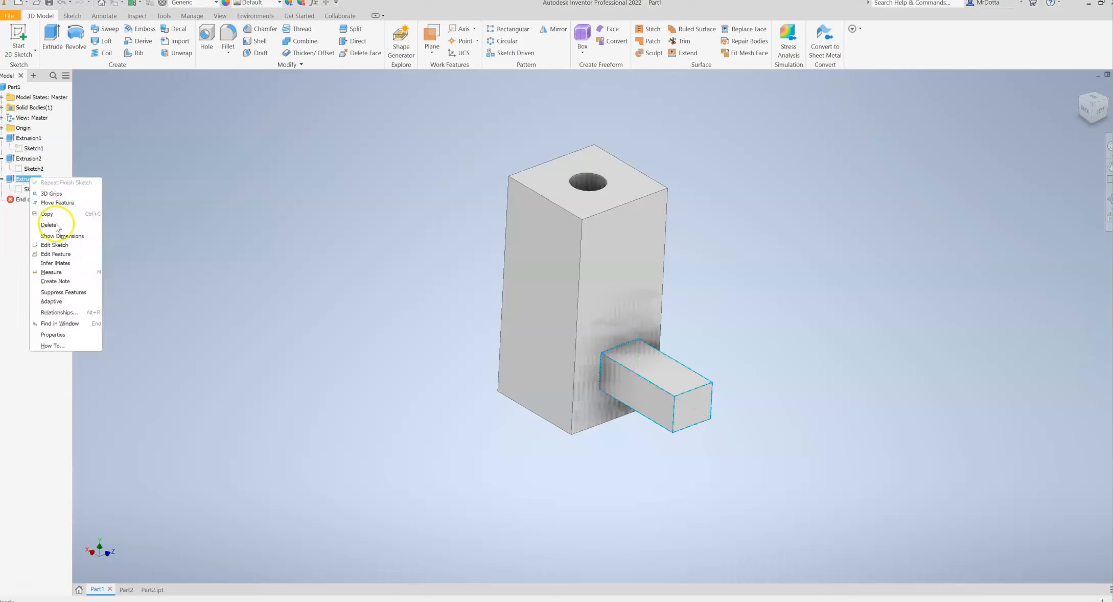
pyautogui.click(48, 225)
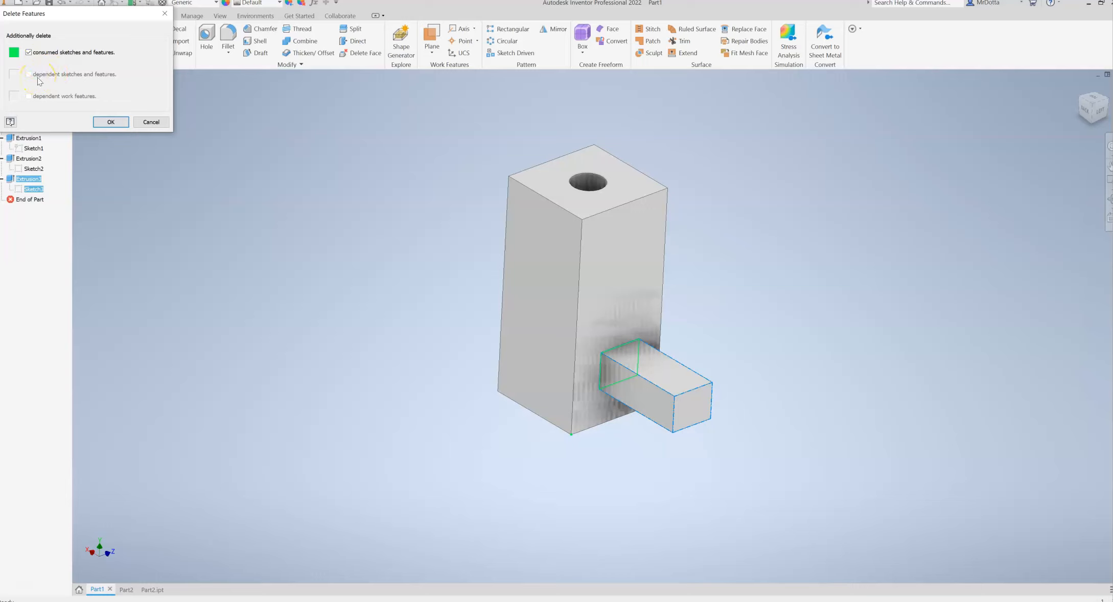
pyautogui.moveTo(373, 327)
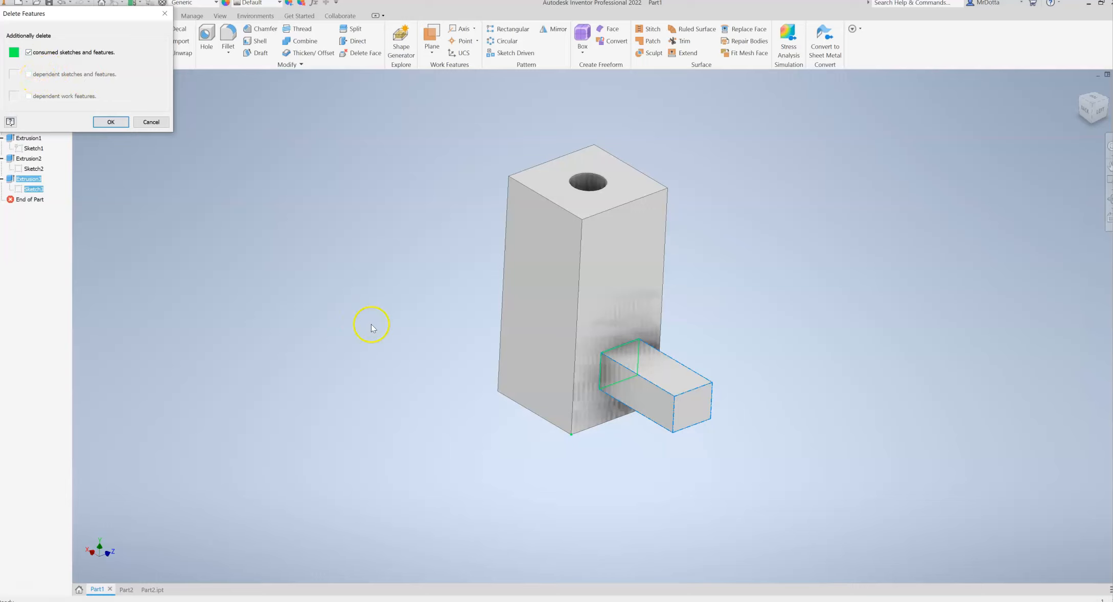
pyautogui.moveTo(667, 403)
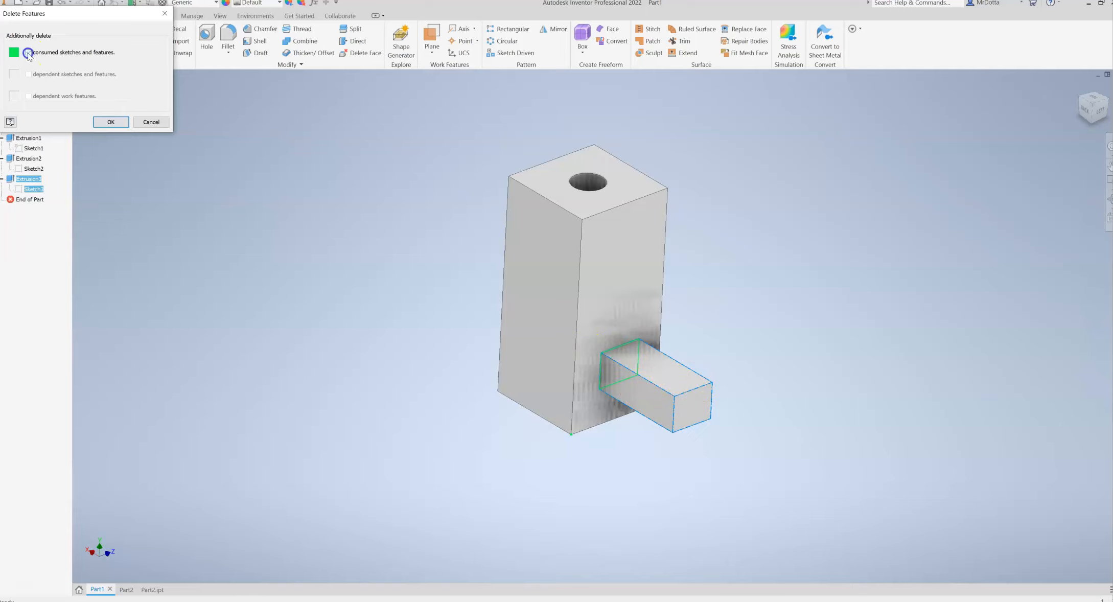
pyautogui.click(29, 52)
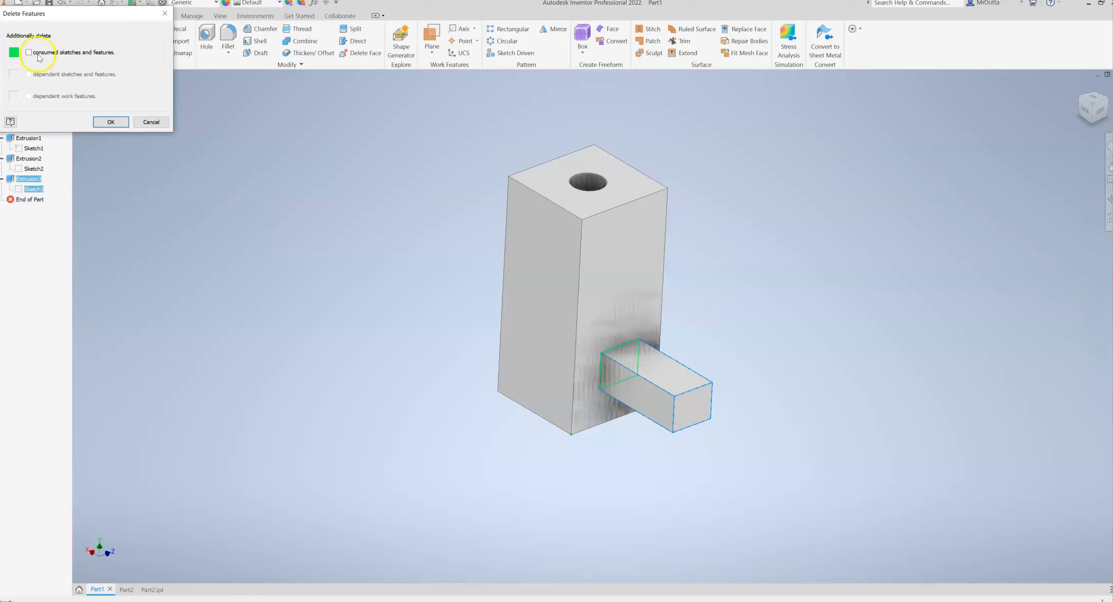
pyautogui.moveTo(66, 85)
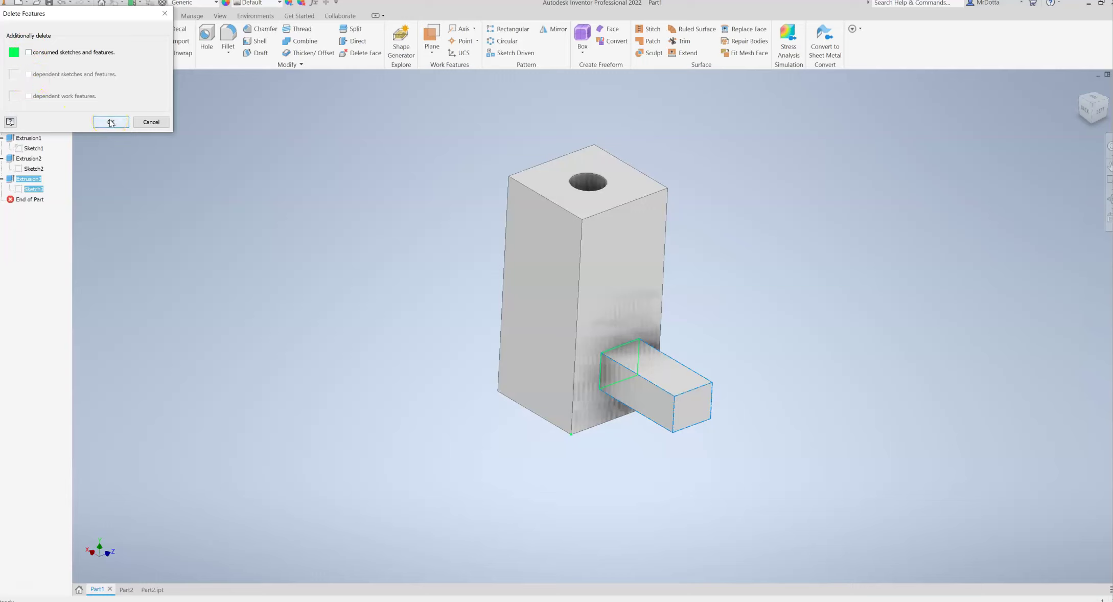
pyautogui.moveTo(668, 375)
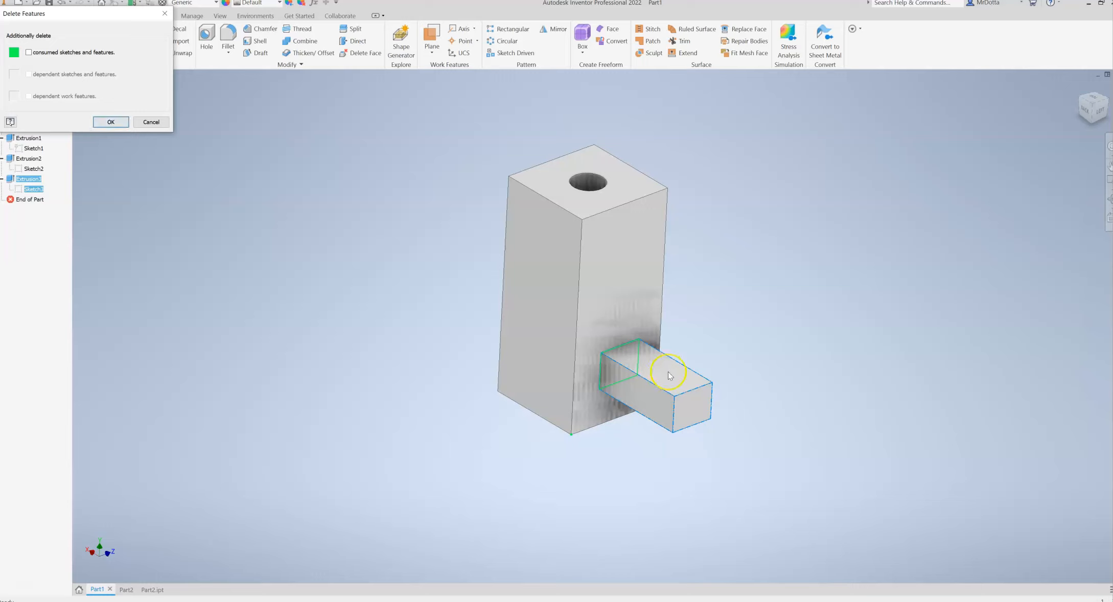
pyautogui.moveTo(211, 165)
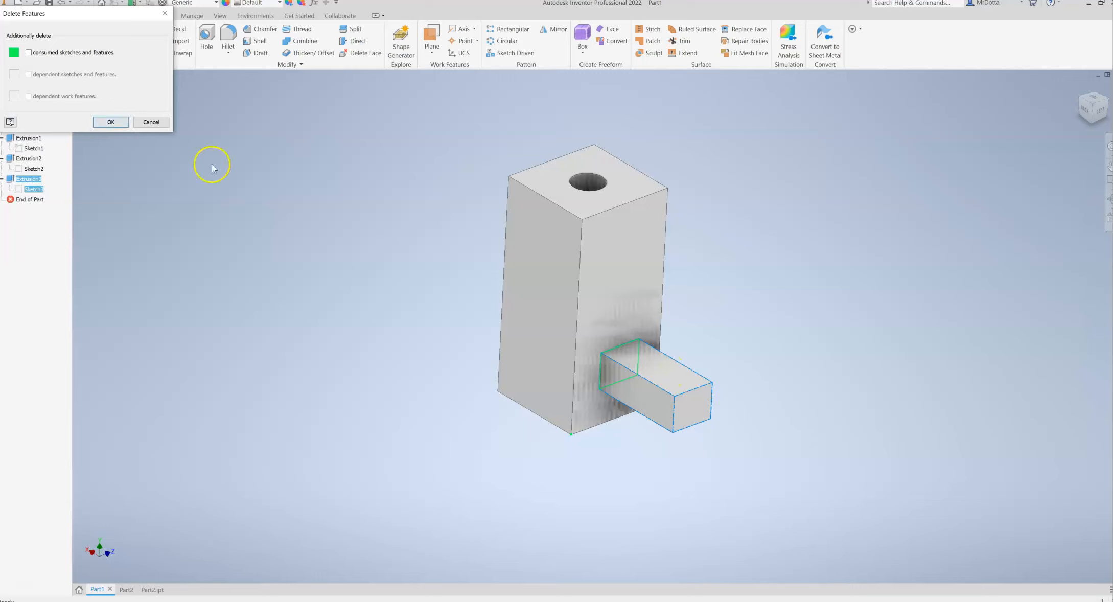
pyautogui.click(111, 121)
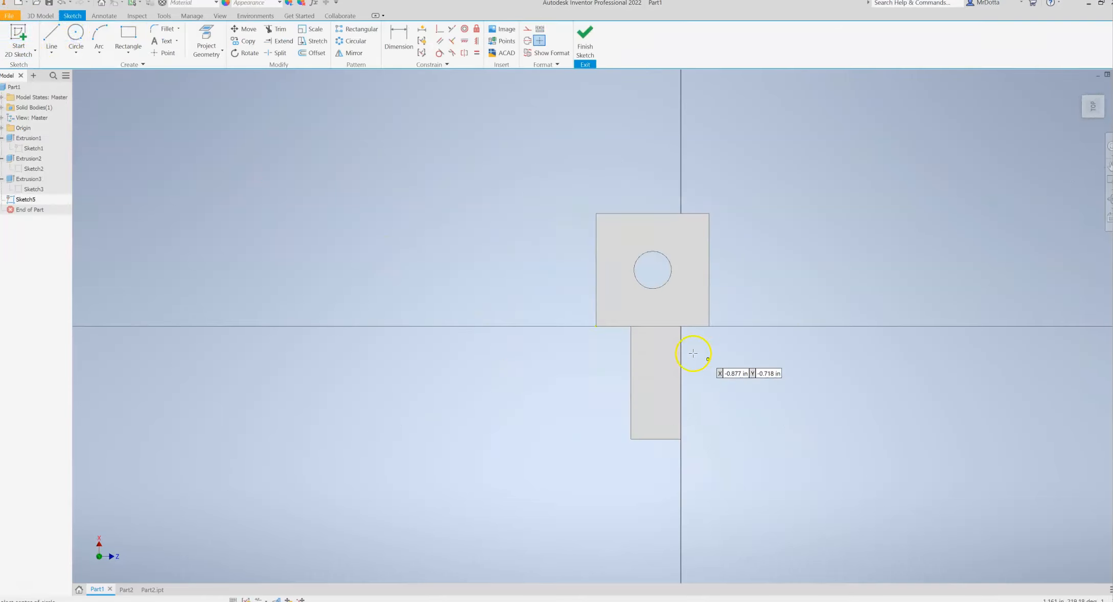
# Draw two small circles side by side on the peg's top face in Sketch5 and finish the sketch
pyautogui.click(693, 353)
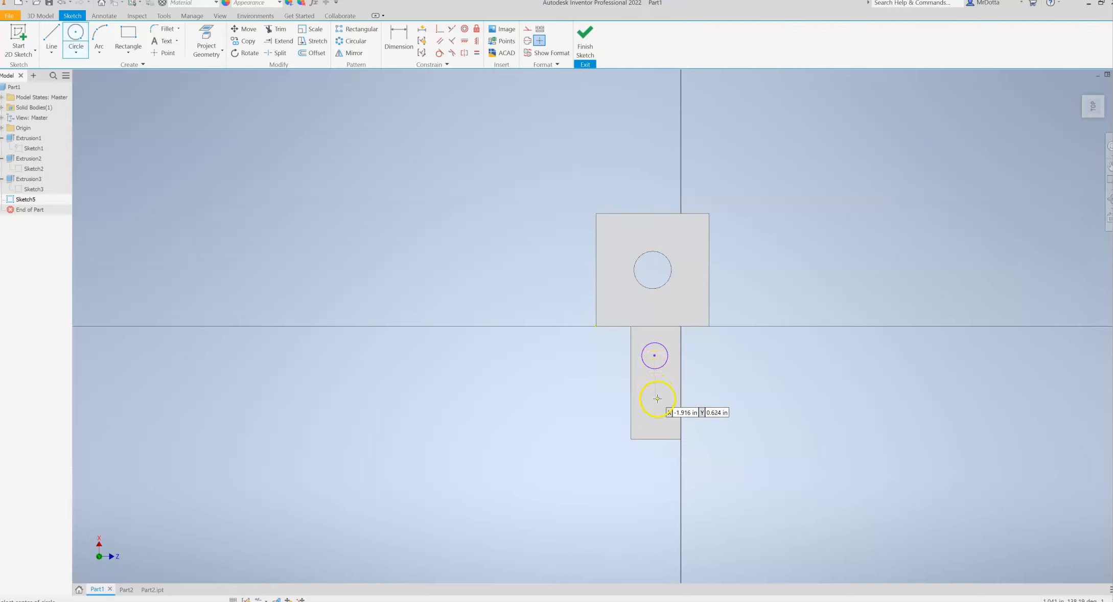
pyautogui.click(656, 398)
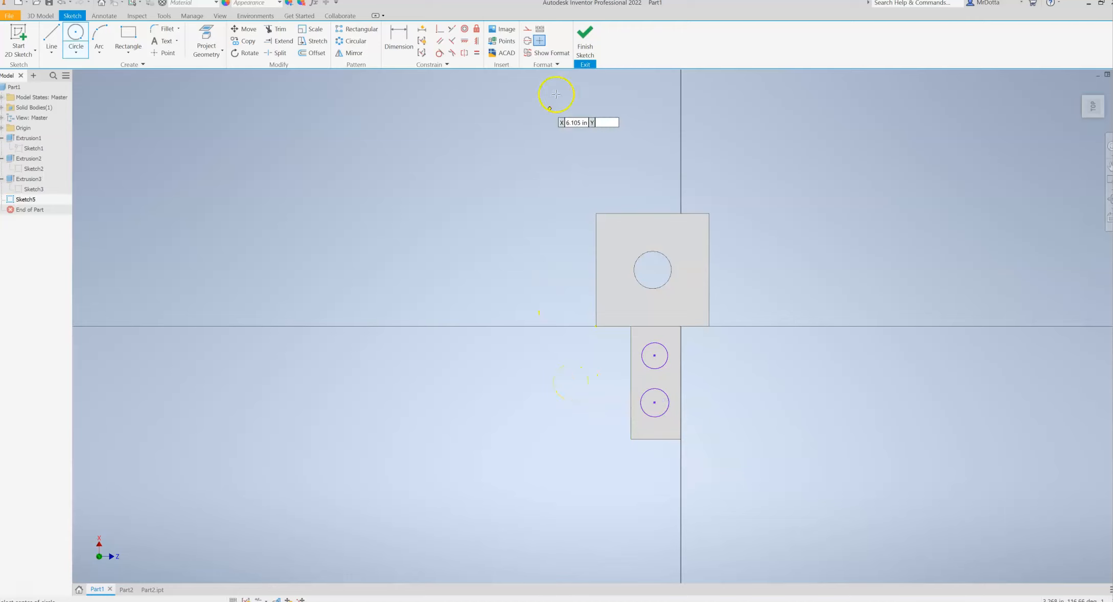
pyautogui.moveTo(584, 35)
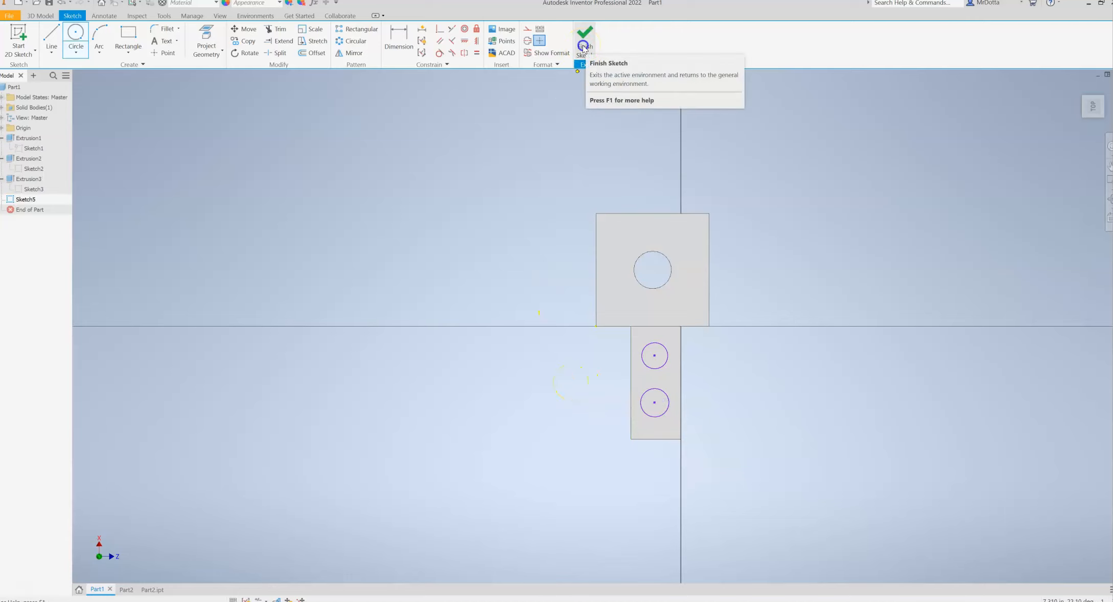
pyautogui.click(582, 36)
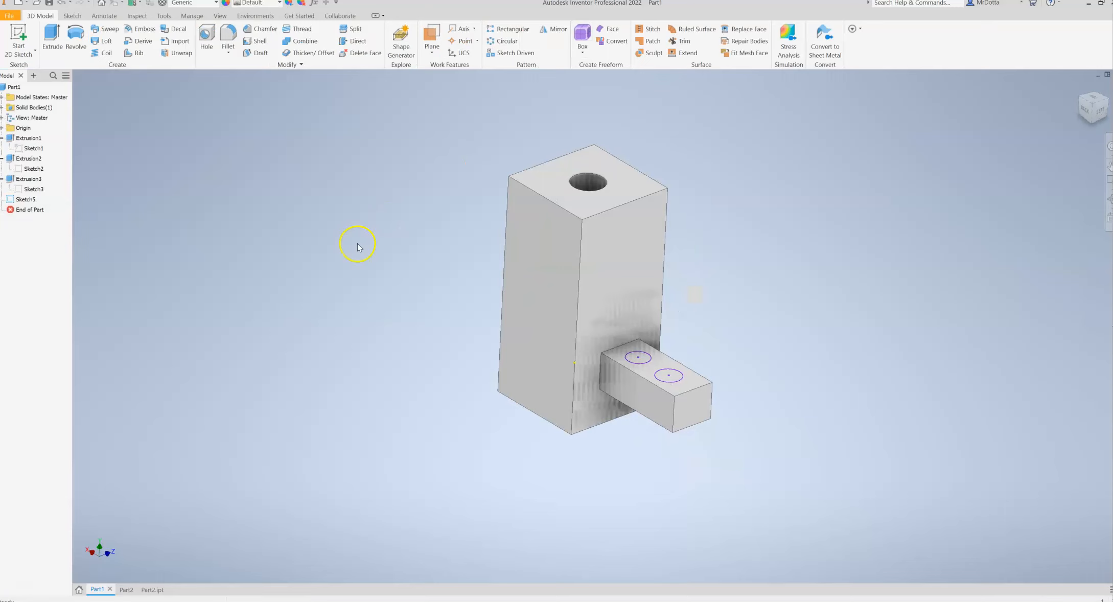
# Start an Extrude and pick the peg circle nearer the block as a 3 in upward cylinder profile
pyautogui.click(51, 36)
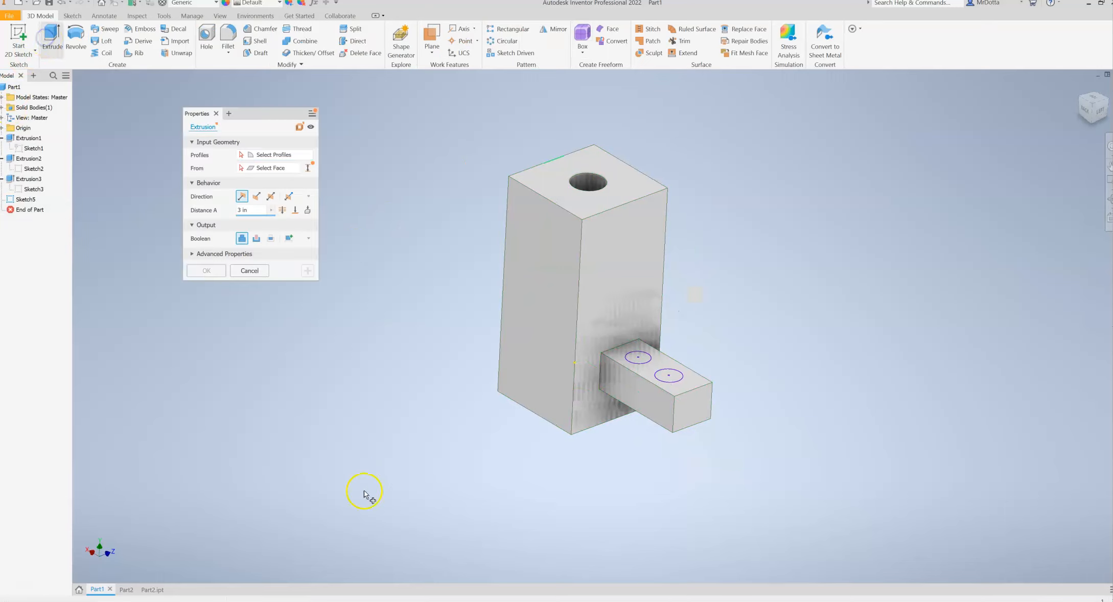
pyautogui.click(637, 356)
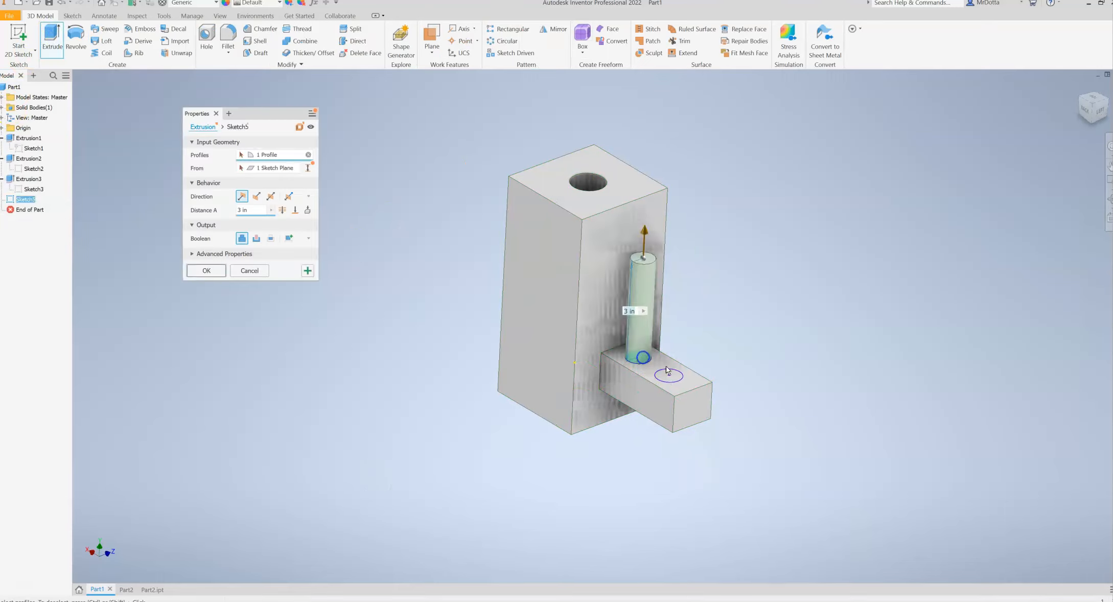
pyautogui.moveTo(708, 388)
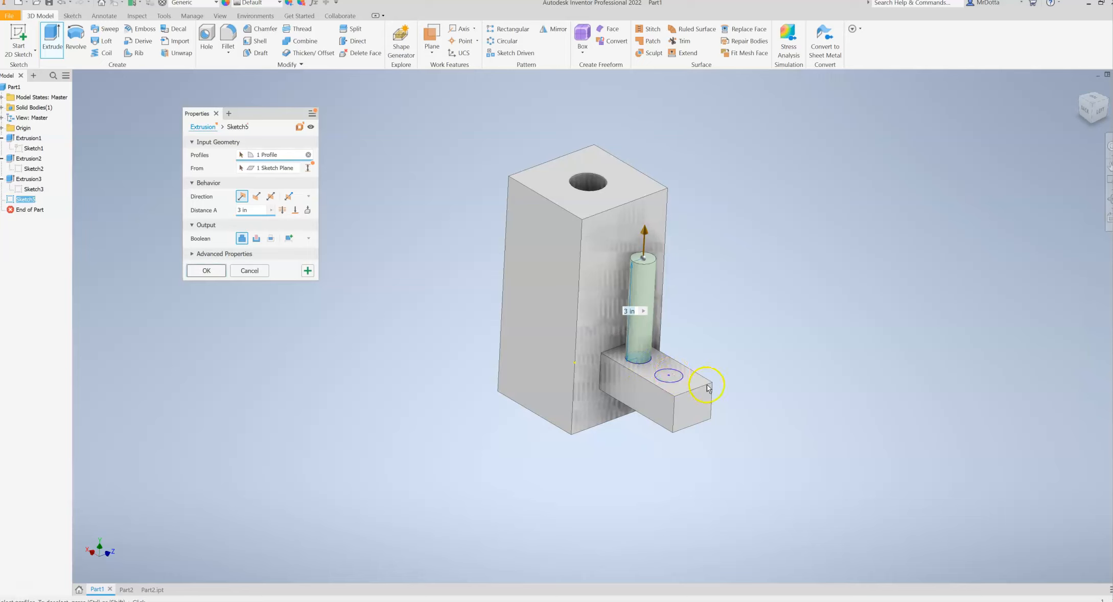
pyautogui.moveTo(649, 358)
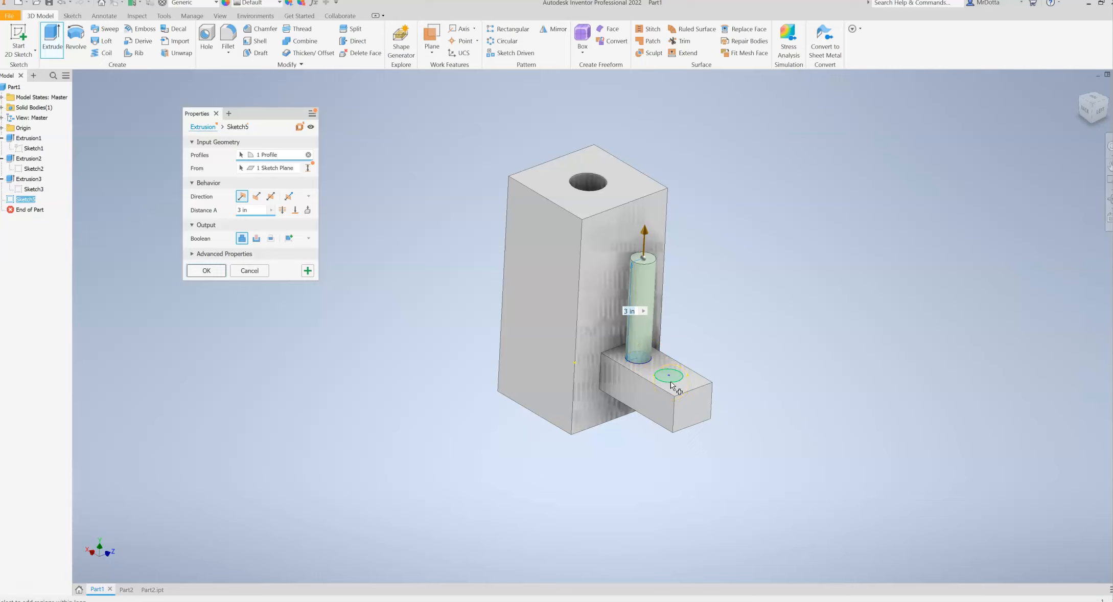
pyautogui.moveTo(673, 376)
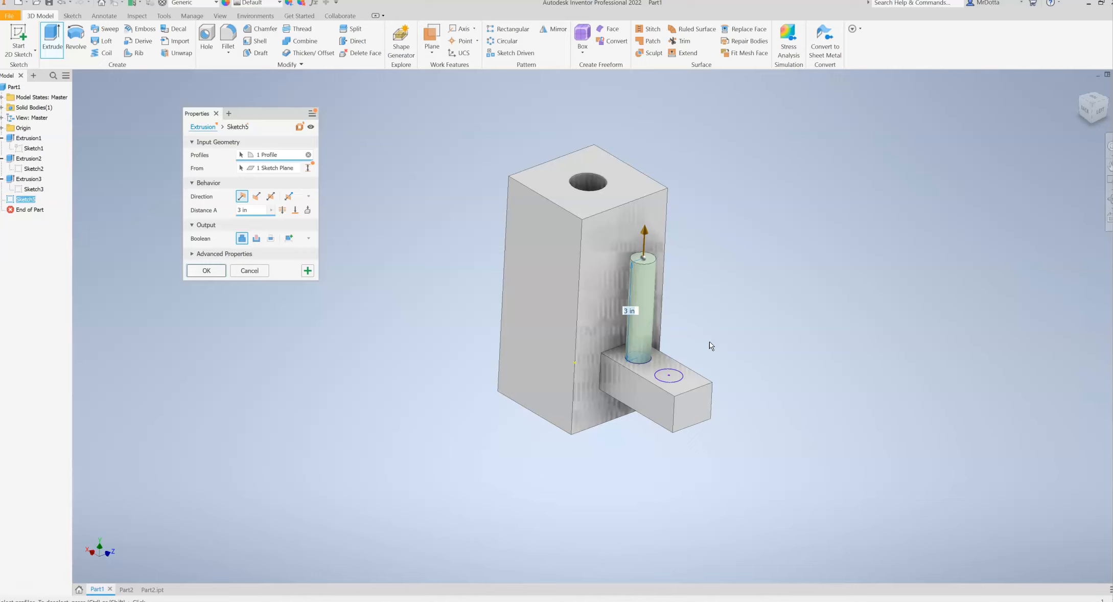
pyautogui.moveTo(434, 341)
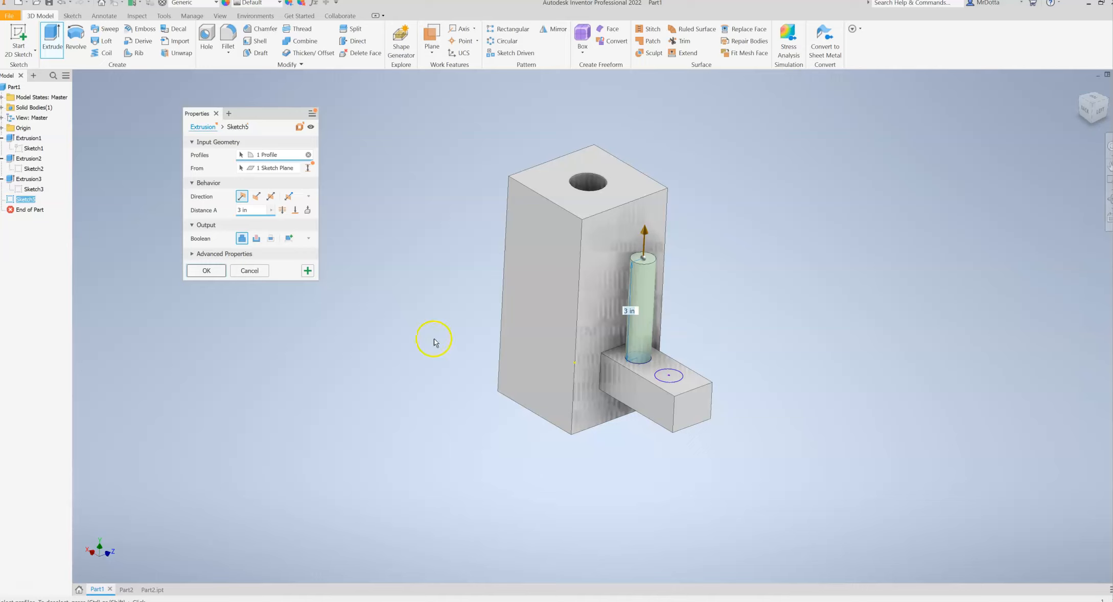
pyautogui.moveTo(649, 309)
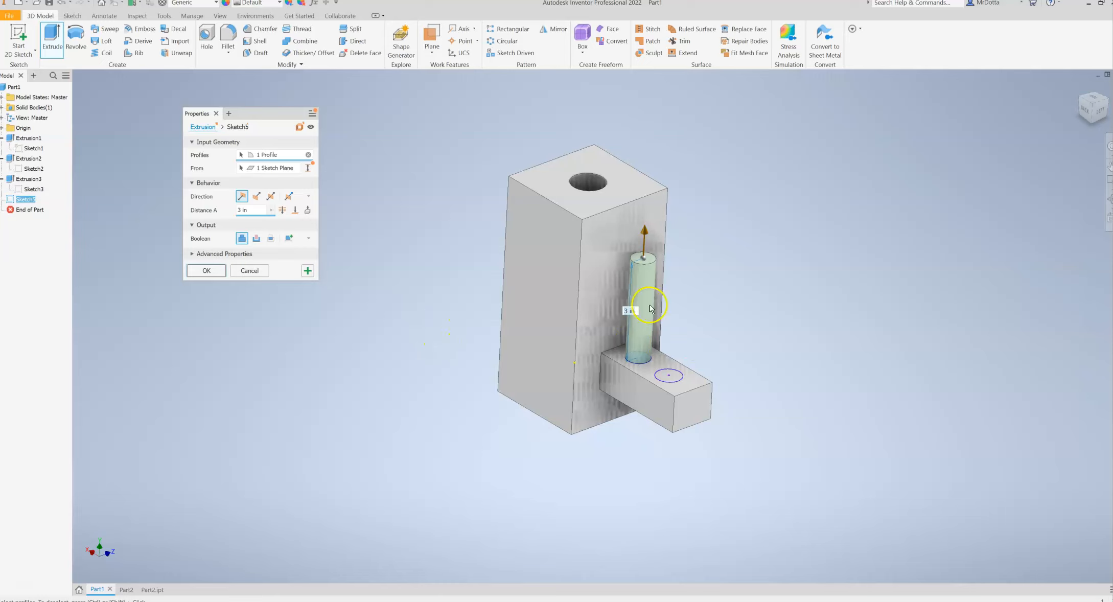
pyautogui.moveTo(429, 315)
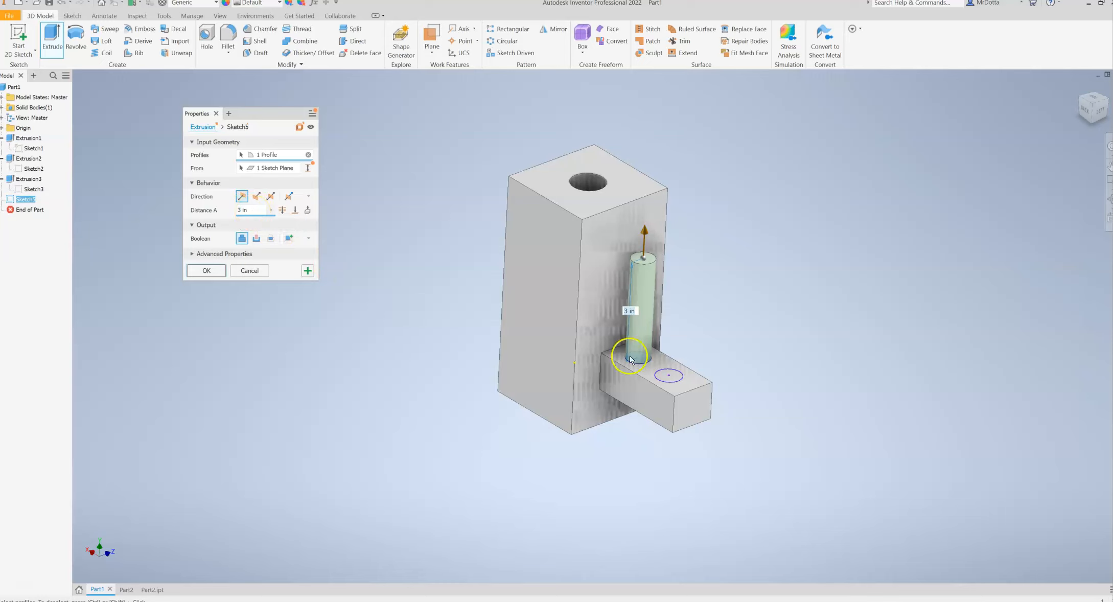
pyautogui.moveTo(214, 275)
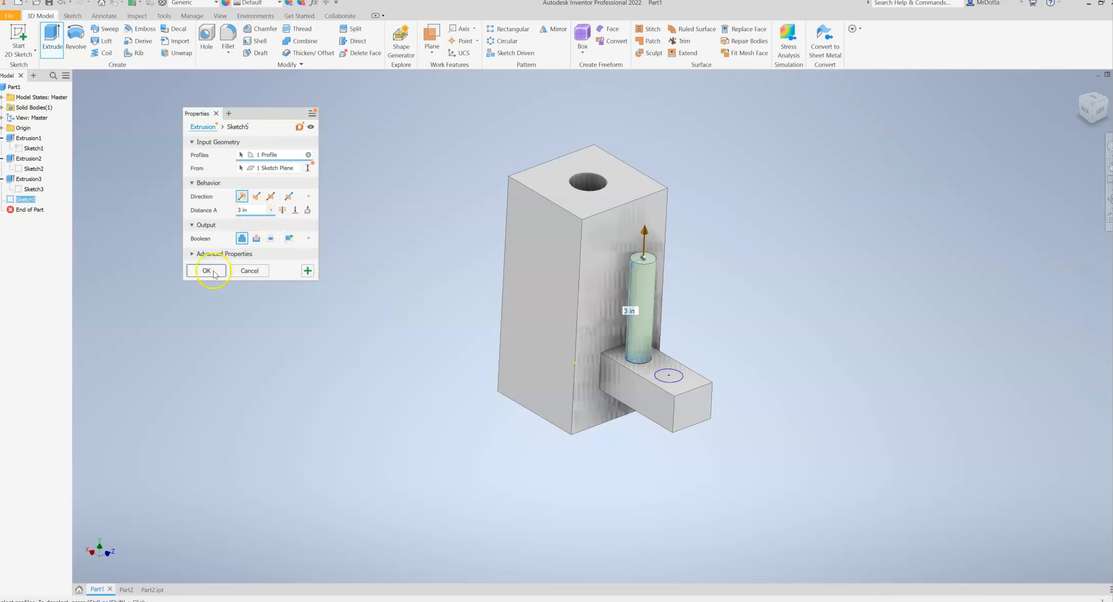
pyautogui.moveTo(668, 375)
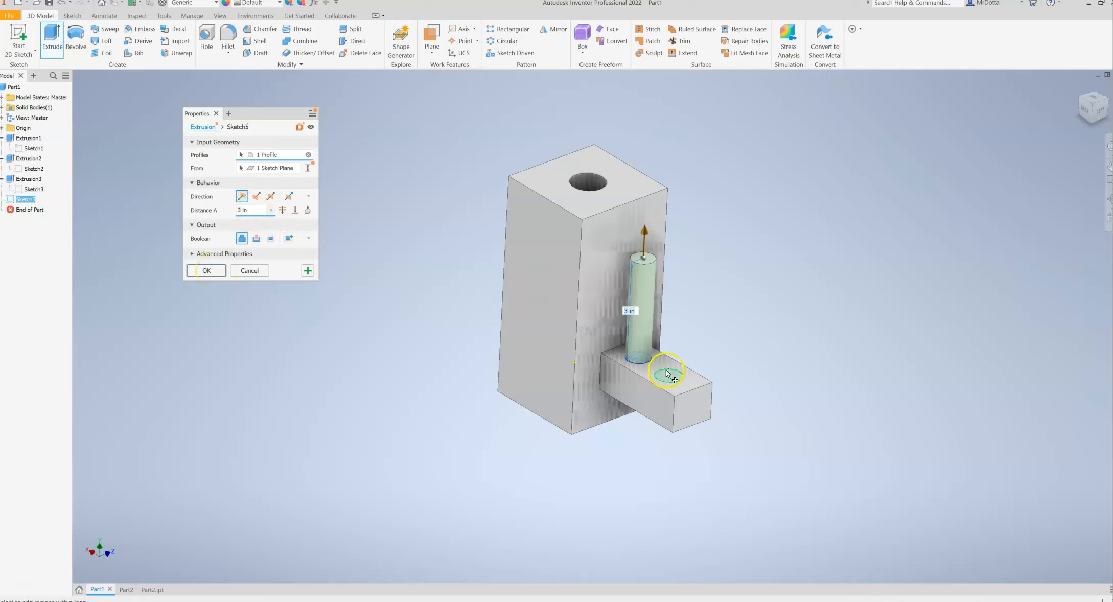
pyautogui.click(205, 271)
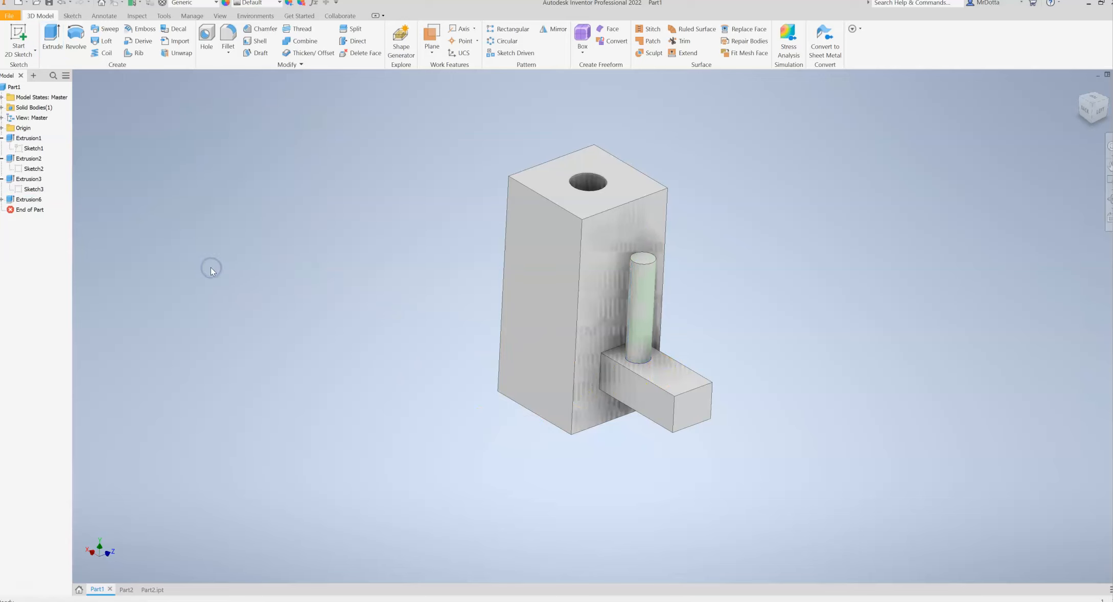
pyautogui.click(670, 376)
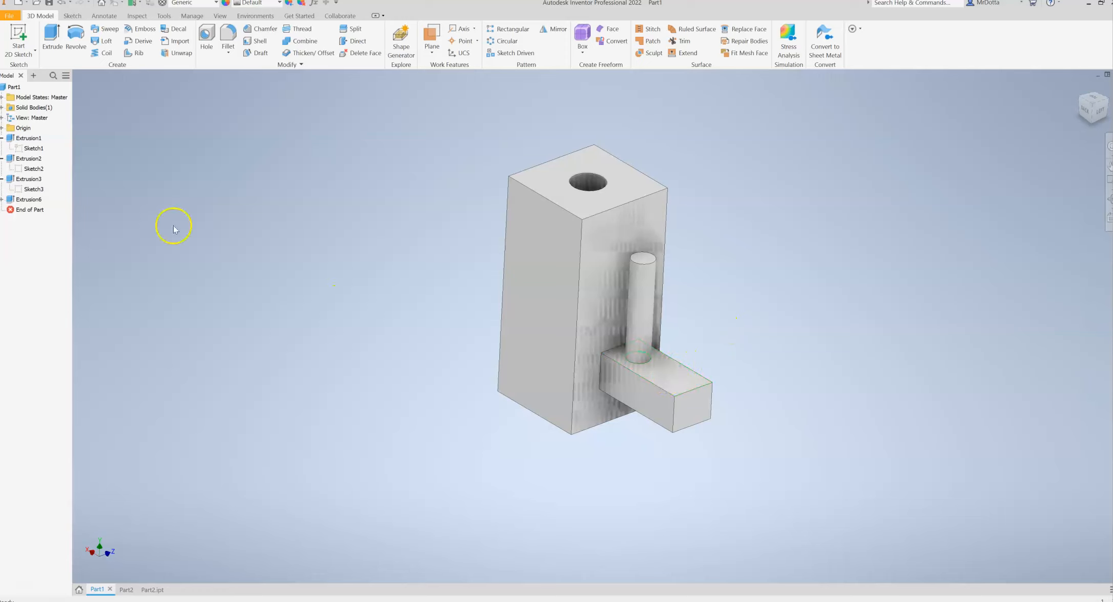
pyautogui.click(3, 199)
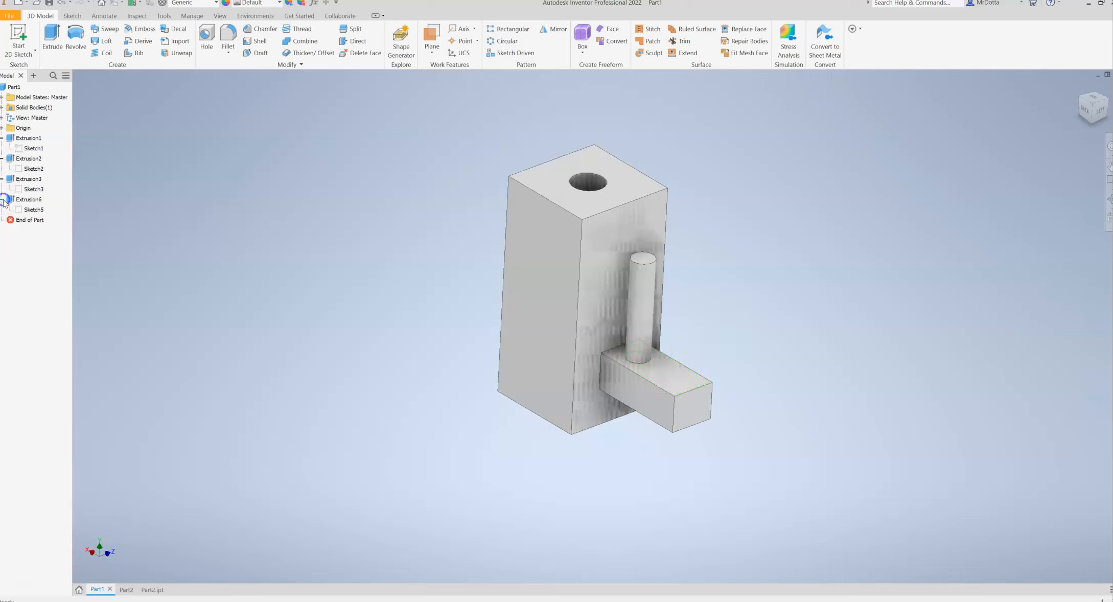
pyautogui.click(34, 210)
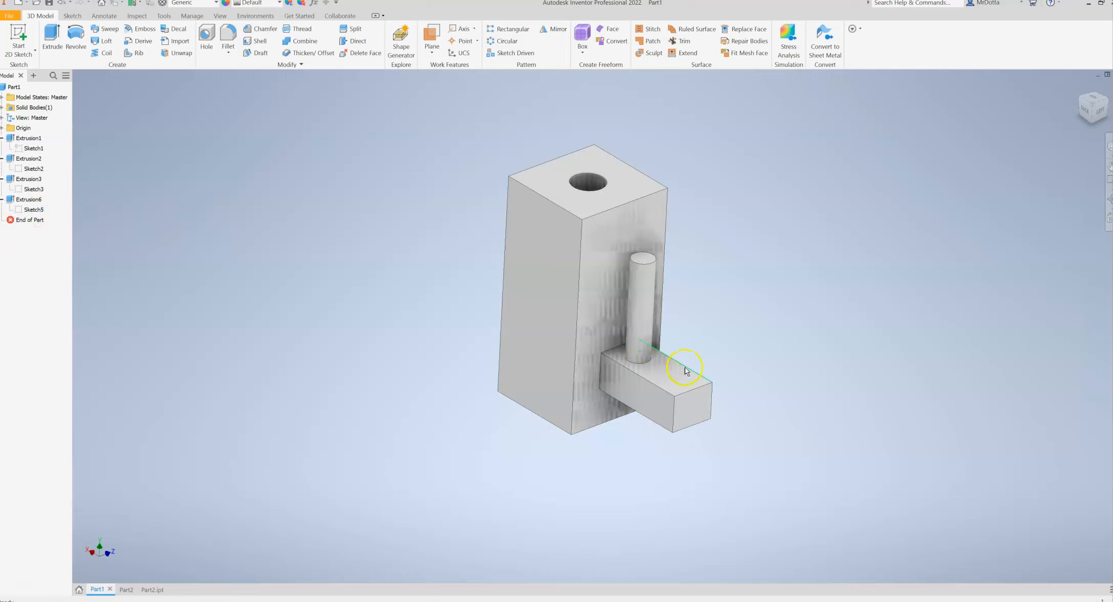
pyautogui.click(34, 189)
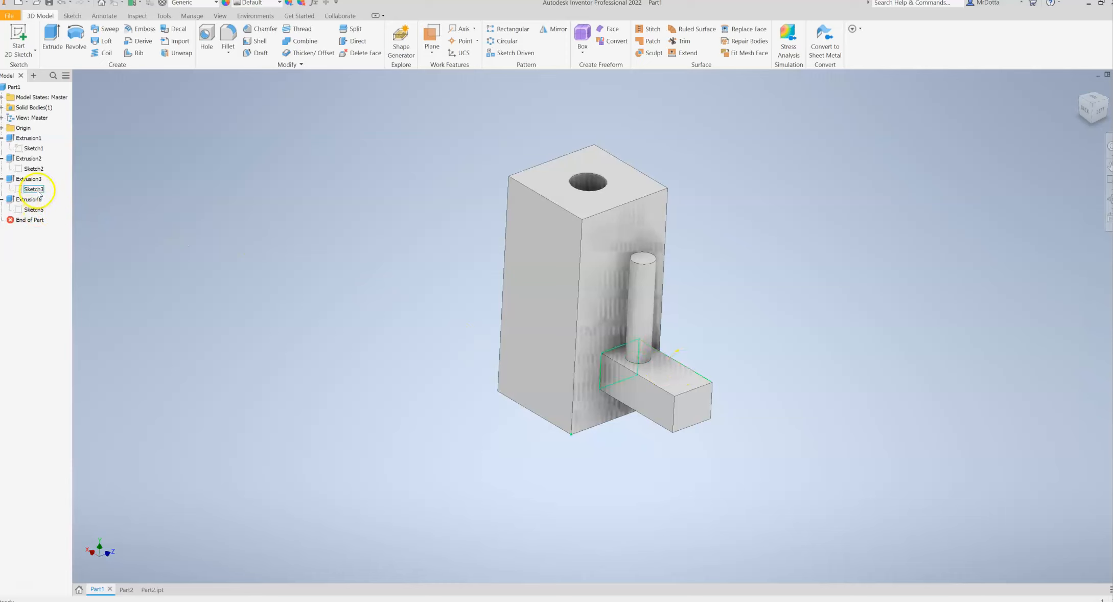
pyautogui.click(34, 169)
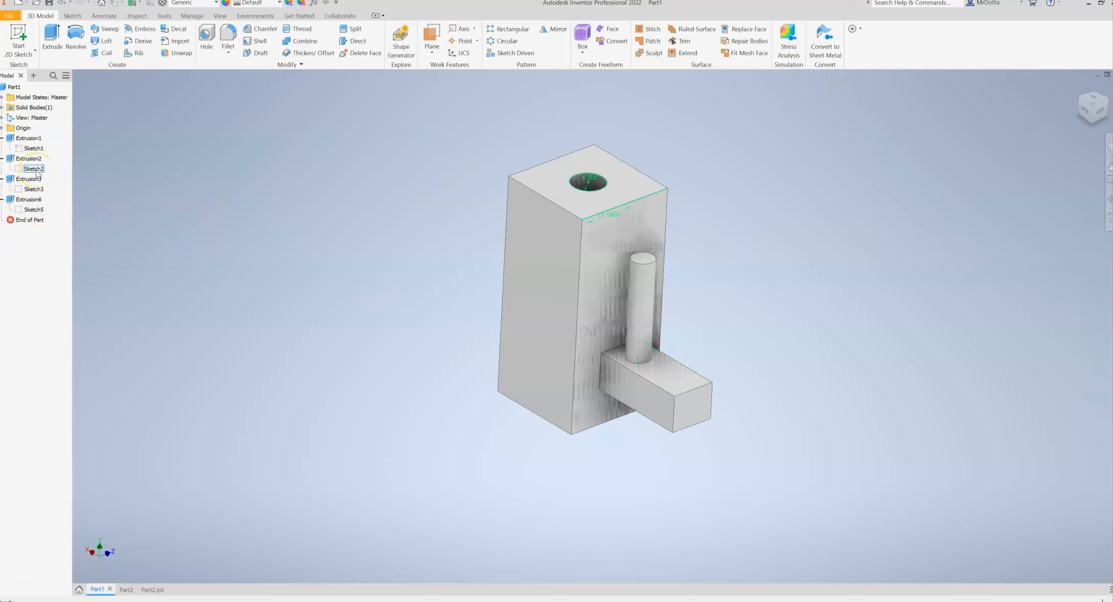
pyautogui.click(33, 147)
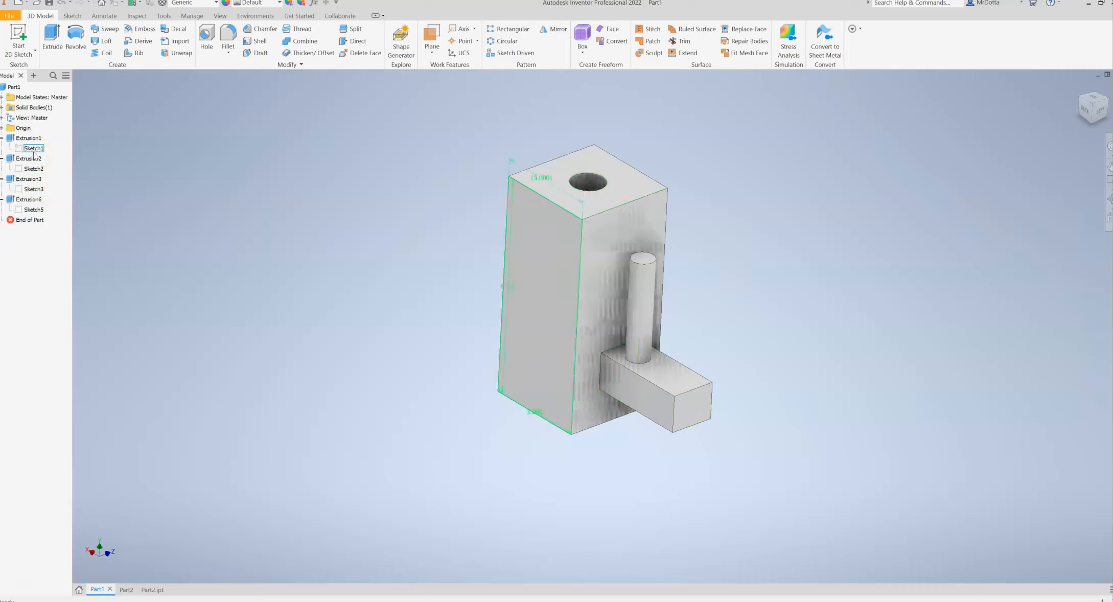
pyautogui.click(30, 178)
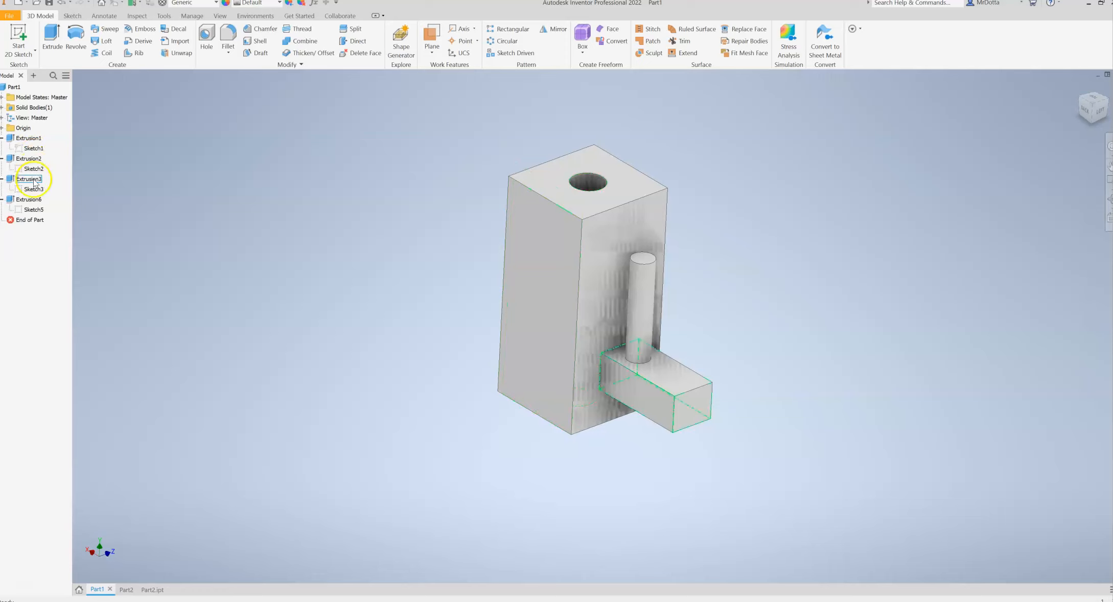
pyautogui.click(33, 209)
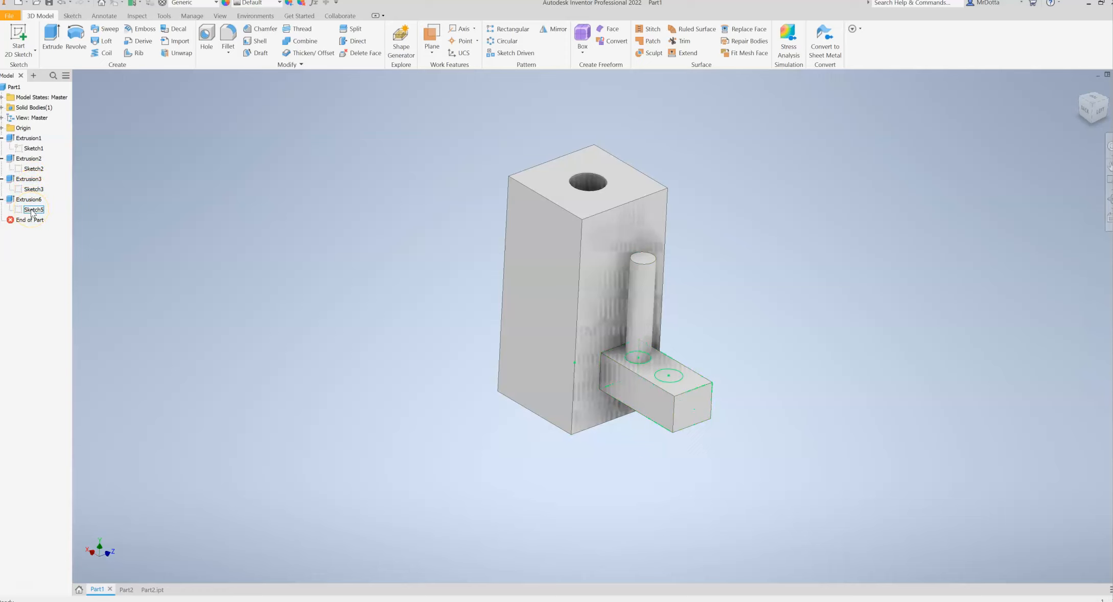
# Turn on Sketch5's visibility so its second circle shows on the peg, then clear the selection
pyautogui.rightClick(33, 210)
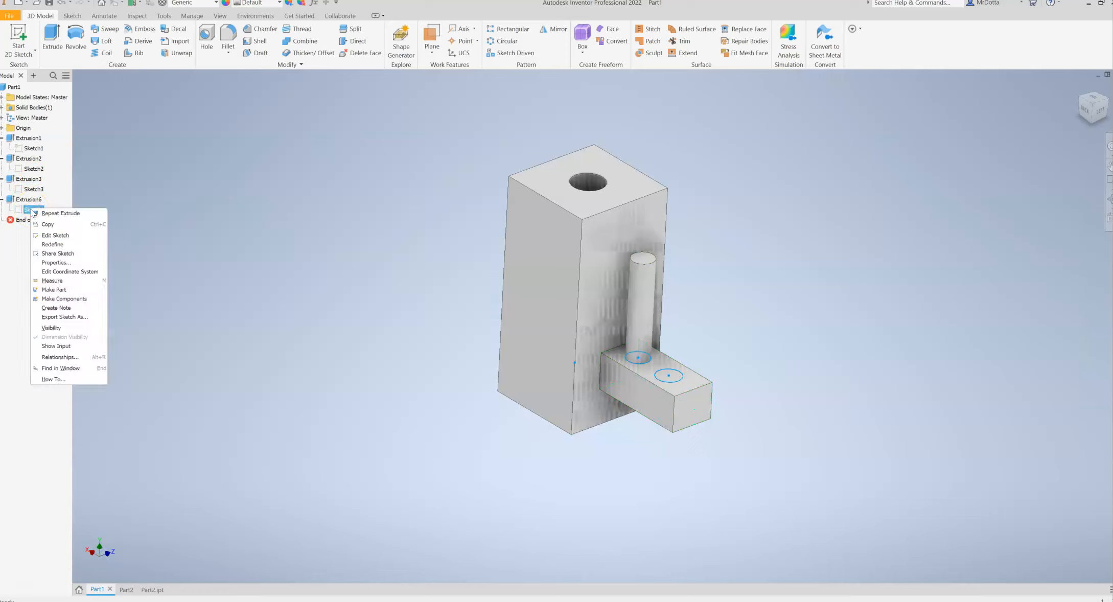
pyautogui.moveTo(52, 327)
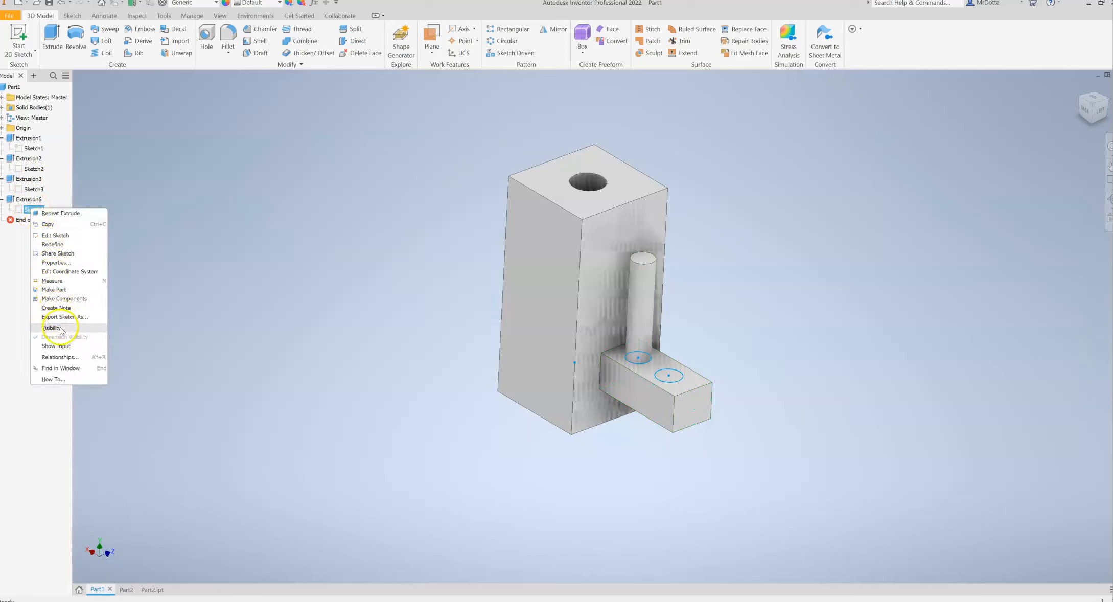
pyautogui.click(52, 327)
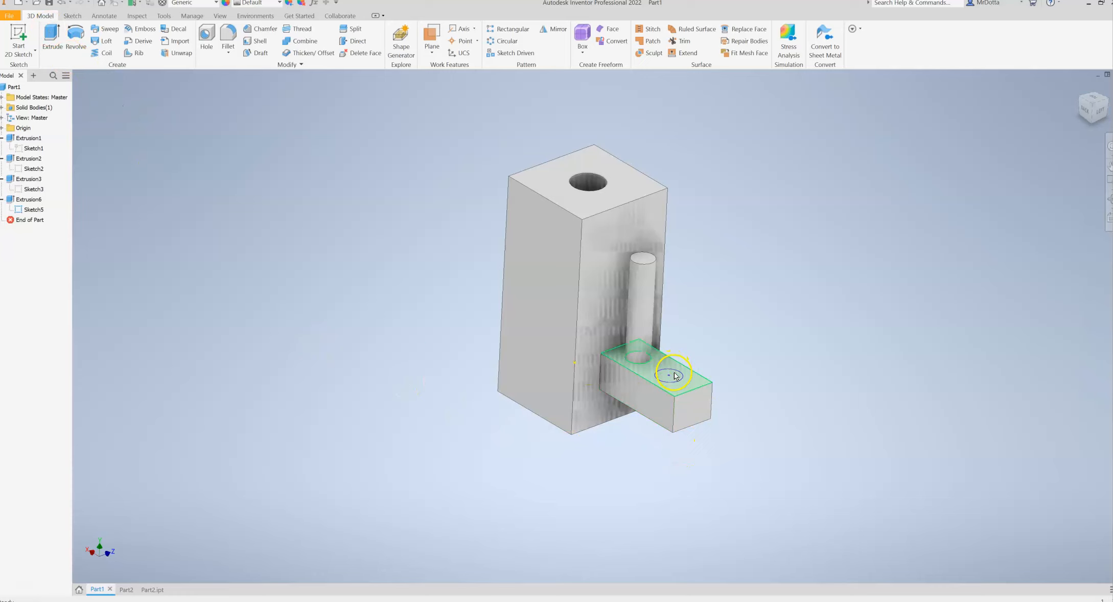
pyautogui.click(377, 353)
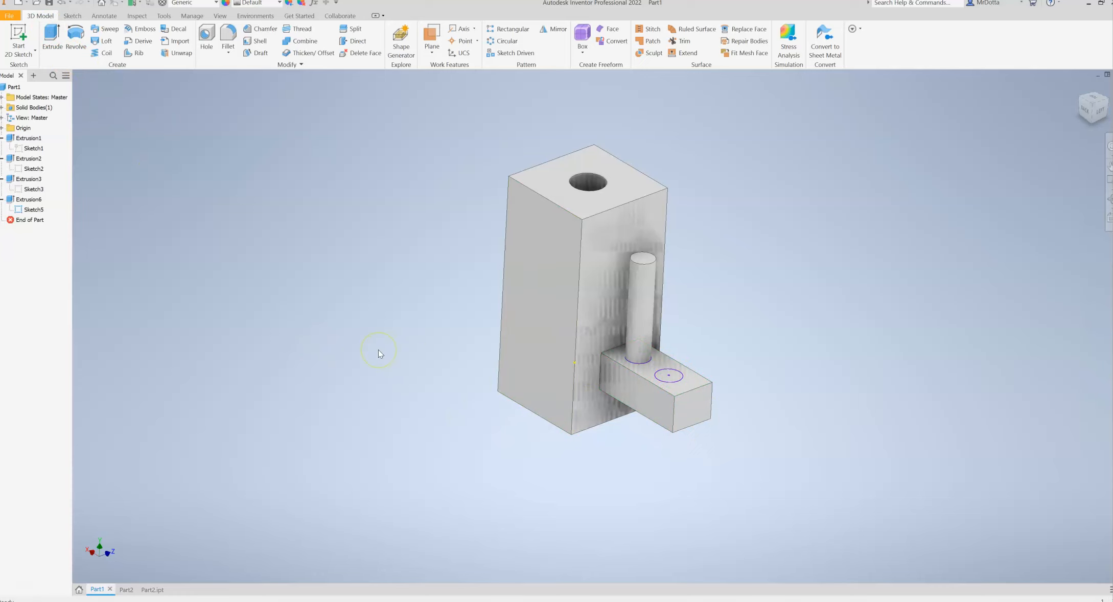
pyautogui.moveTo(428, 430)
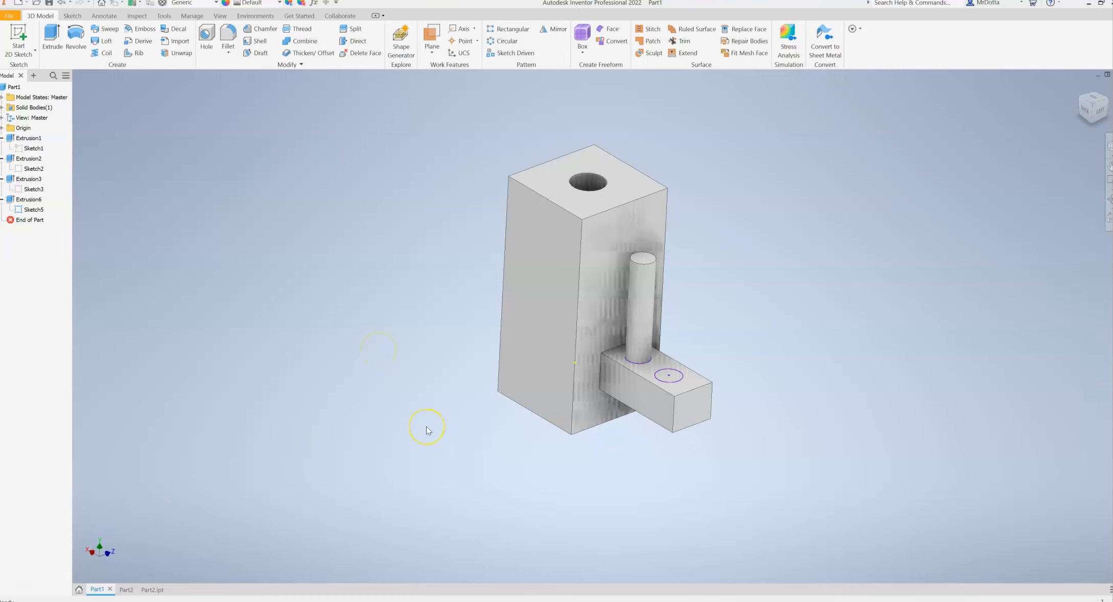
pyautogui.moveTo(426, 427)
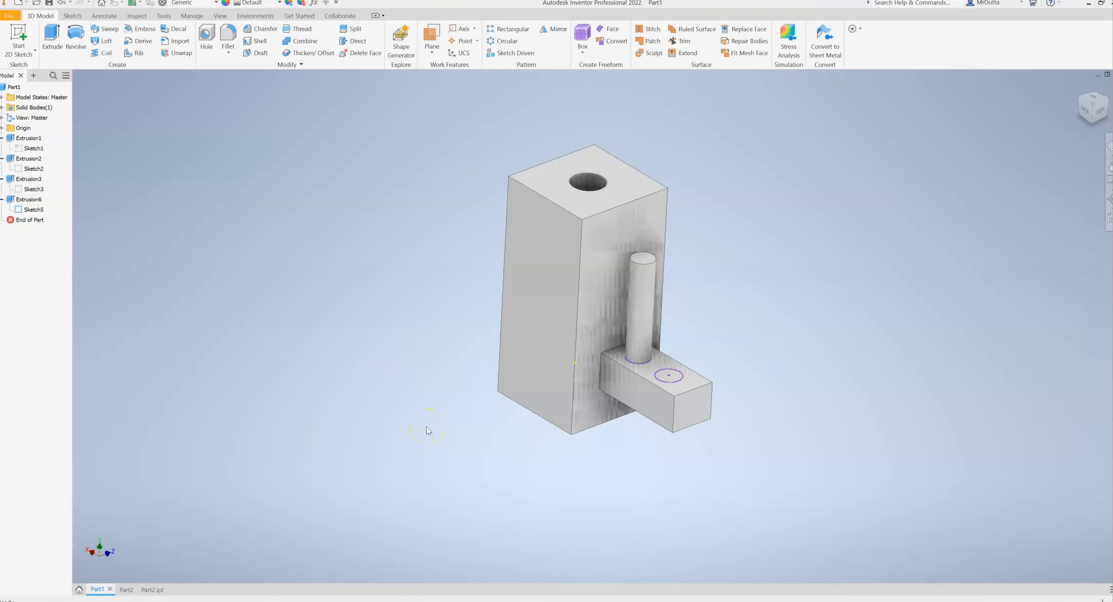
pyautogui.moveTo(744, 348)
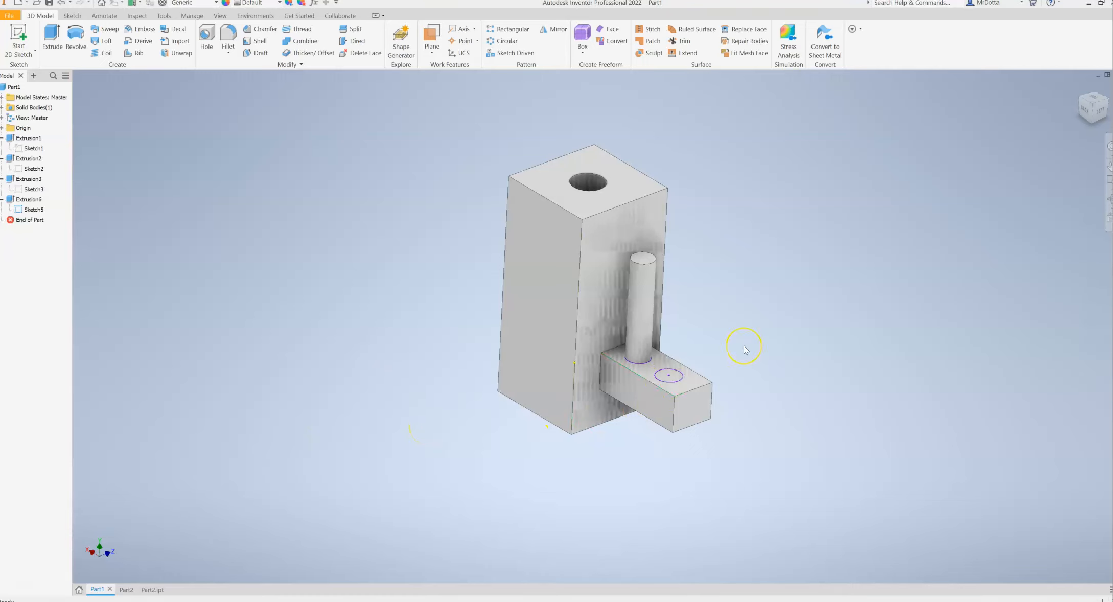
pyautogui.moveTo(745, 349)
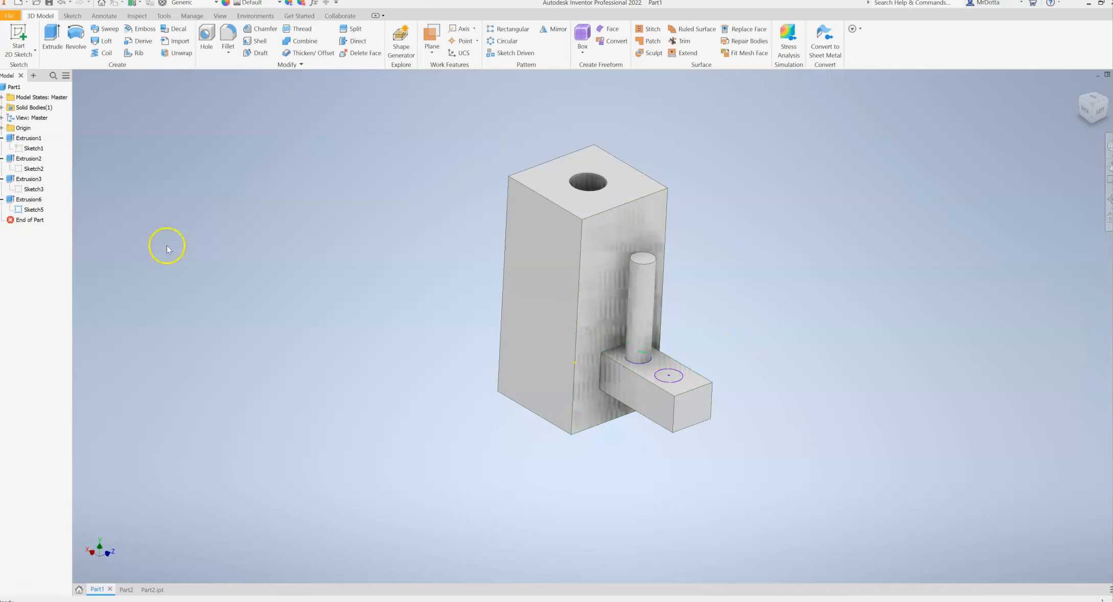
pyautogui.moveTo(680, 353)
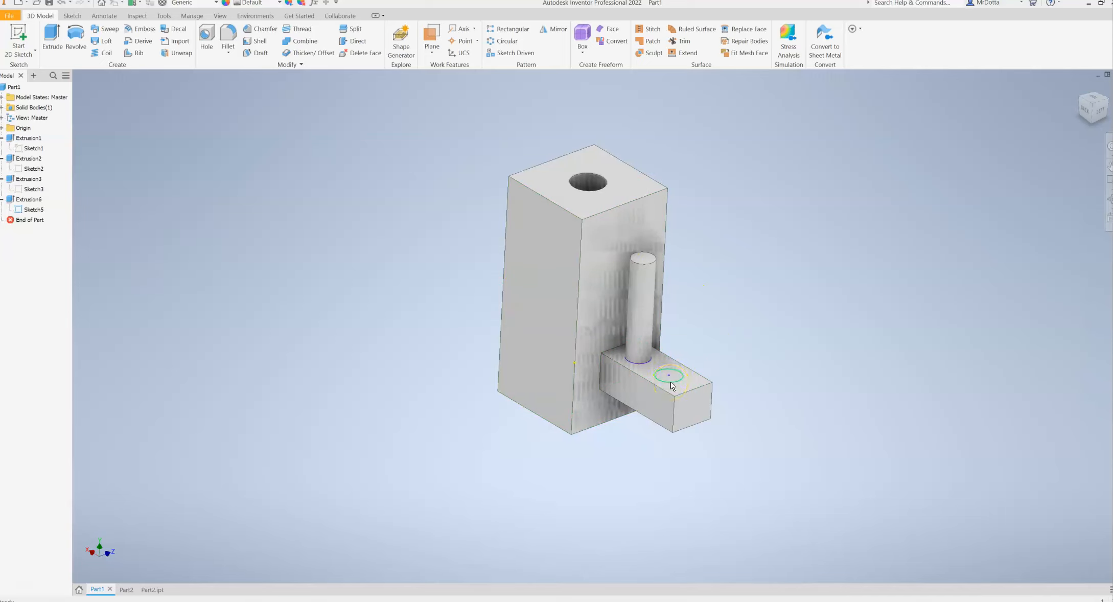
pyautogui.moveTo(427, 282)
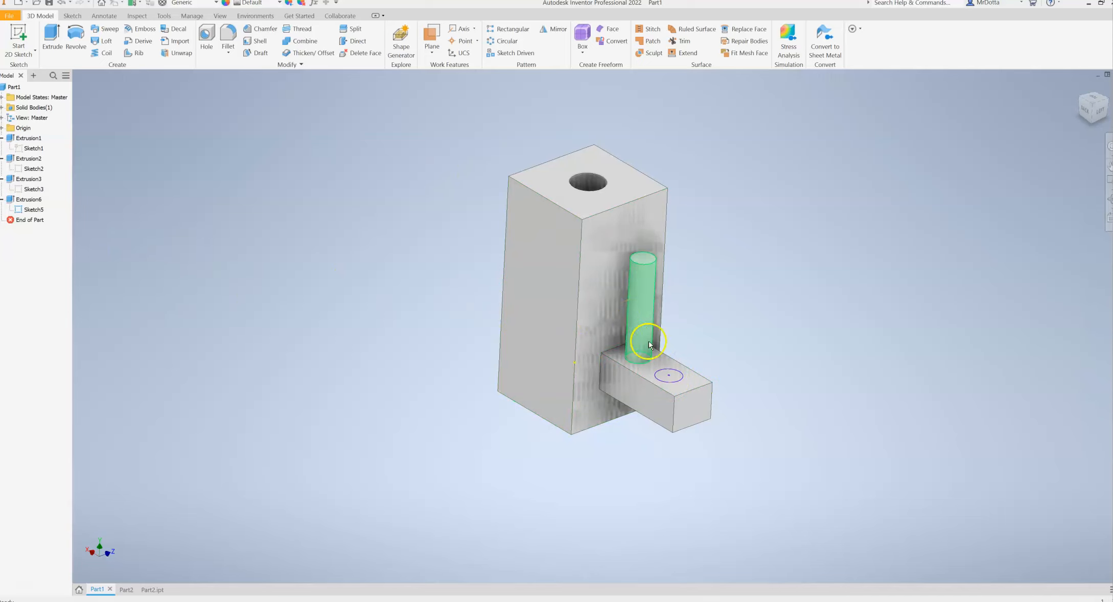
pyautogui.click(34, 209)
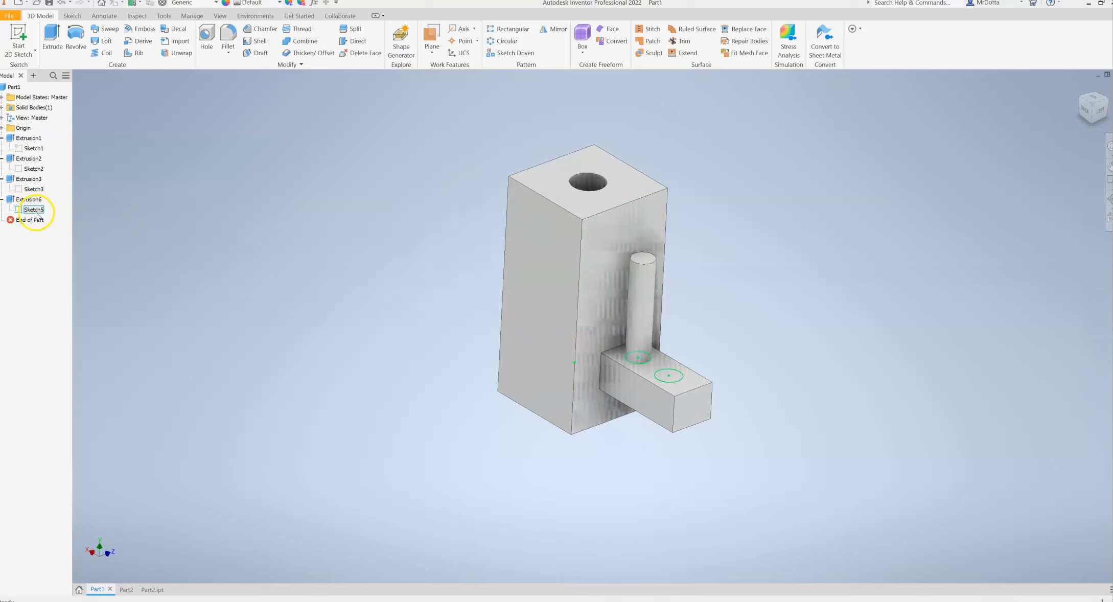
pyautogui.rightClick(34, 209)
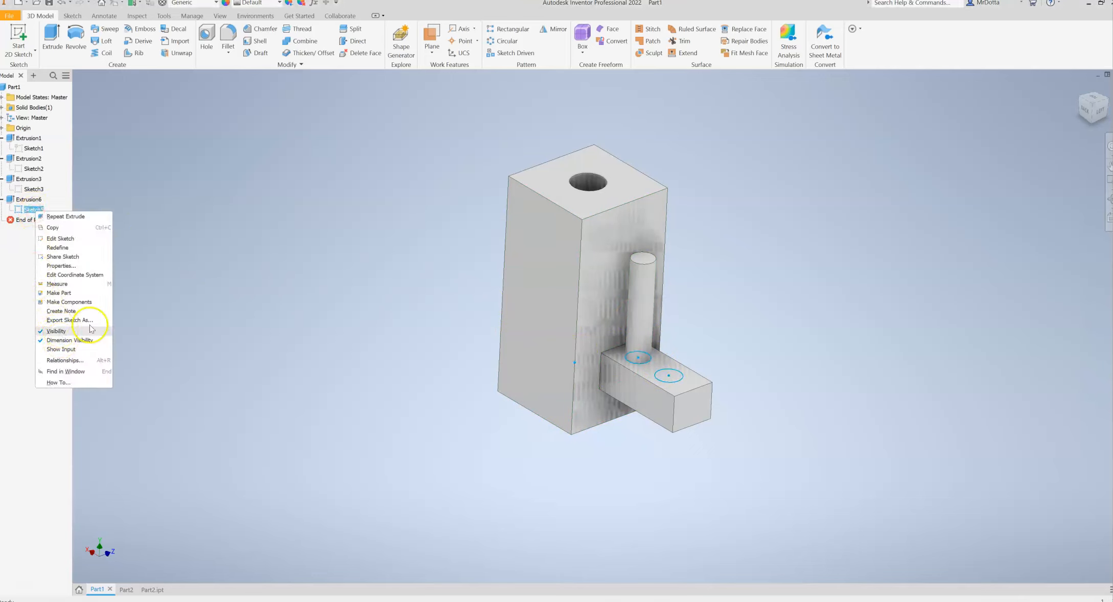
pyautogui.click(55, 331)
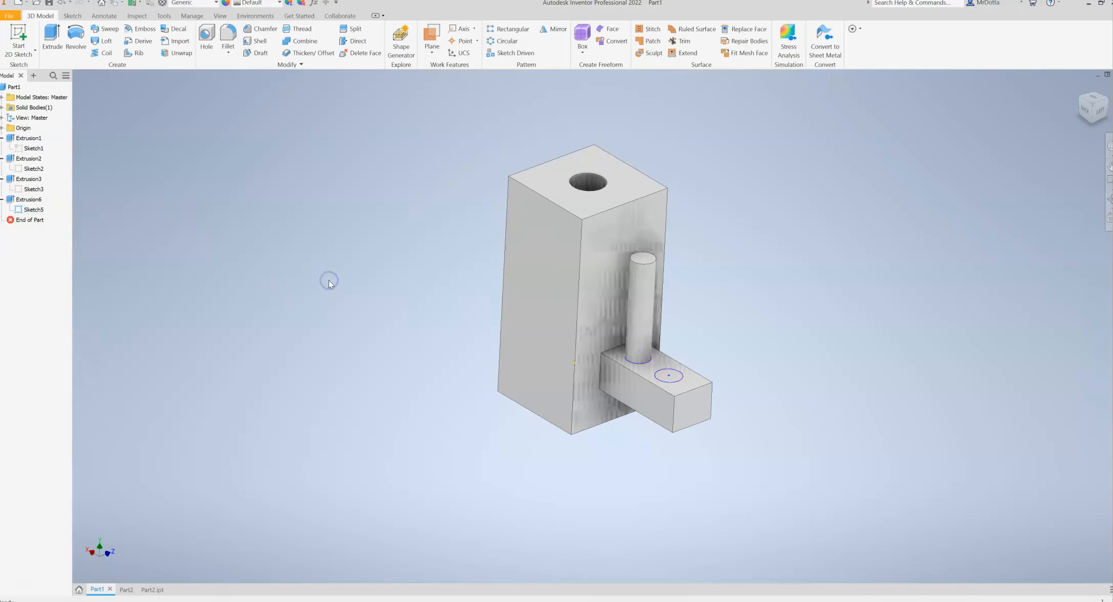
pyautogui.moveTo(394, 318)
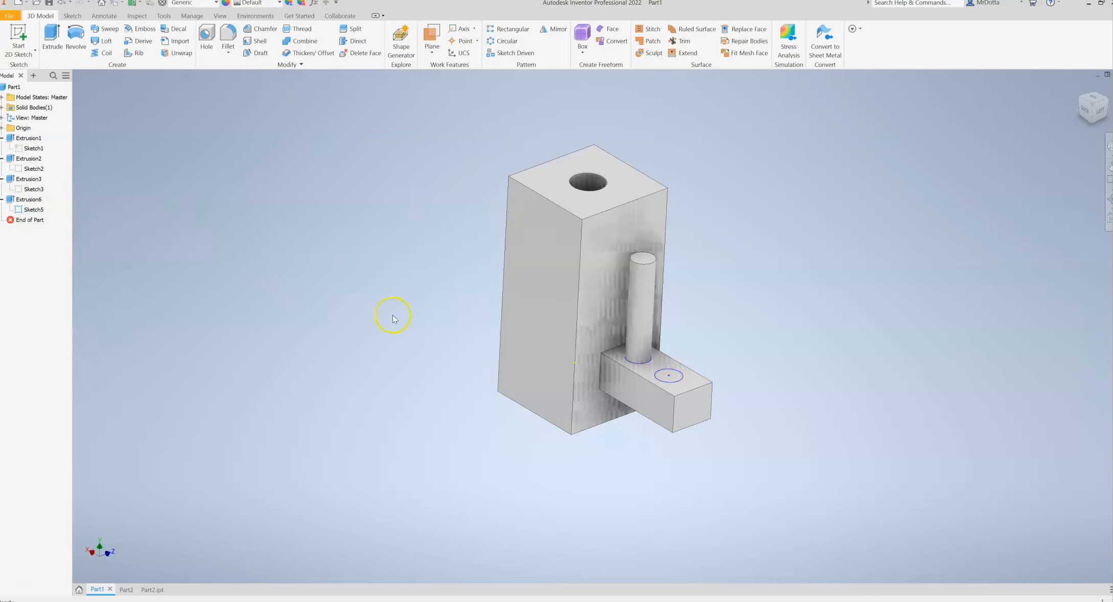
pyautogui.moveTo(274, 511)
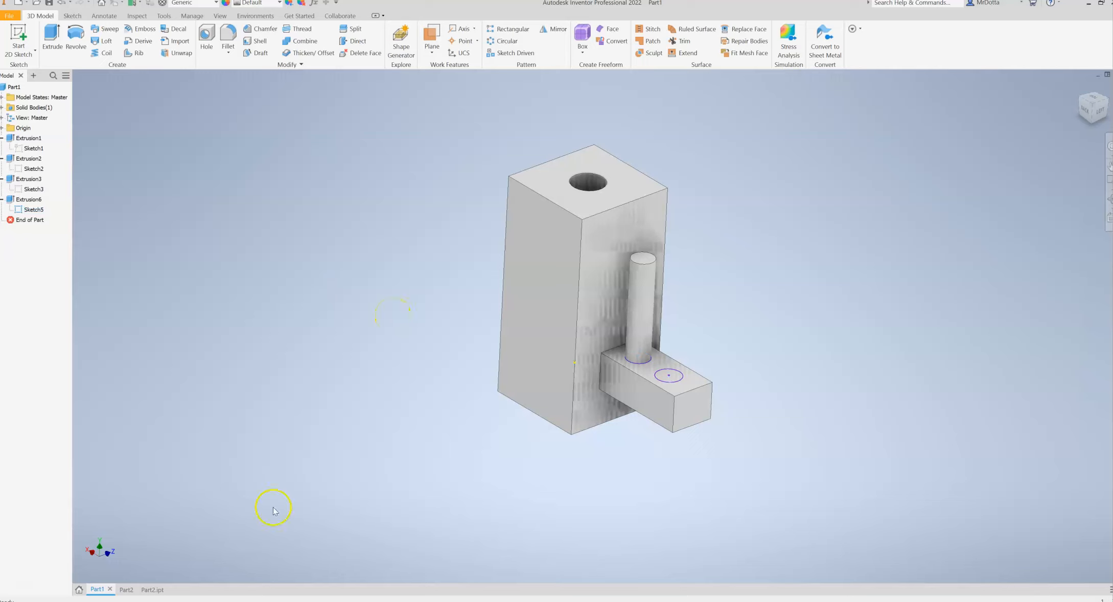
pyautogui.moveTo(352, 353)
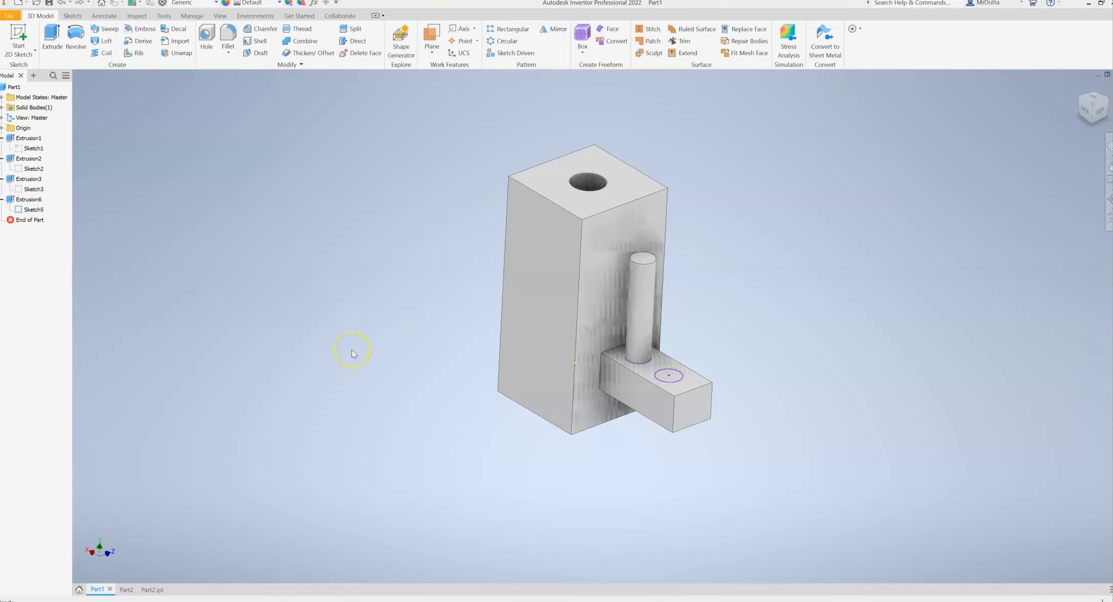
pyautogui.moveTo(352, 350)
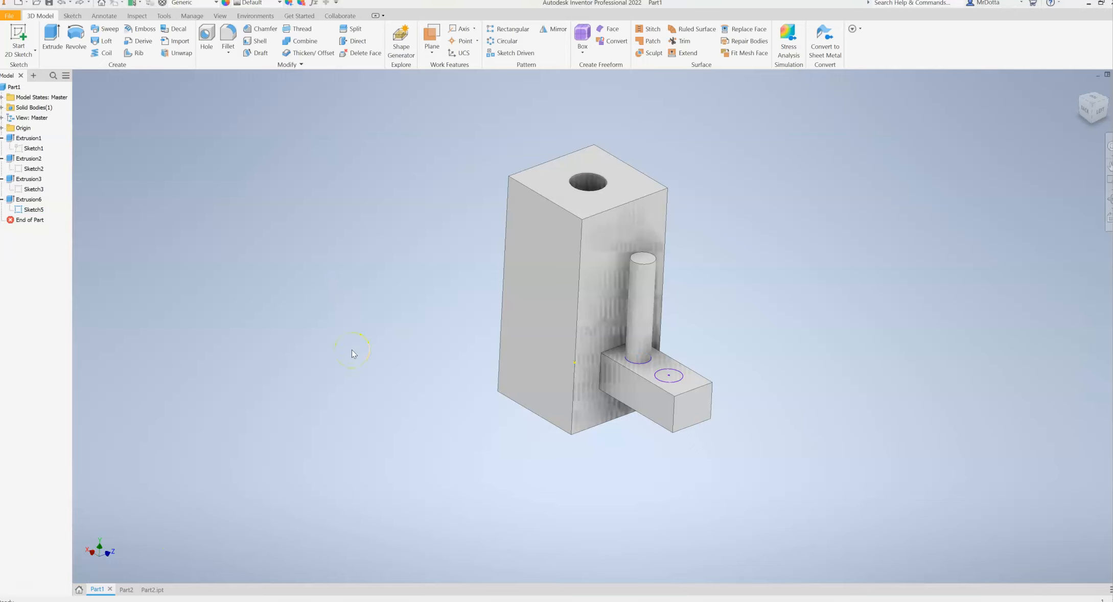
pyautogui.moveTo(779, 354)
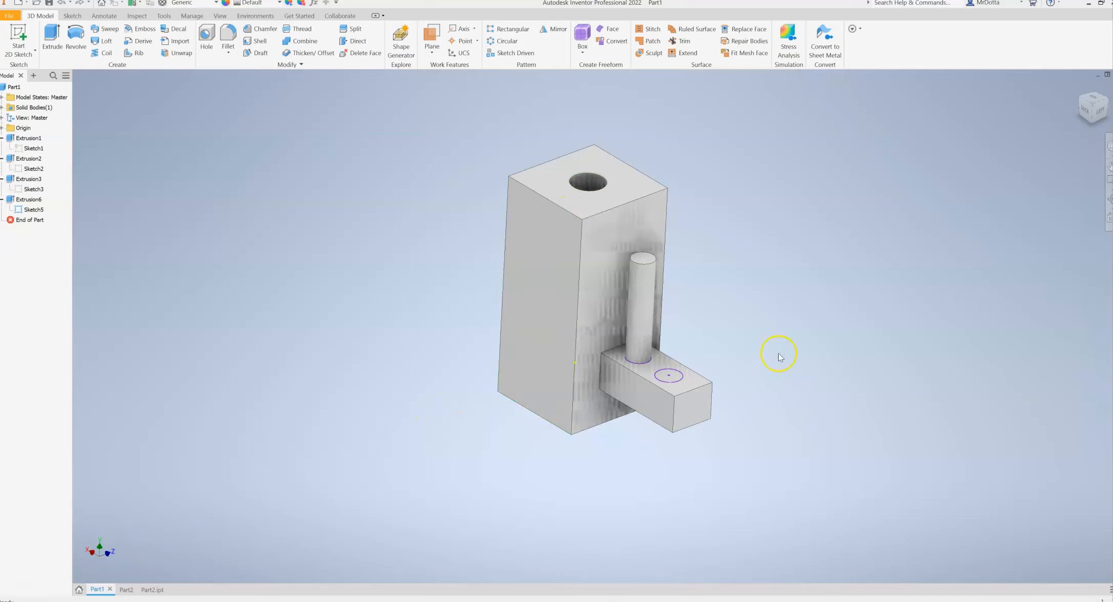
pyautogui.moveTo(725, 130)
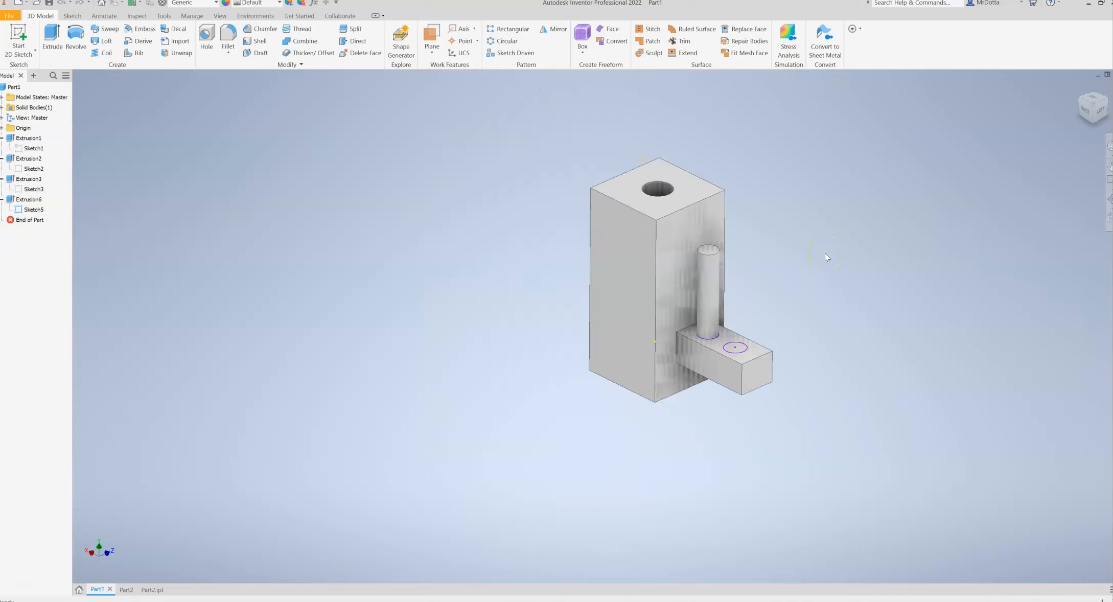
pyautogui.moveTo(643, 256)
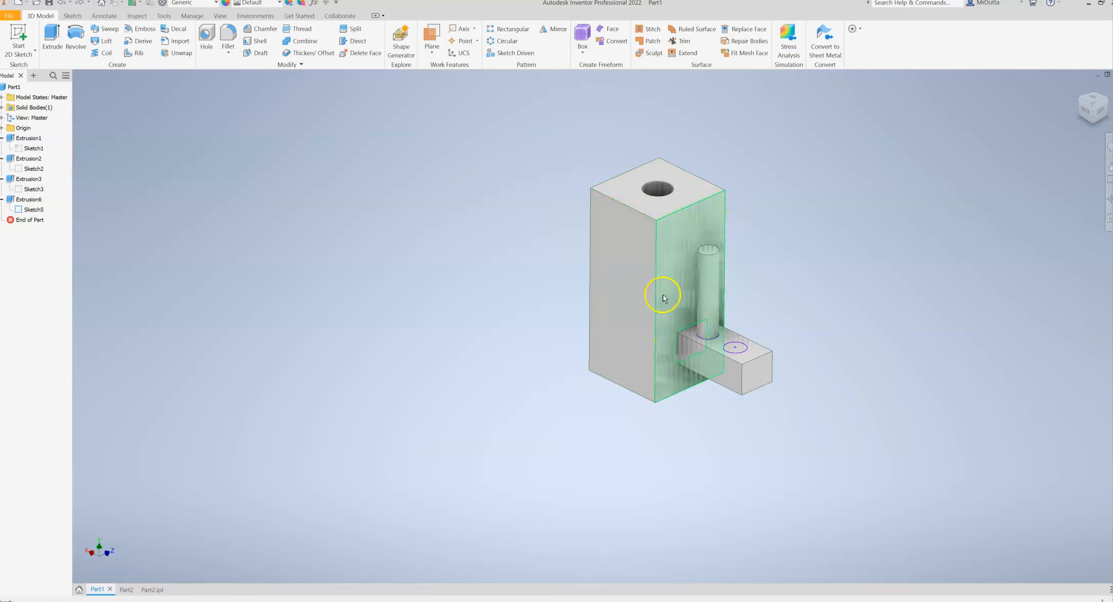
pyautogui.click(660, 190)
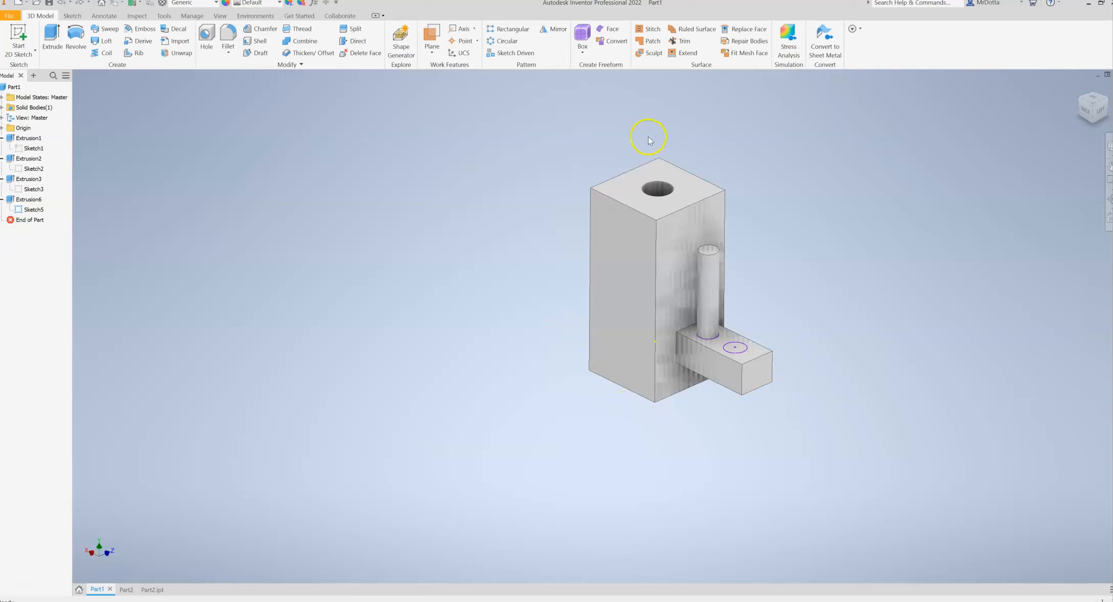
pyautogui.moveTo(756, 367)
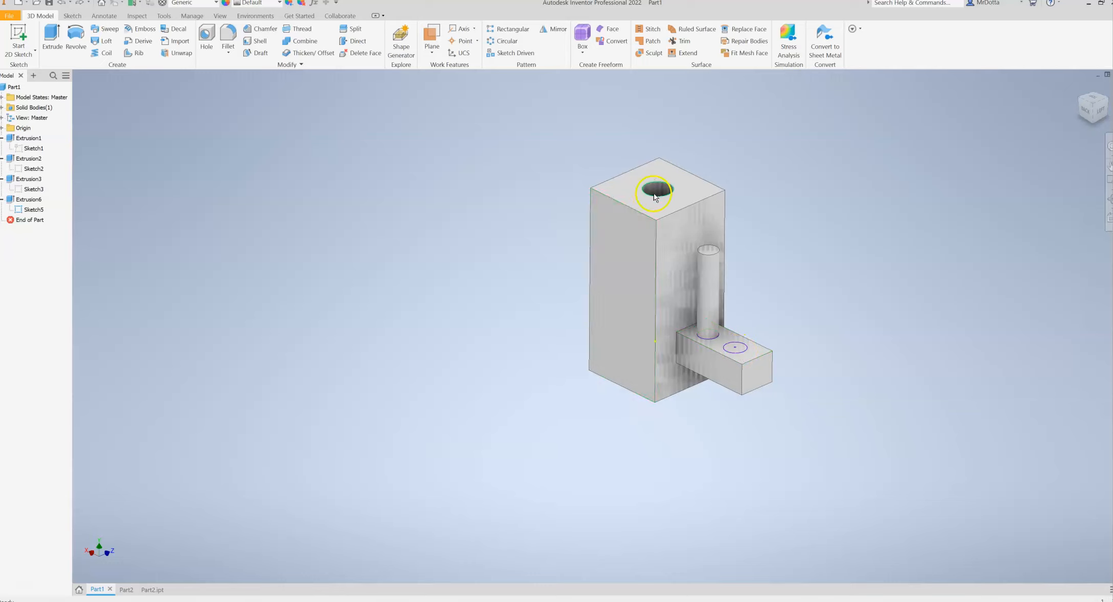
pyautogui.moveTo(625, 238)
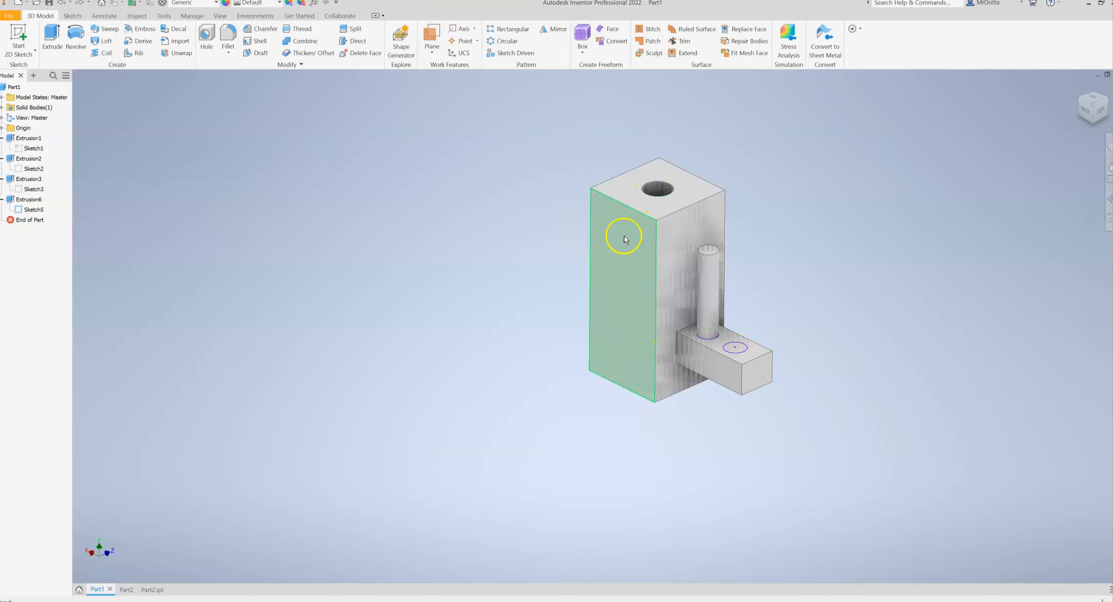
pyautogui.moveTo(647, 234)
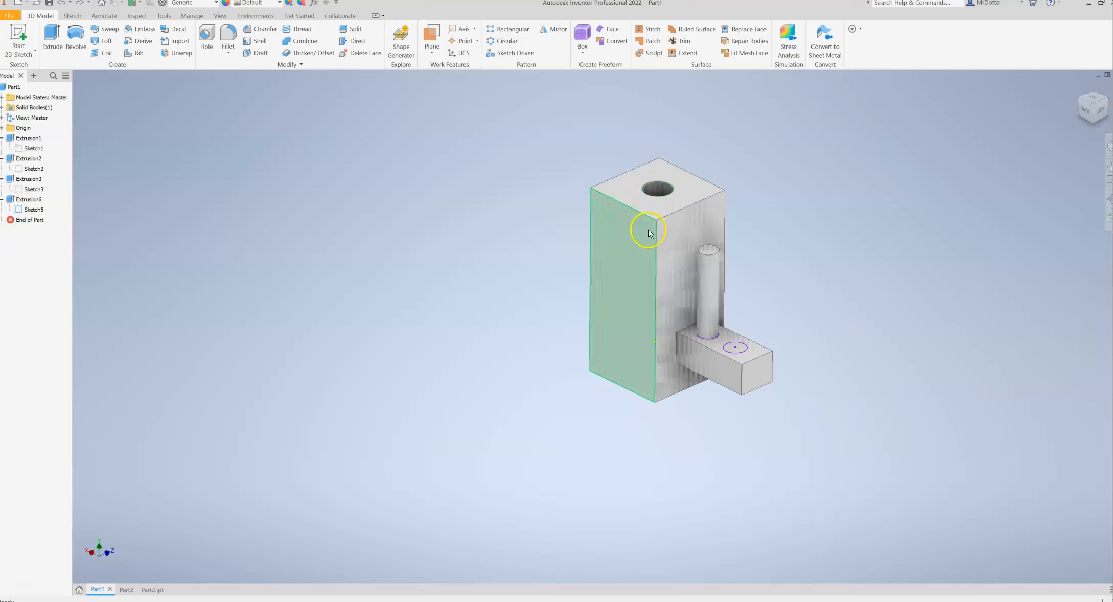